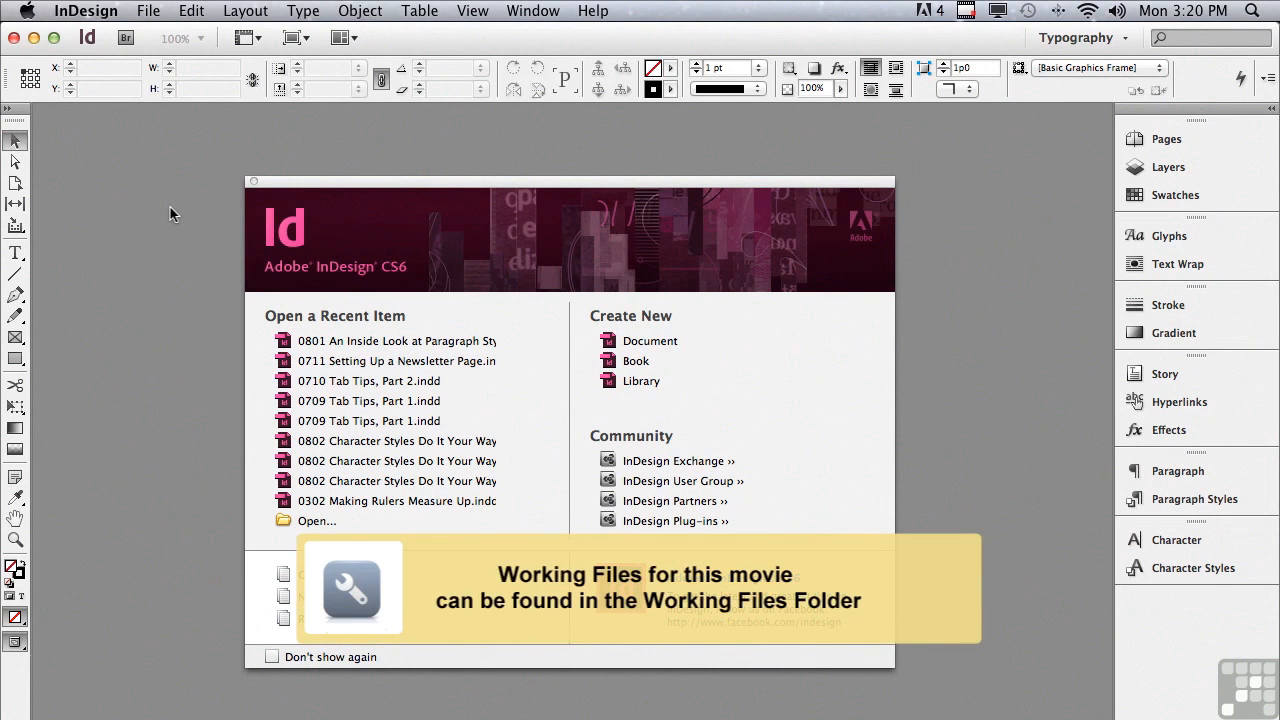
{"action": "mouse_move", "coordinate": [155, 8]}
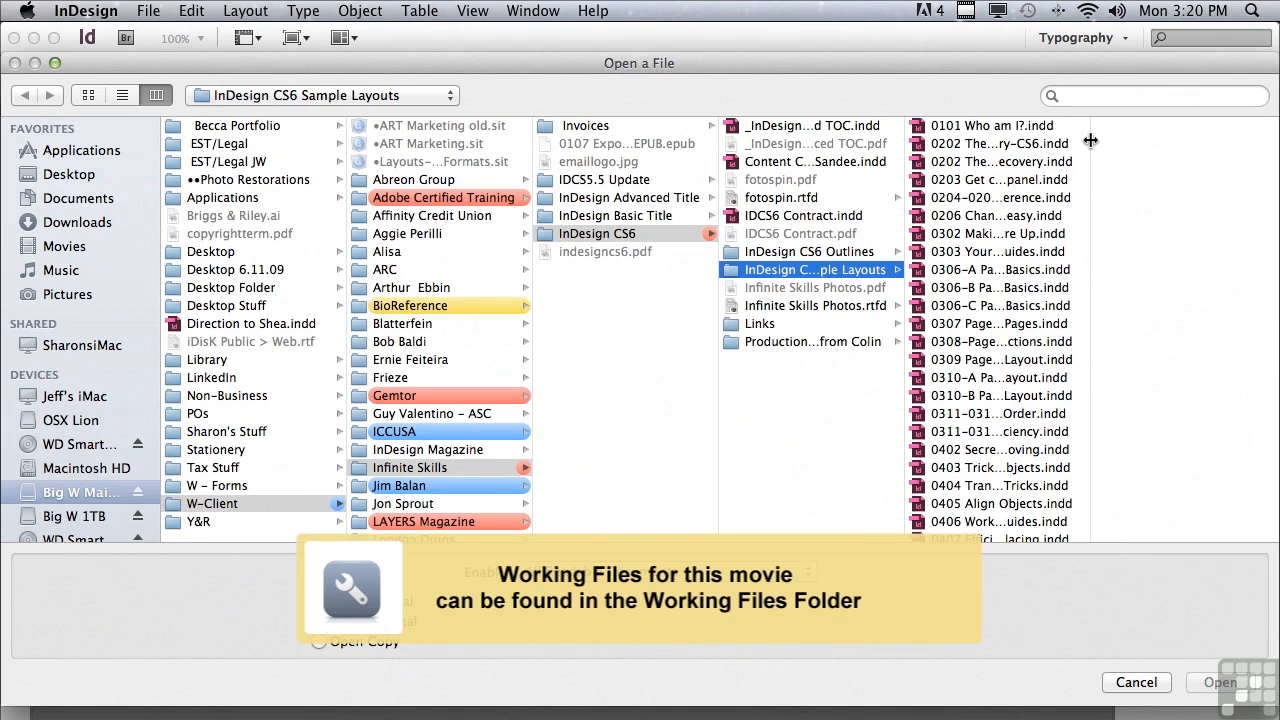
Step: Select the 0801 'An Inside Look at Paragraph Styles' file from the Sample Layouts
{"action": "scroll", "scroll_direction": "down", "scroll_amount": 3}
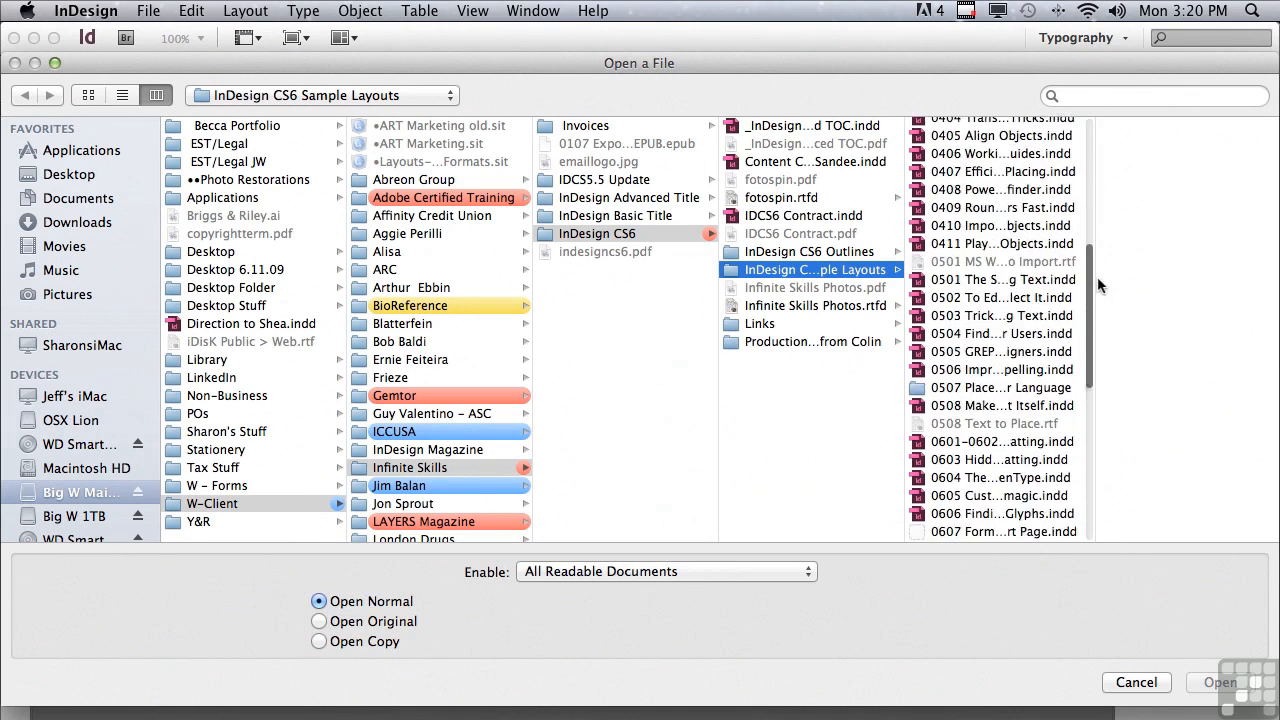
{"action": "scroll", "scroll_direction": "down", "scroll_amount": 3}
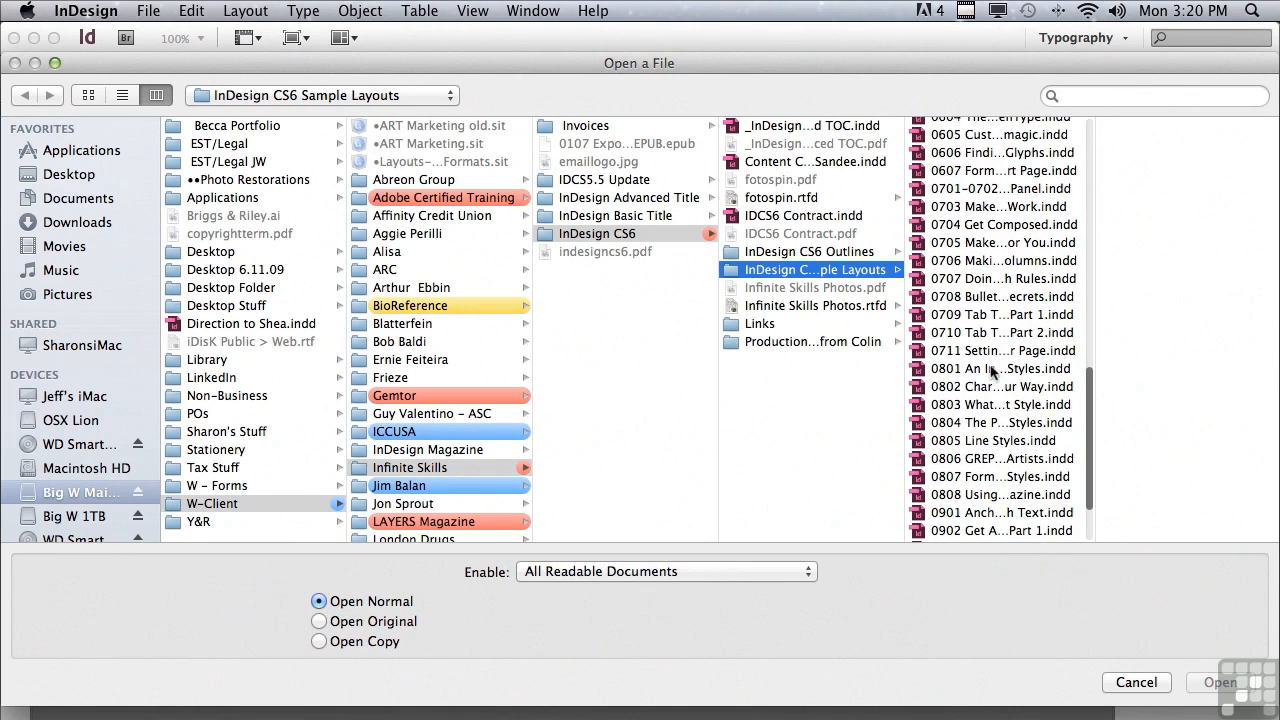
{"action": "left_click", "coordinate": [1000, 368]}
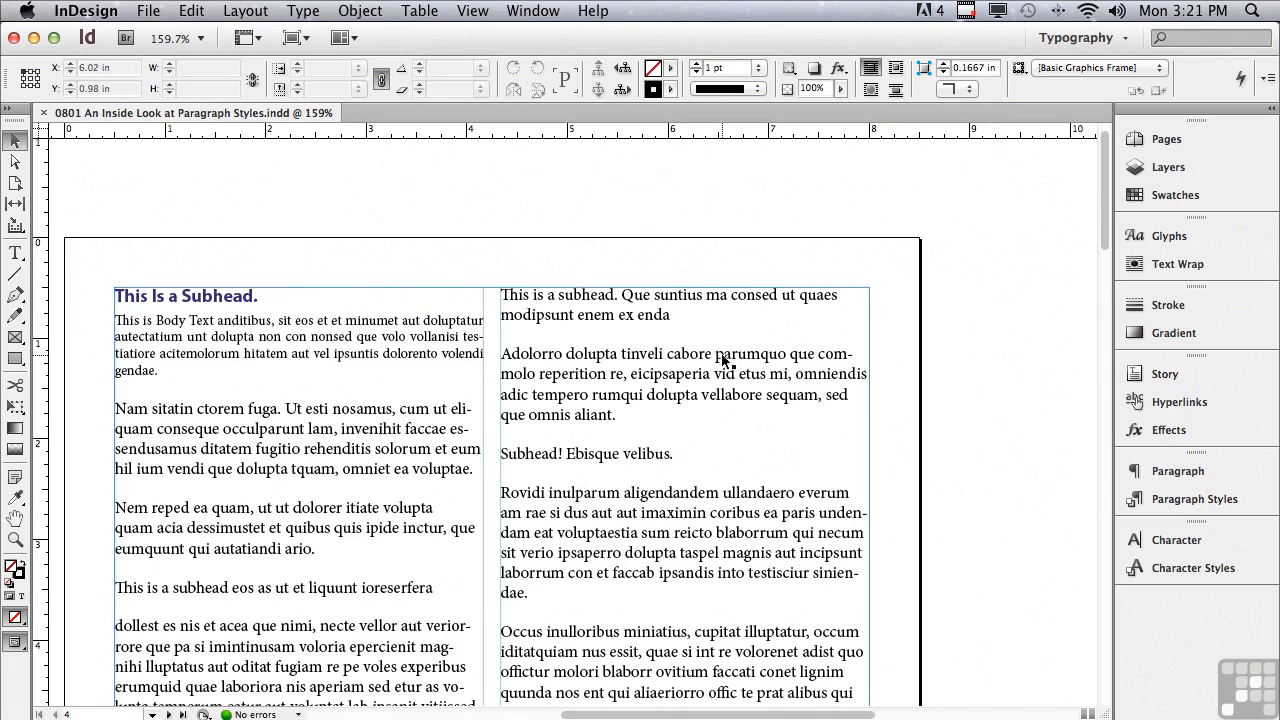
Step: Place the insertion point in the document's first subhead
{"action": "left_click", "coordinate": [1177, 470]}
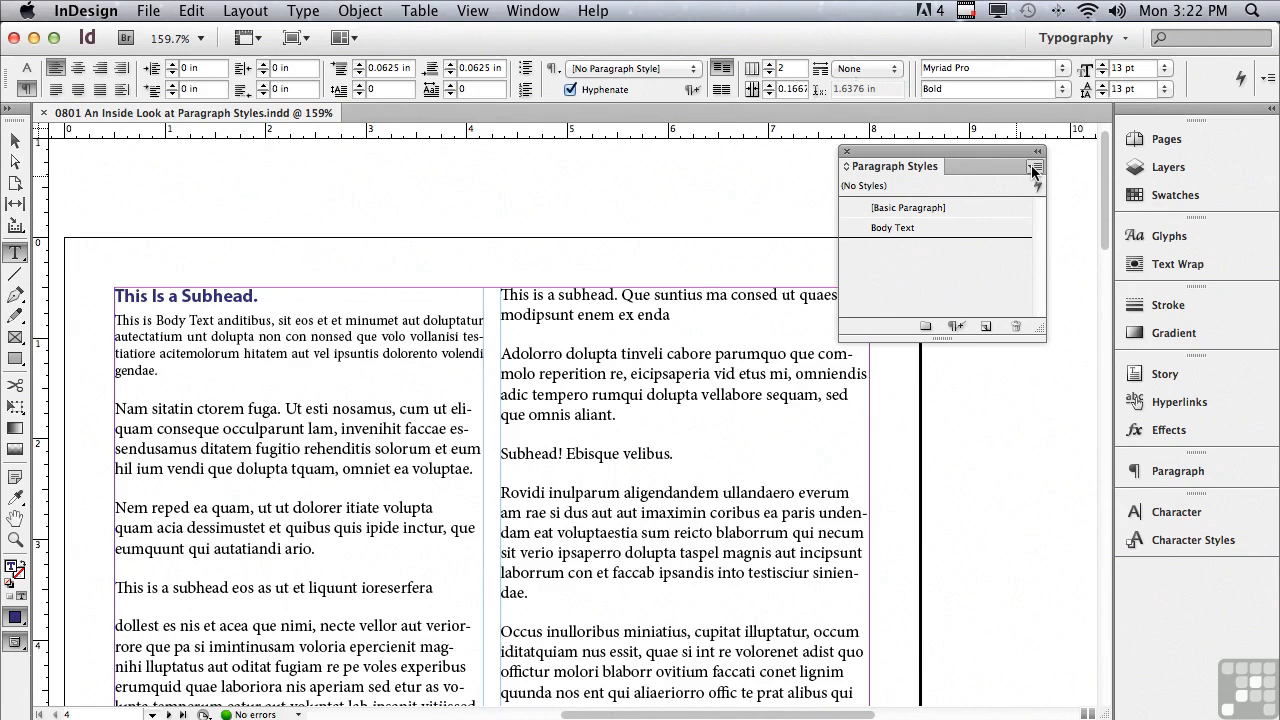
Step: Create a paragraph style named 'Subhead' from the first subhead and apply it
{"action": "left_click", "coordinate": [1035, 168]}
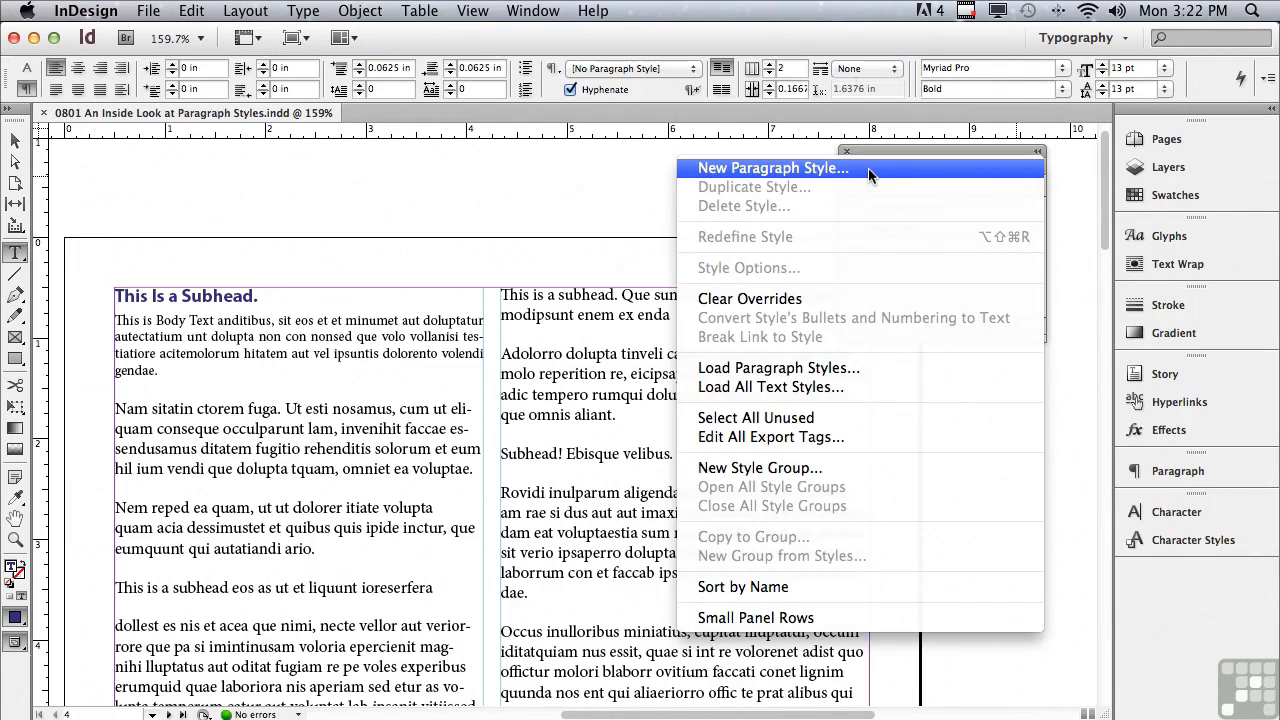
{"action": "left_click", "coordinate": [773, 168]}
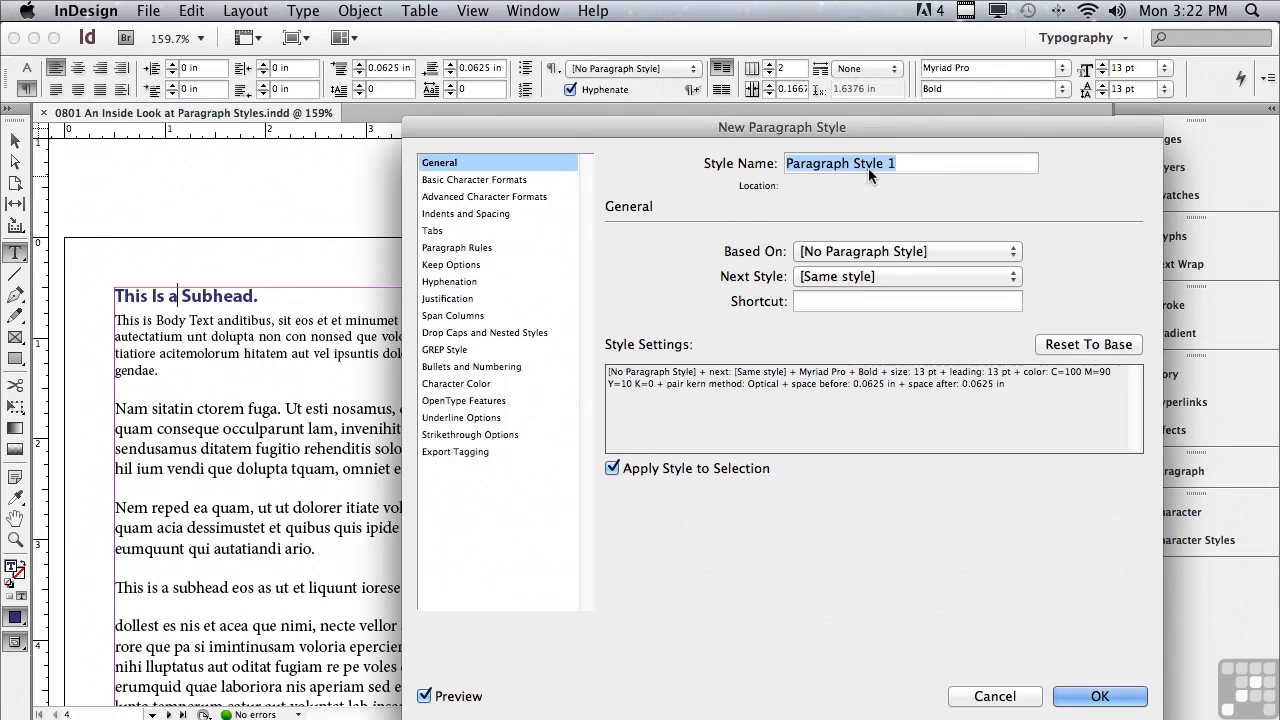
{"action": "mouse_move", "coordinate": [710, 182]}
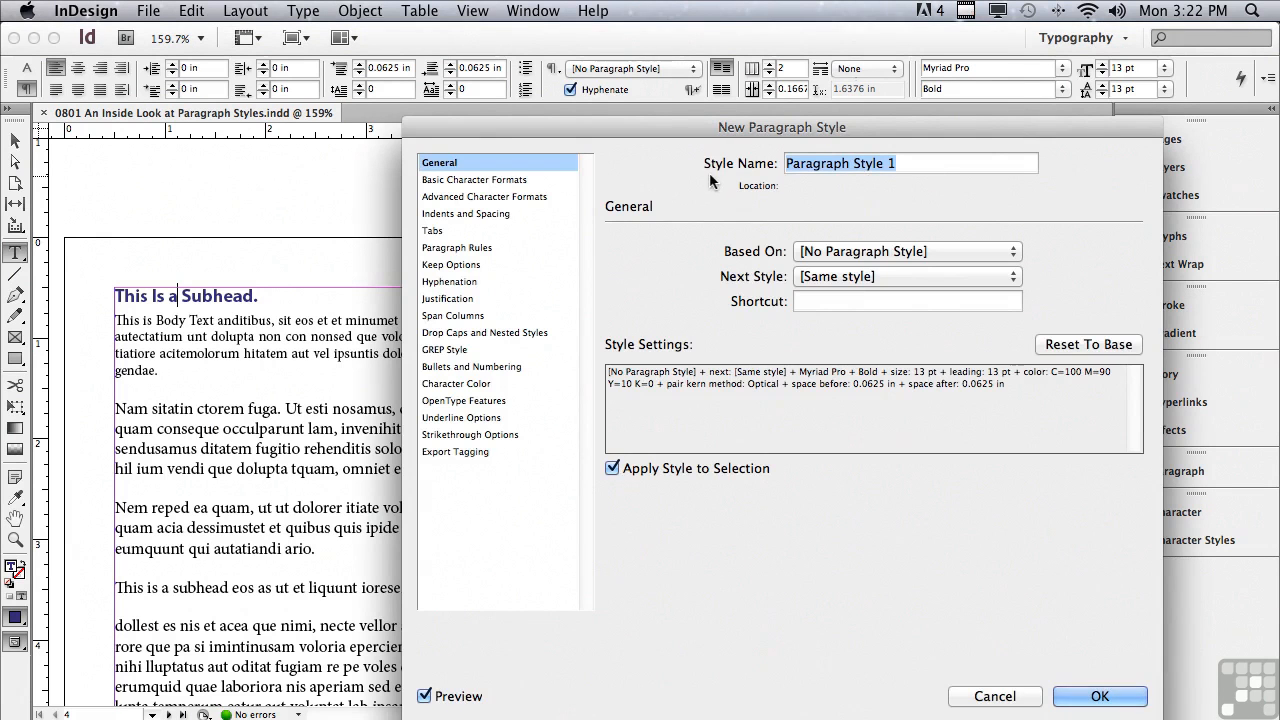
{"action": "mouse_move", "coordinate": [765, 183]}
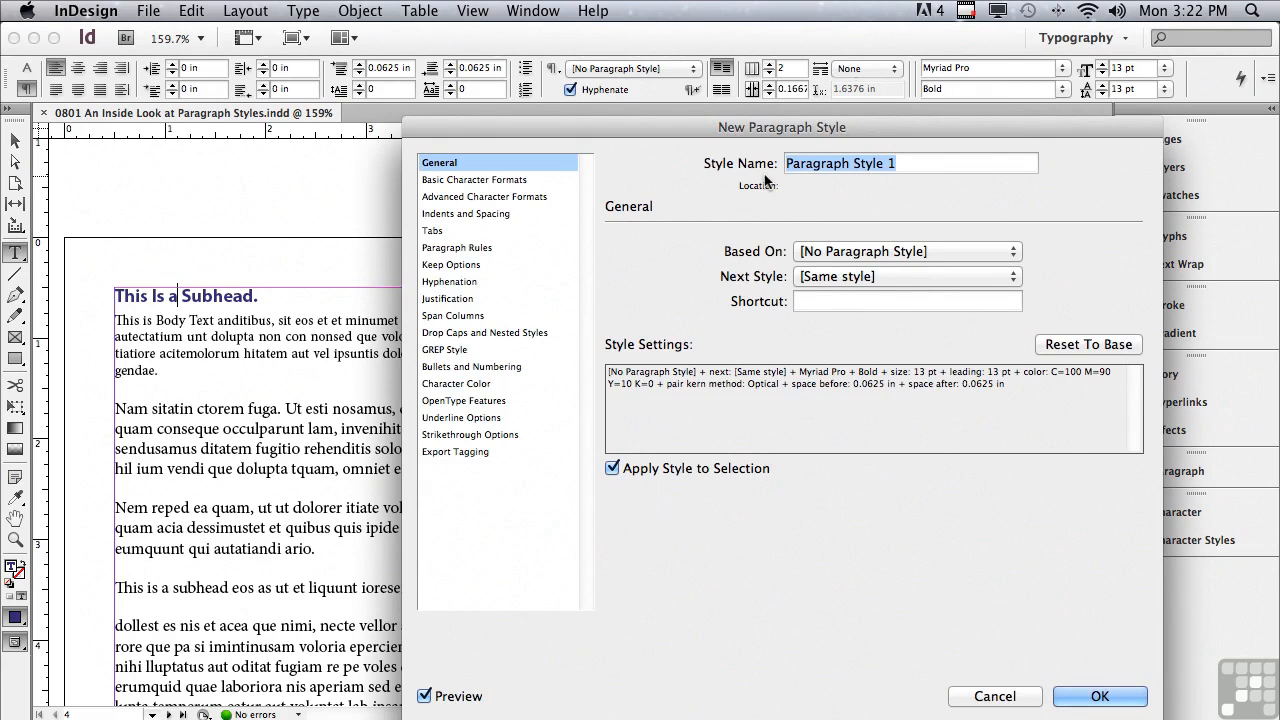
{"action": "type", "text": "Subhead"}
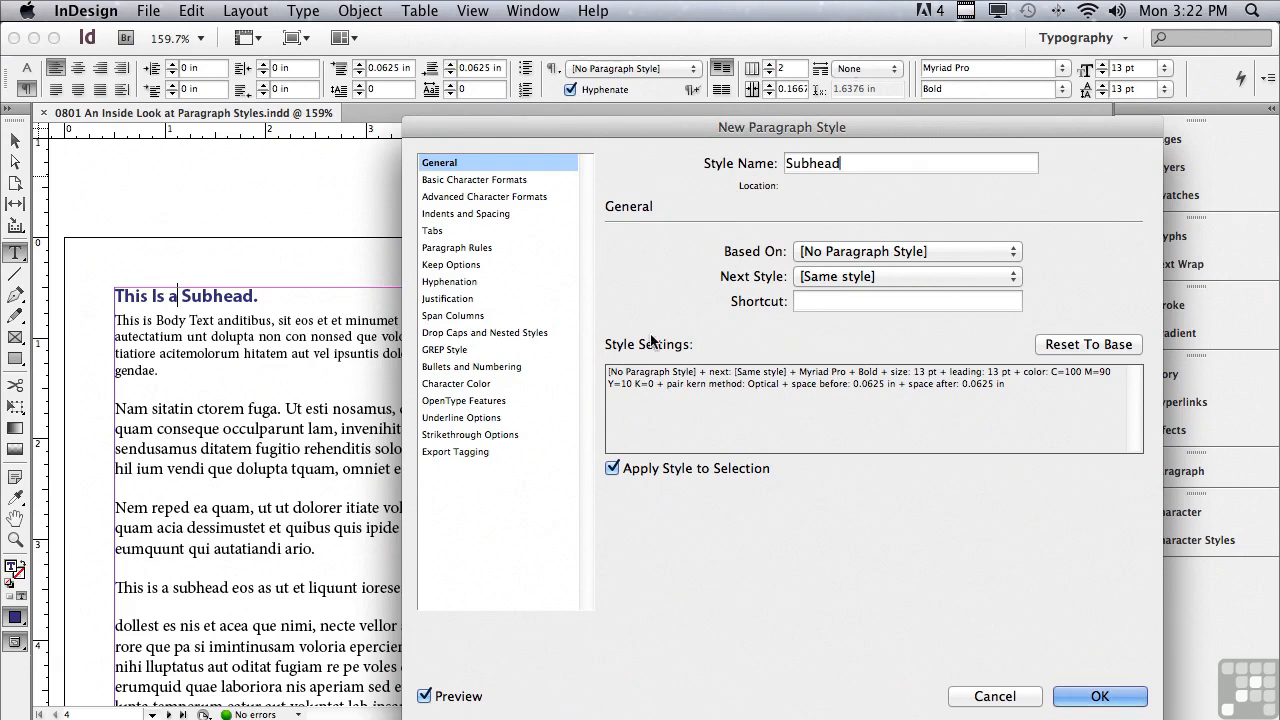
{"action": "mouse_move", "coordinate": [665, 490]}
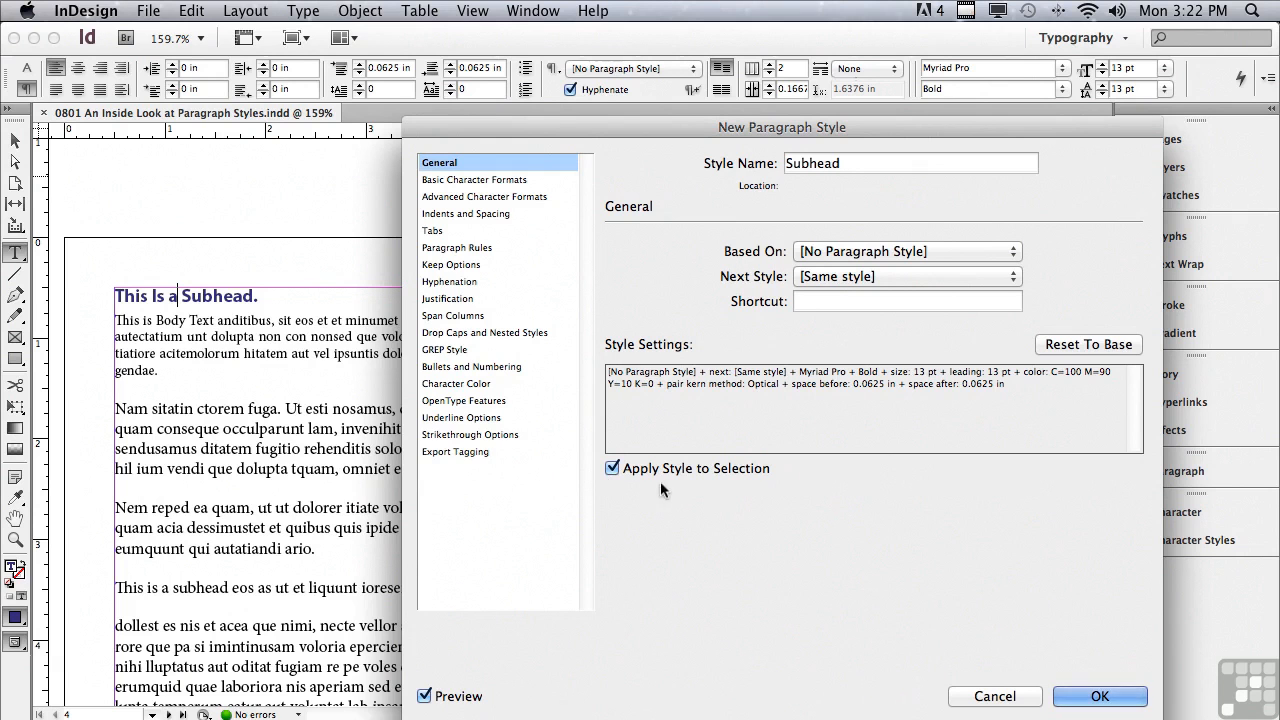
{"action": "mouse_move", "coordinate": [722, 483]}
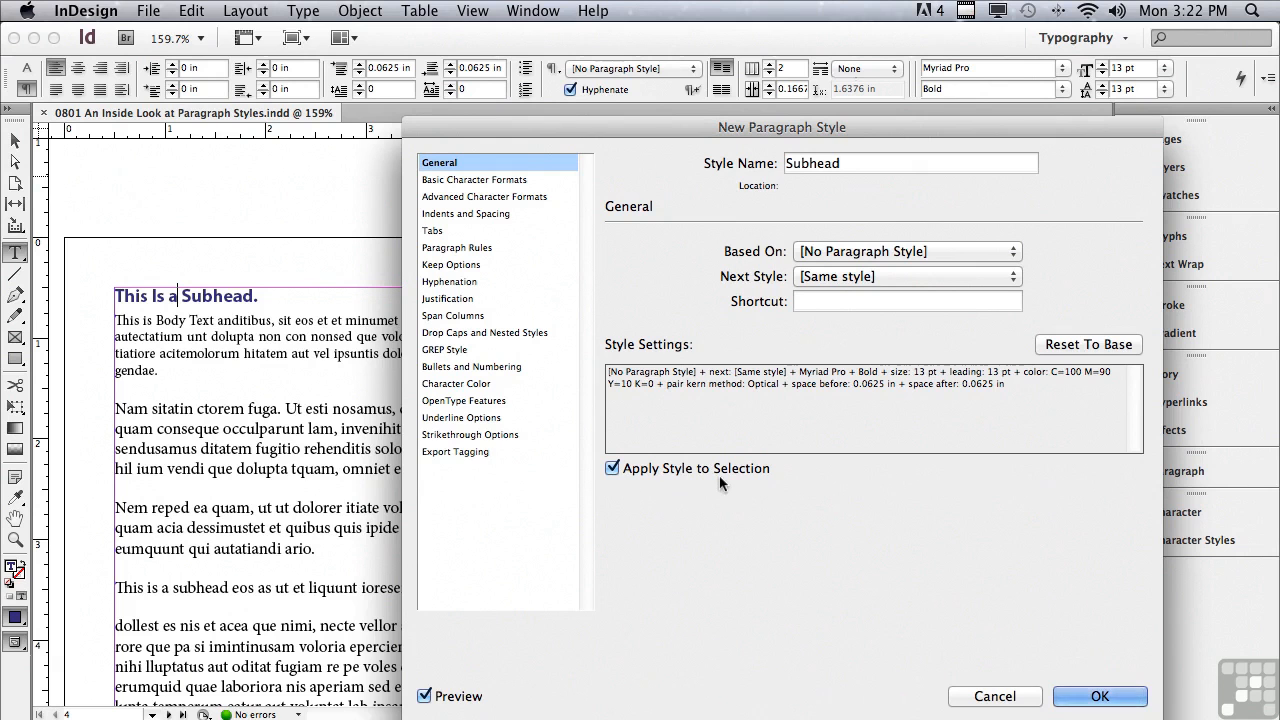
{"action": "mouse_move", "coordinate": [277, 296]}
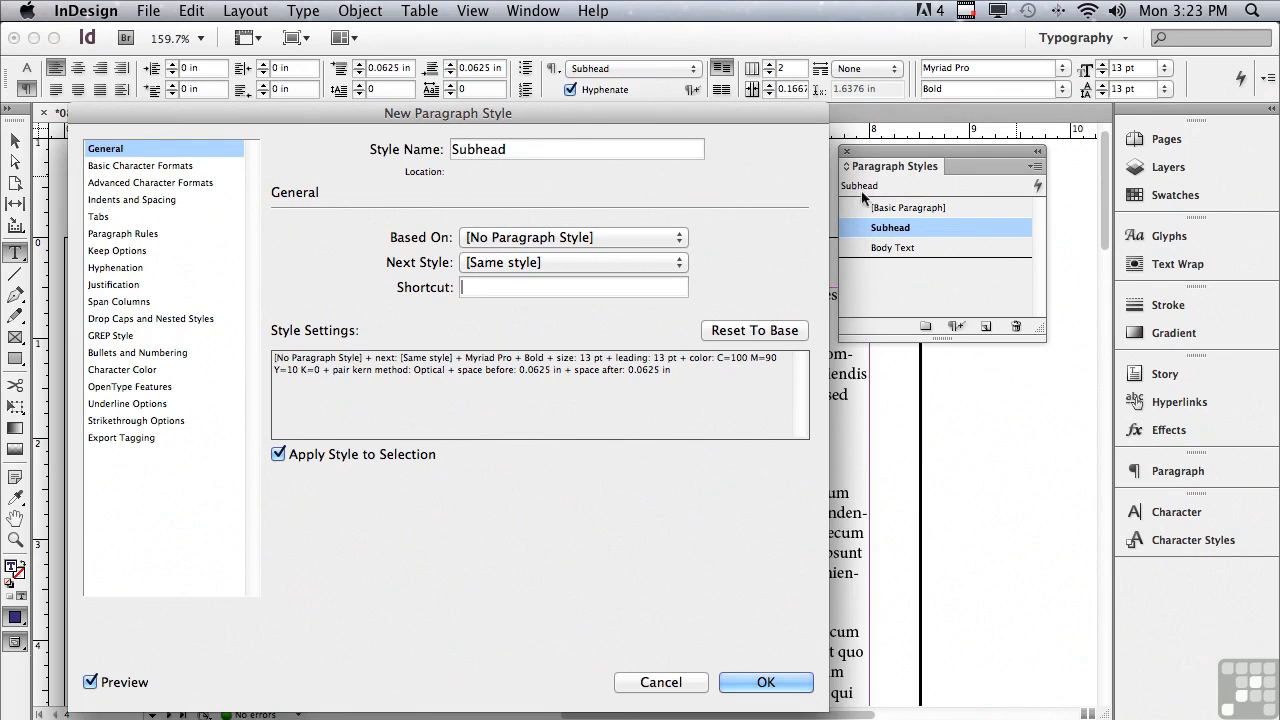
{"action": "mouse_move", "coordinate": [295, 120]}
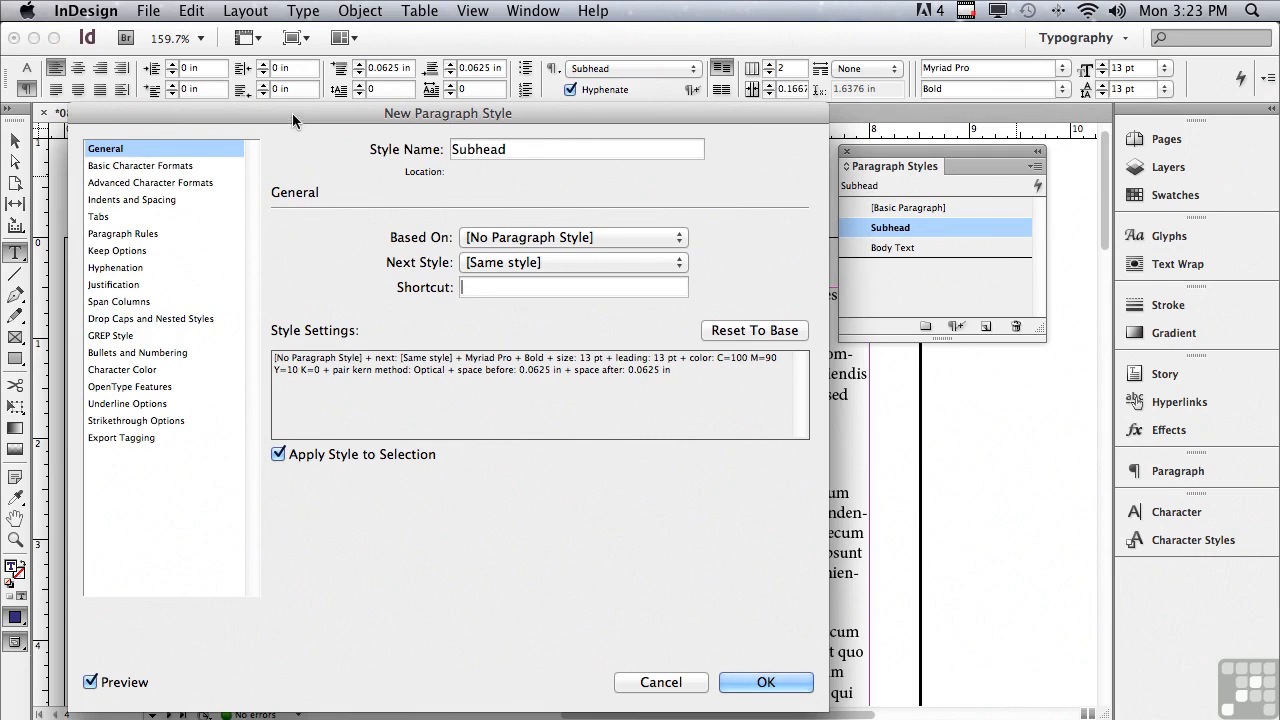
{"action": "left_click_drag", "start_coordinate": [448, 113], "coordinate": [864, 137]}
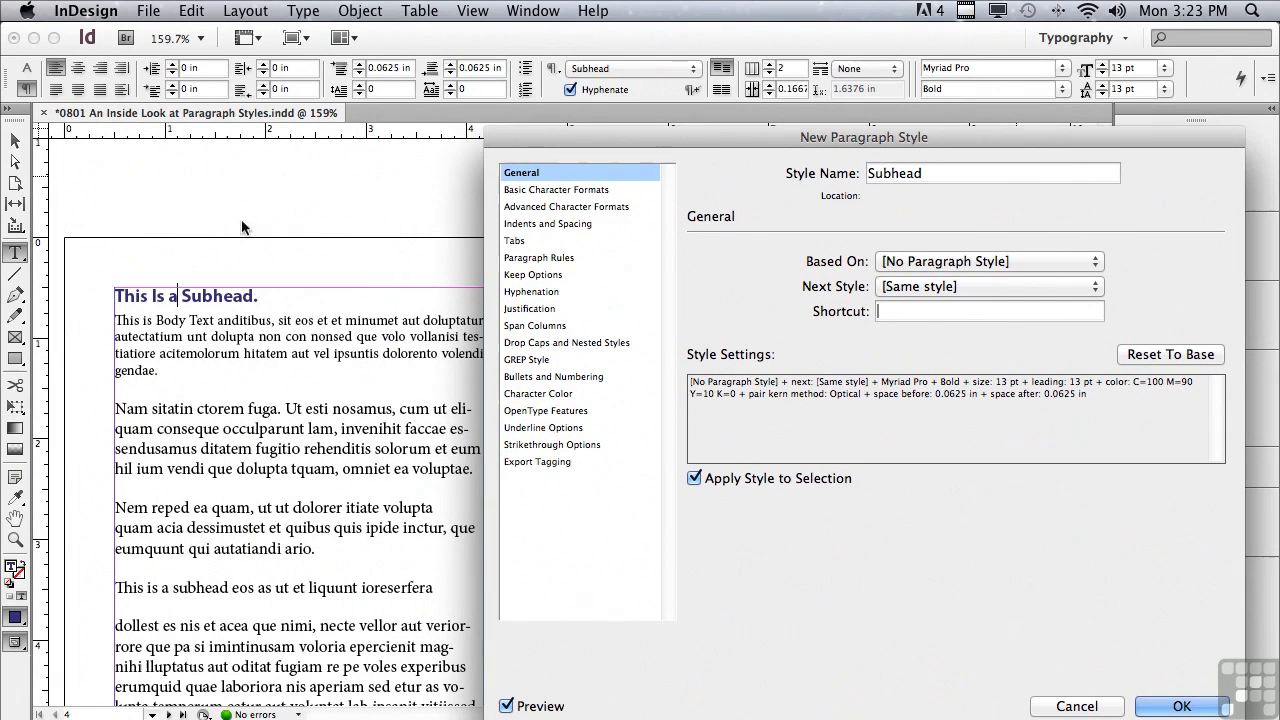
{"action": "mouse_move", "coordinate": [960, 625]}
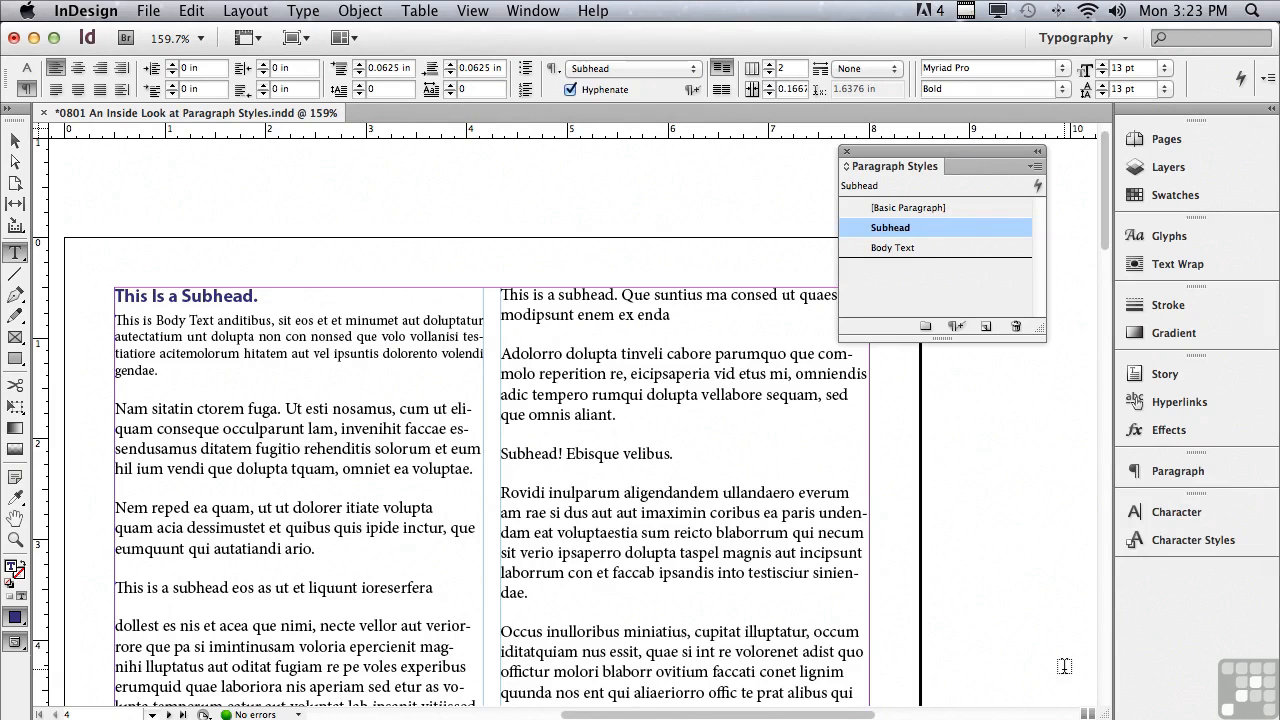
Step: Select all the story's text and apply the Body Text paragraph style
{"action": "left_click", "coordinate": [177, 295]}
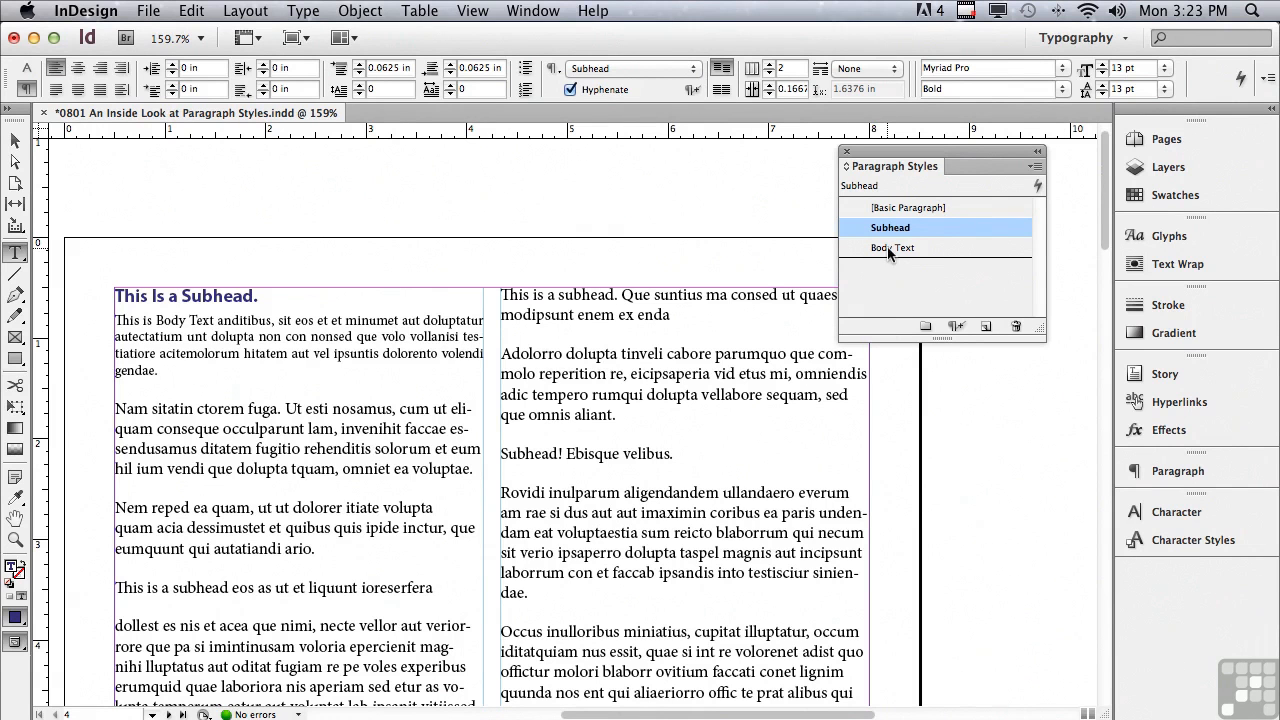
{"action": "mouse_move", "coordinate": [889, 258]}
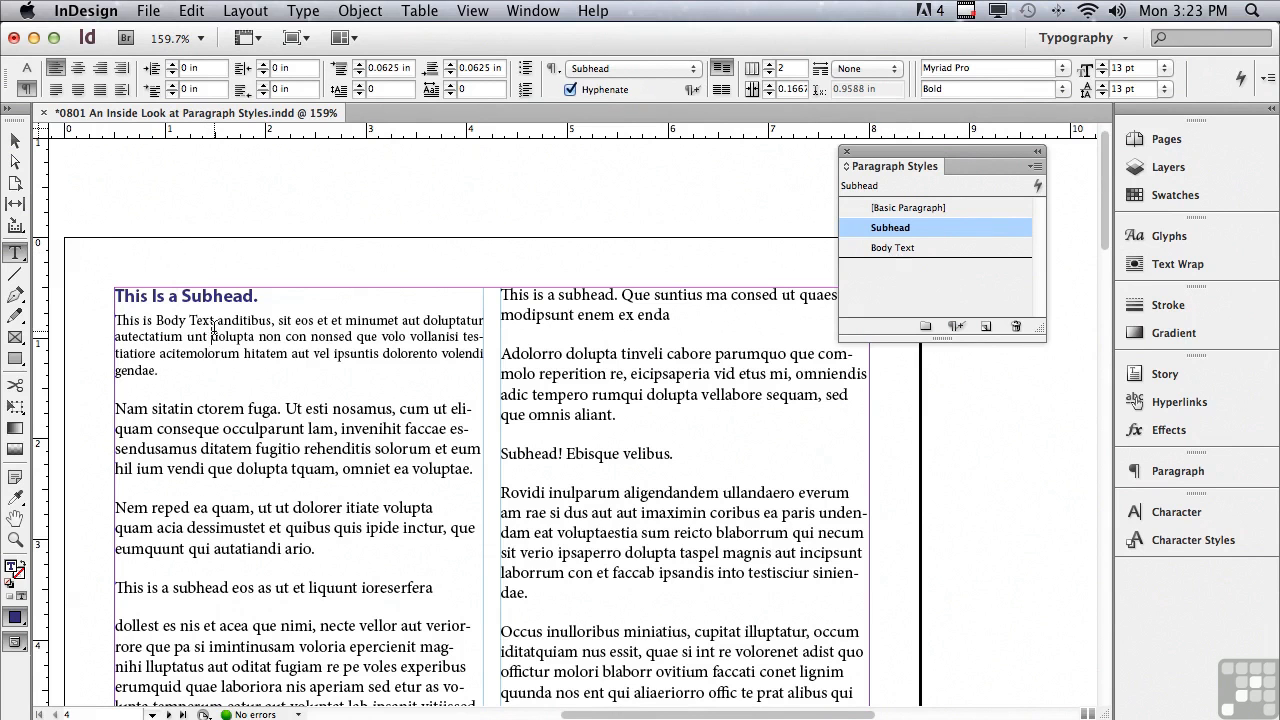
{"action": "left_click", "coordinate": [893, 247]}
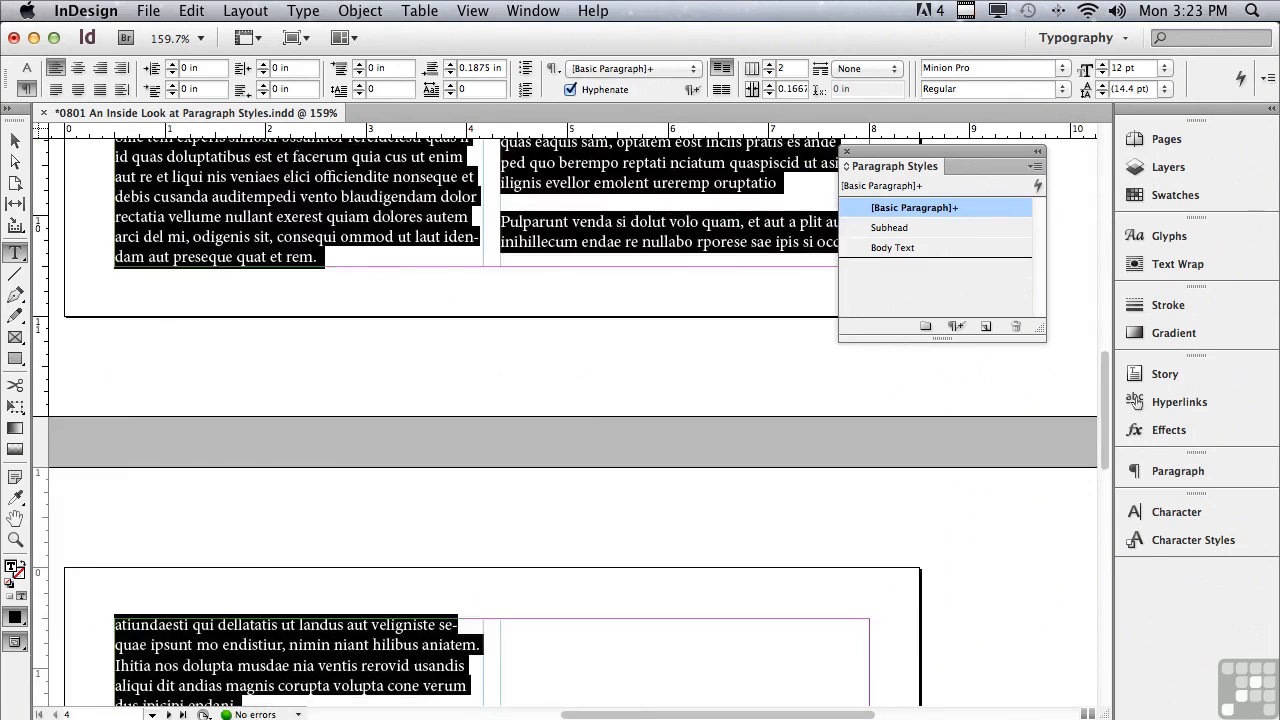
{"action": "scroll", "scroll_direction": "down", "scroll_amount": 3}
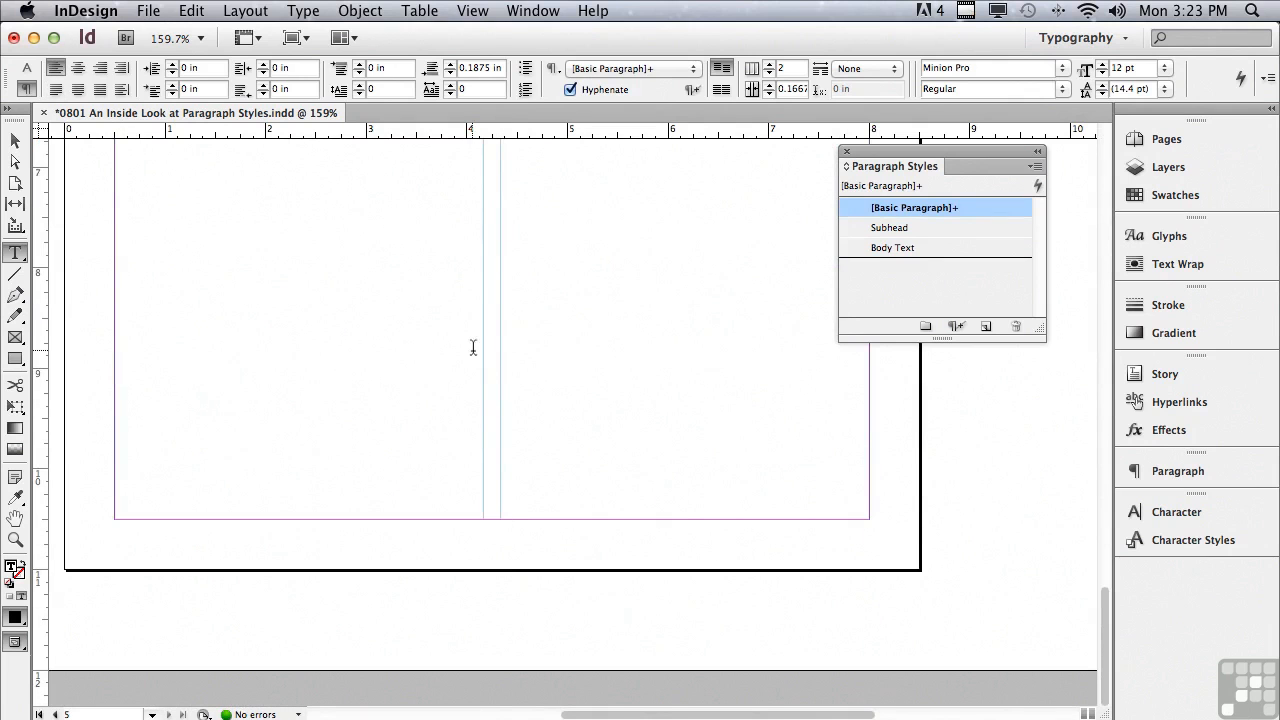
{"action": "left_click", "coordinate": [893, 247]}
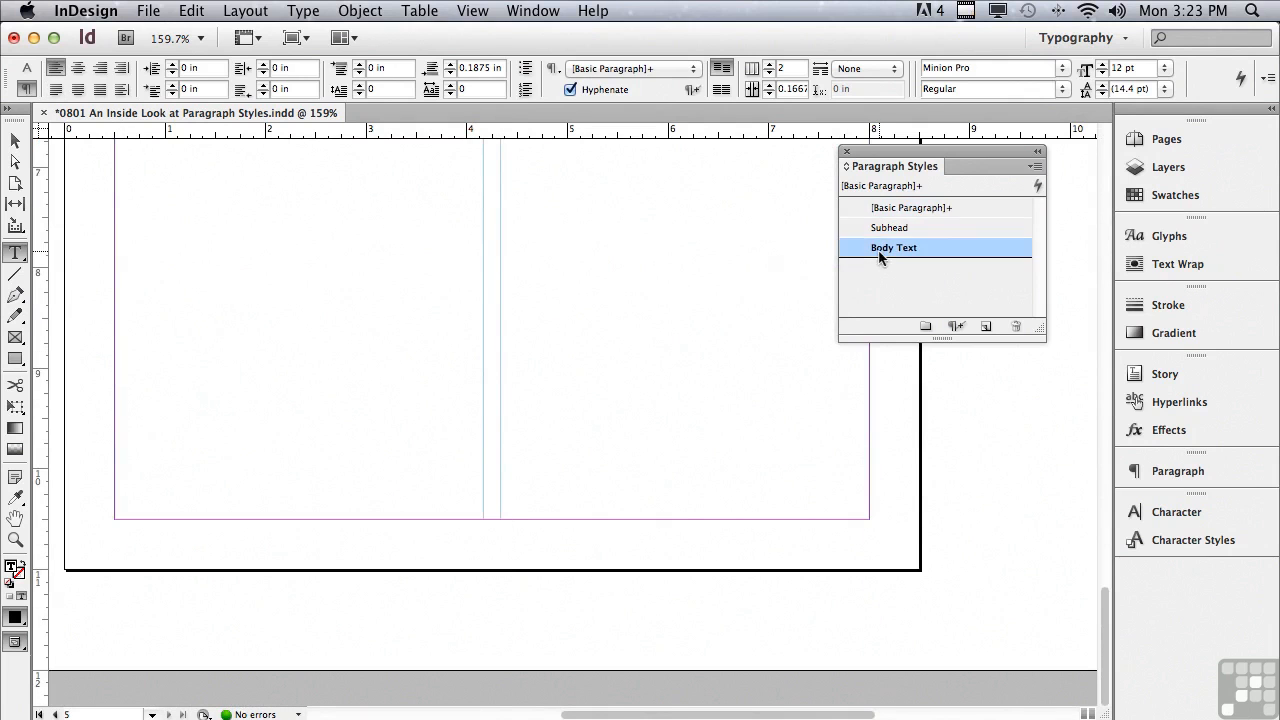
{"action": "left_click", "coordinate": [893, 247]}
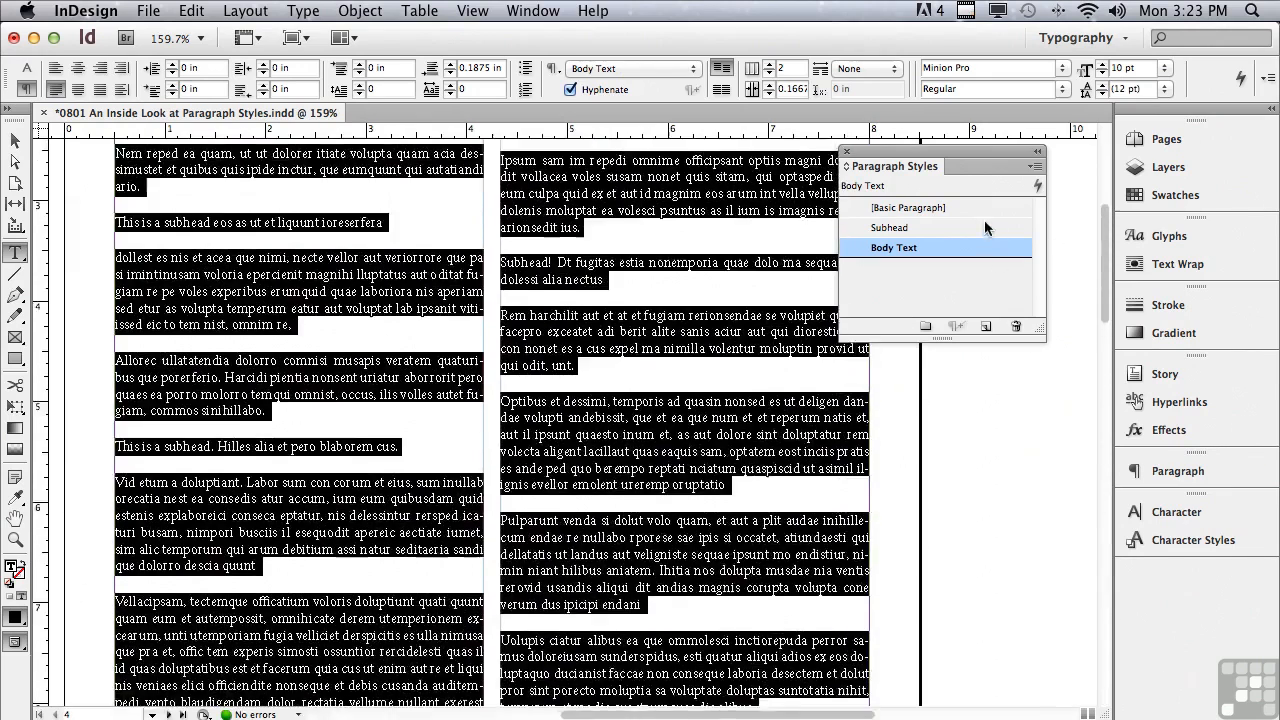
Step: Apply the Subhead style to the second subhead and the 'Que suntius' paragraph
{"action": "scroll", "scroll_direction": "up", "scroll_amount": 3}
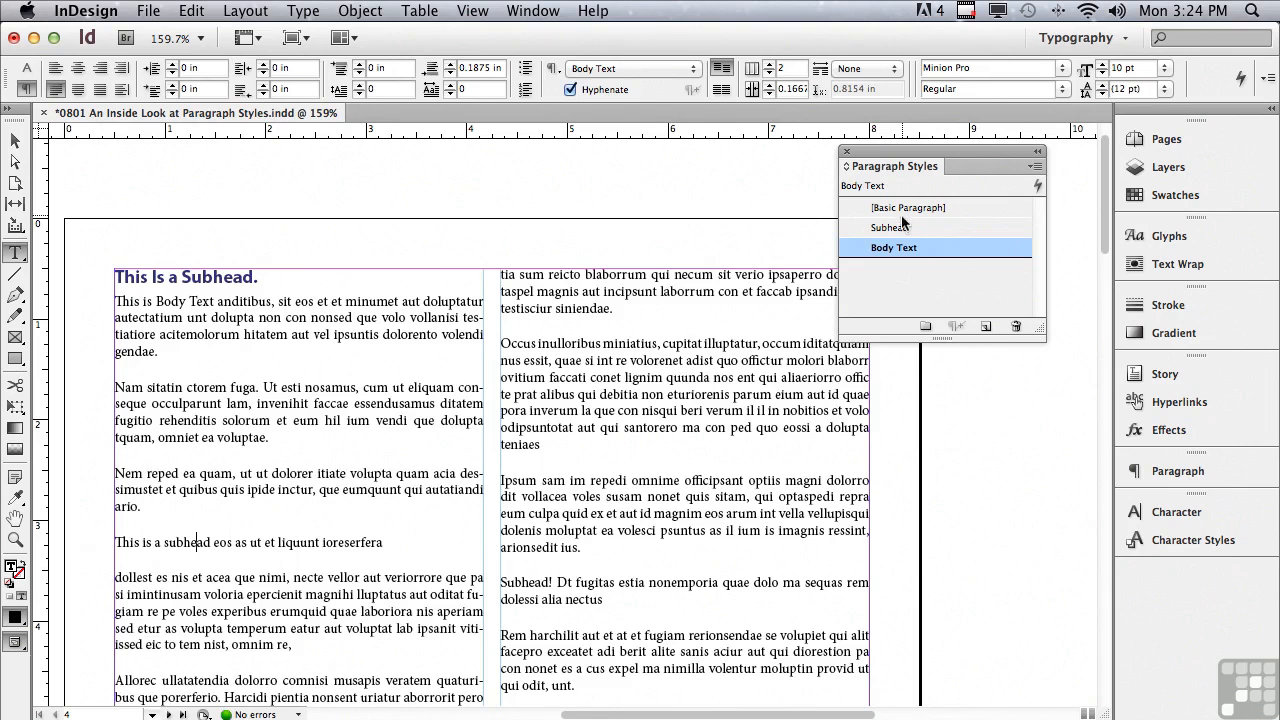
{"action": "left_click", "coordinate": [890, 227]}
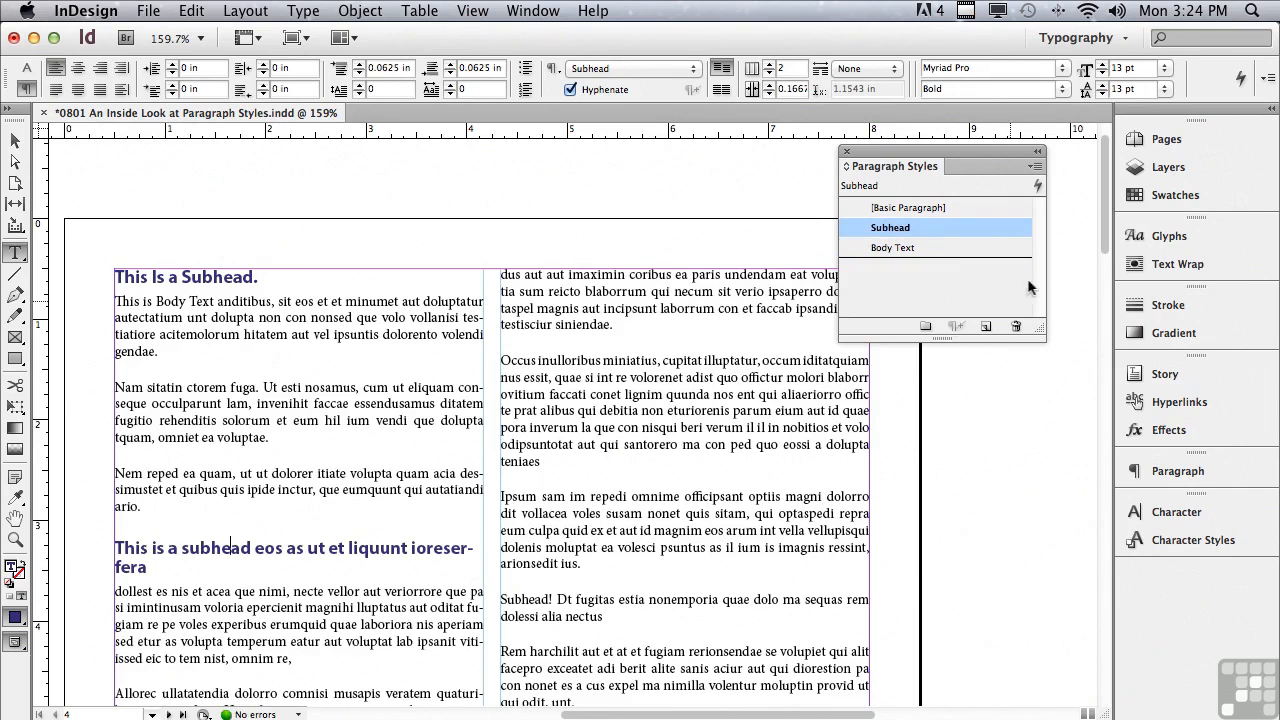
{"action": "scroll", "scroll_direction": "down", "scroll_amount": 3}
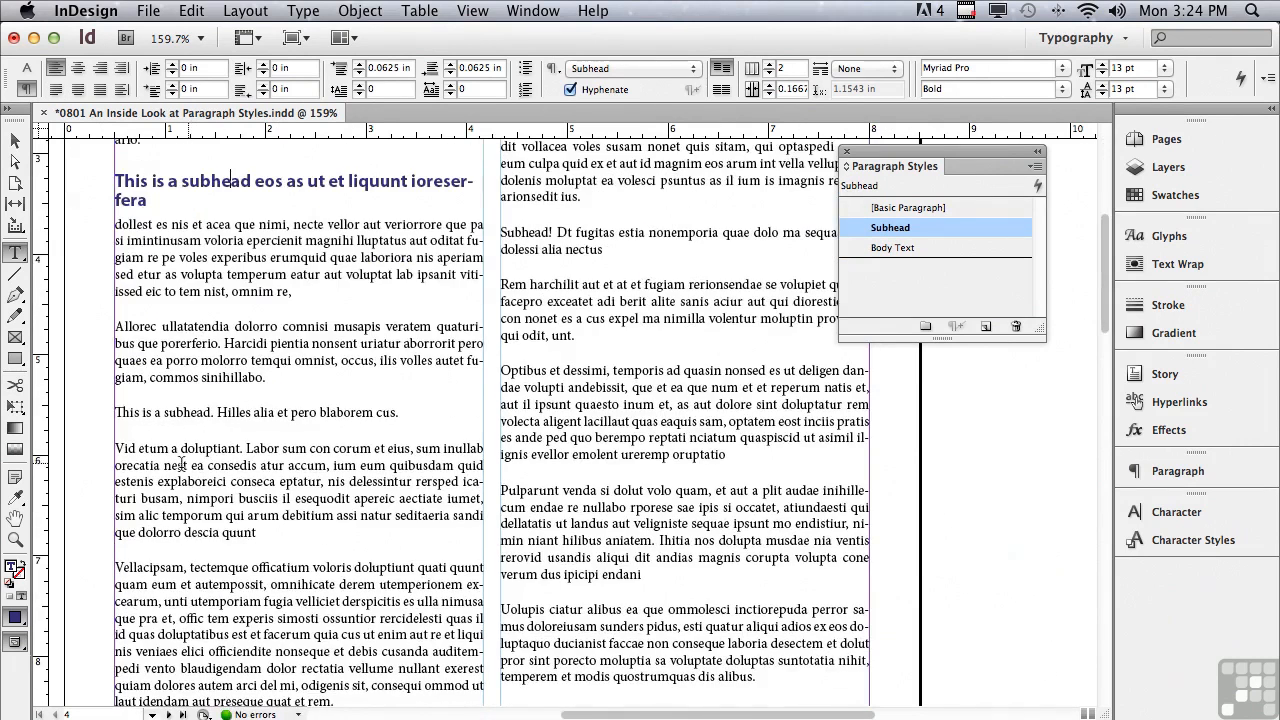
{"action": "left_click", "coordinate": [890, 227]}
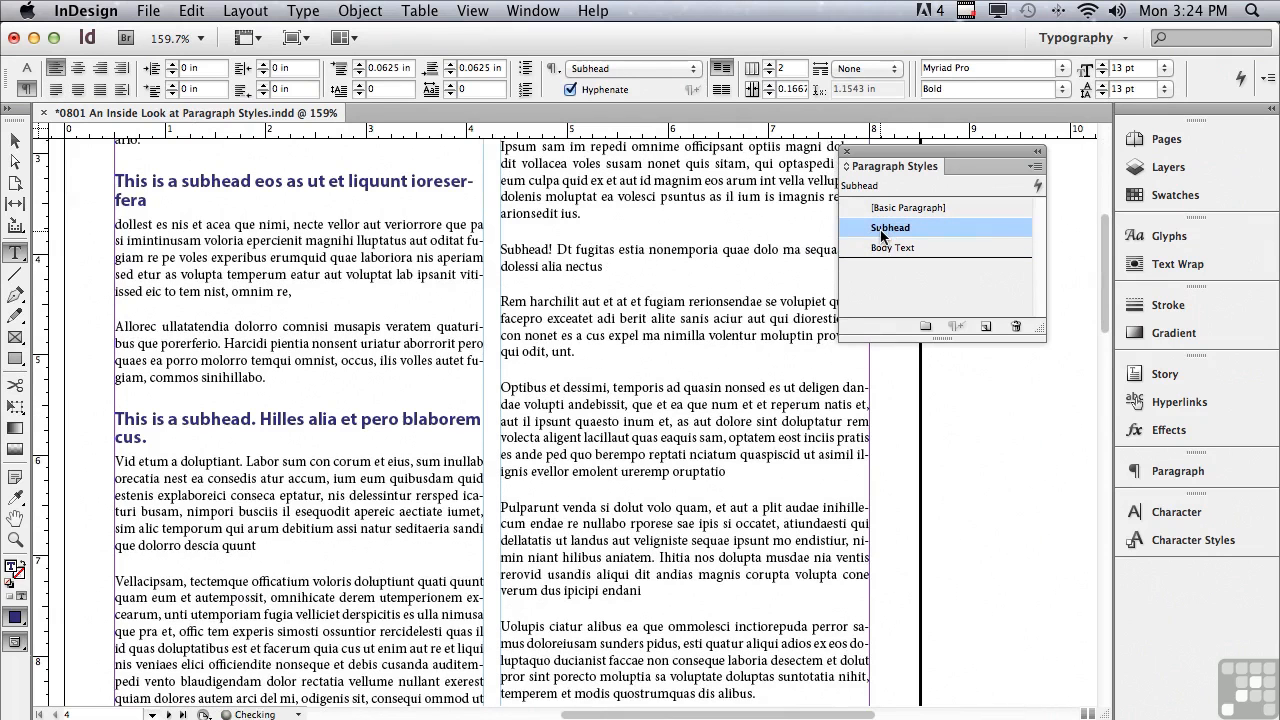
{"action": "scroll", "scroll_direction": "down", "scroll_amount": 3}
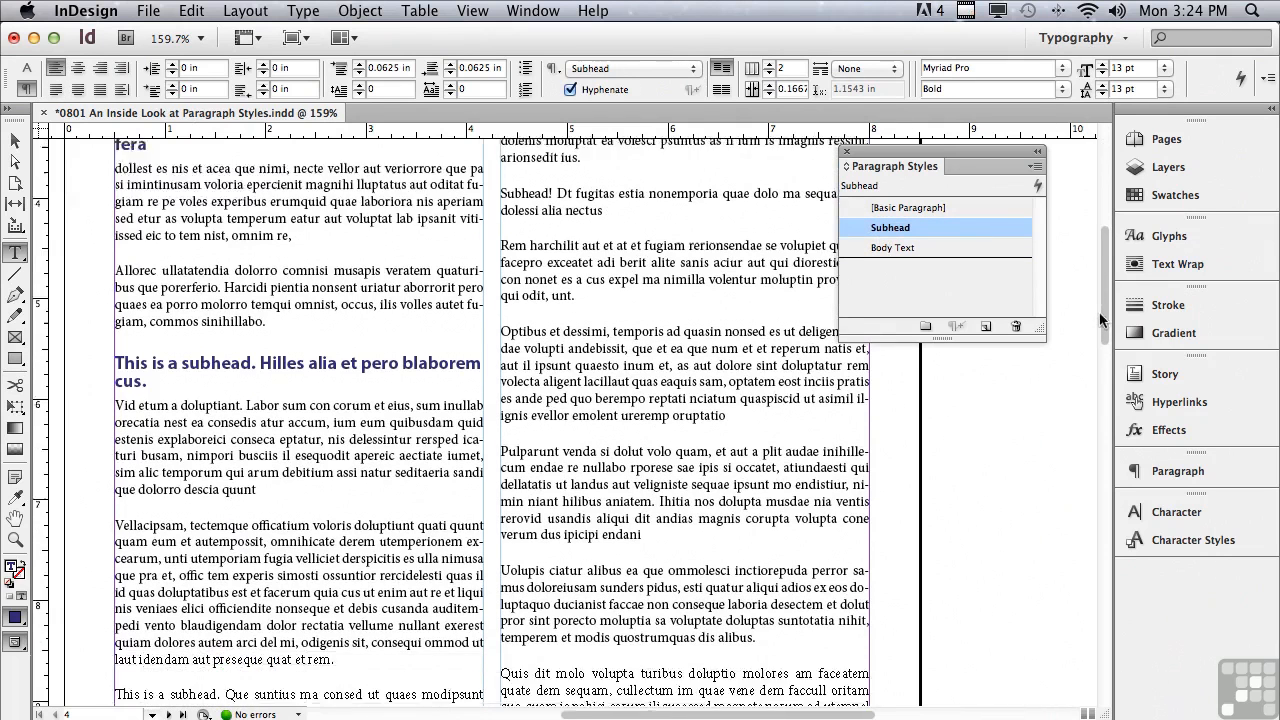
{"action": "scroll", "scroll_direction": "down", "scroll_amount": 3}
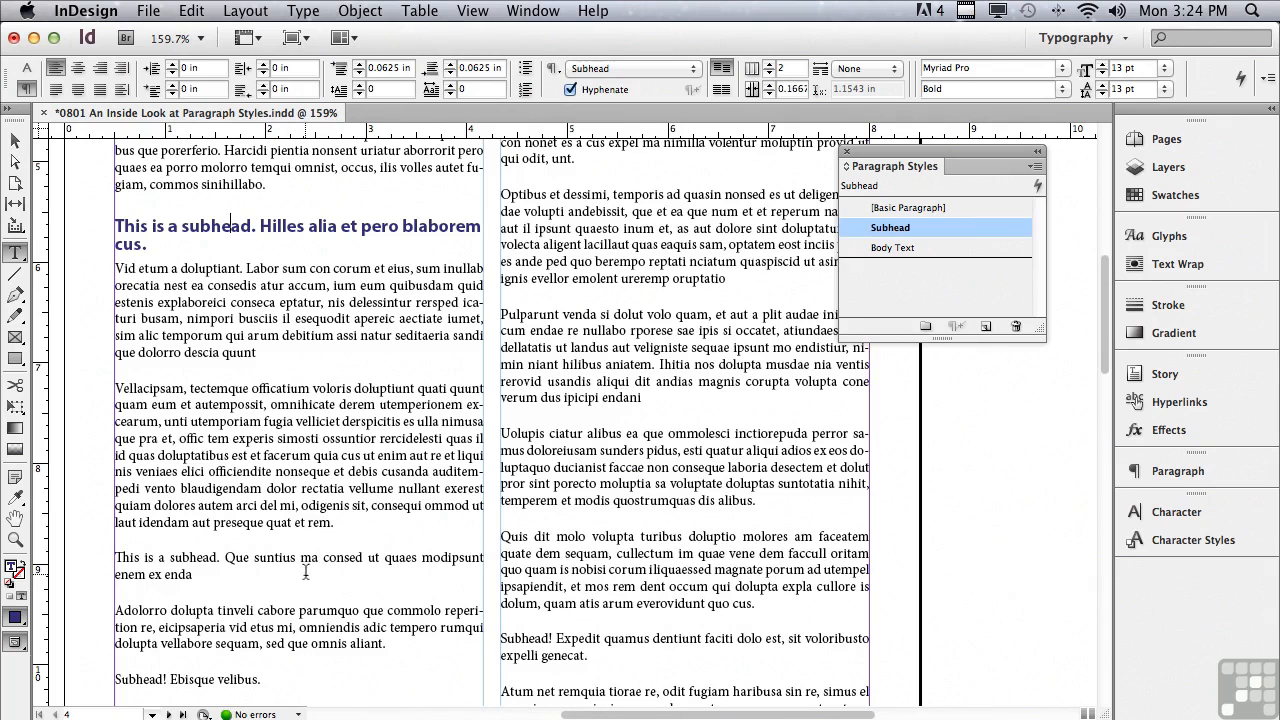
{"action": "left_click", "coordinate": [891, 247]}
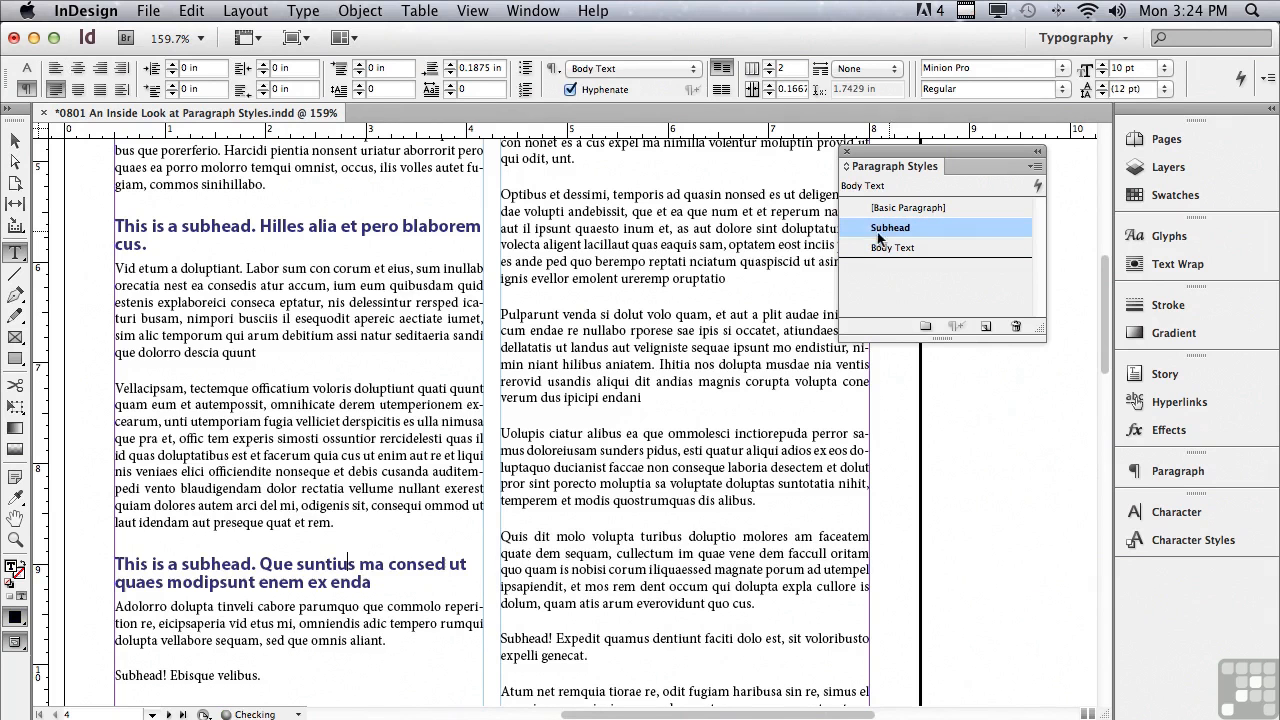
{"action": "left_click", "coordinate": [889, 227]}
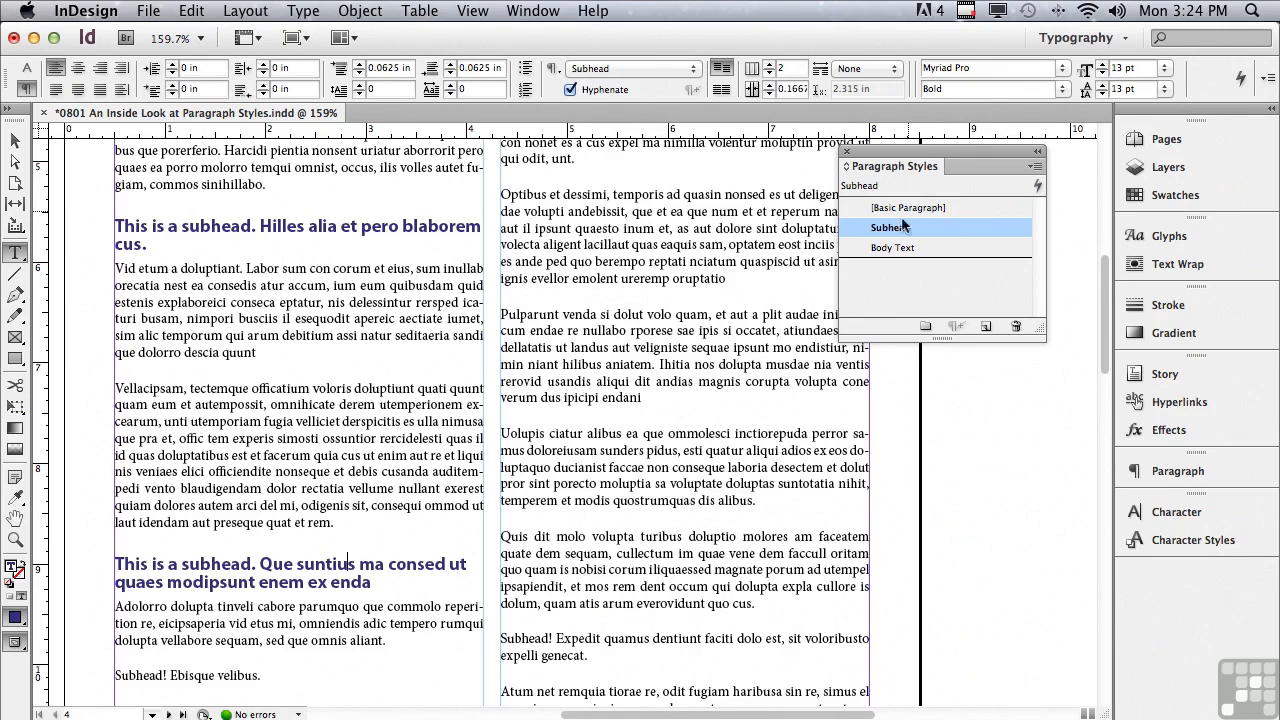
Step: Assign the keyboard shortcut Cmd+Num 1 to the Subhead paragraph style
{"action": "double_click", "coordinate": [889, 227]}
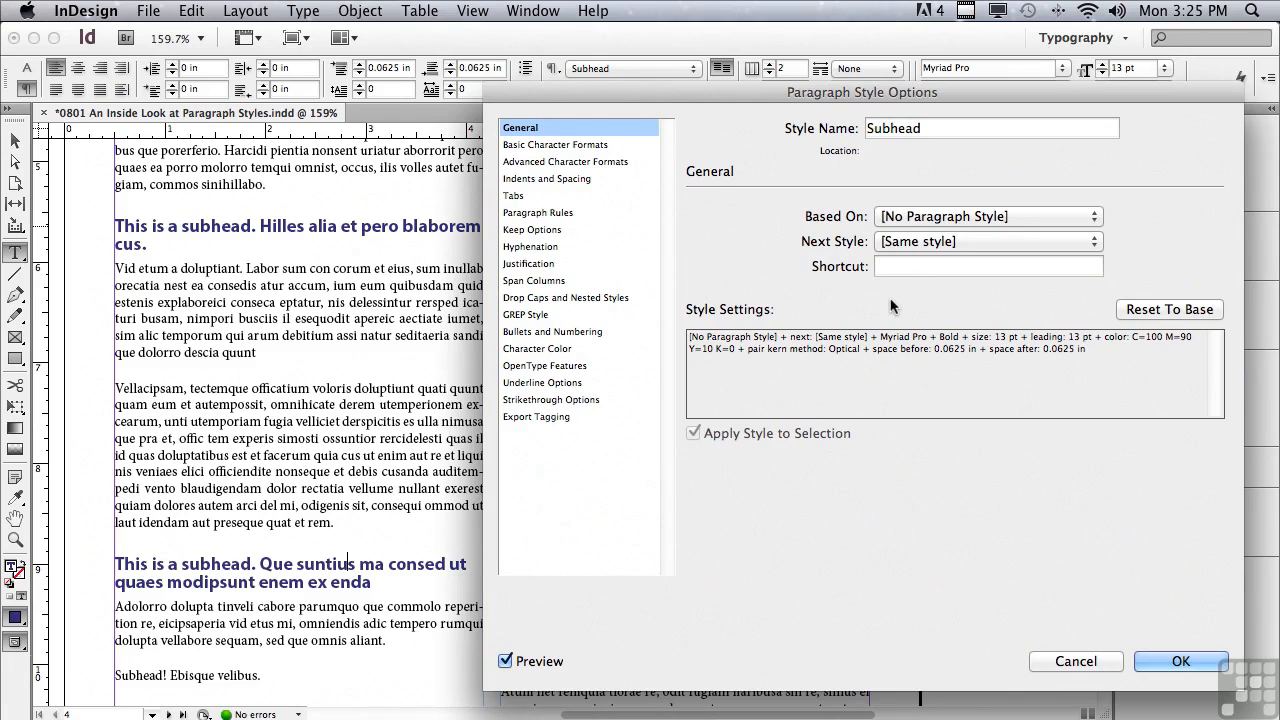
{"action": "left_click", "coordinate": [988, 265]}
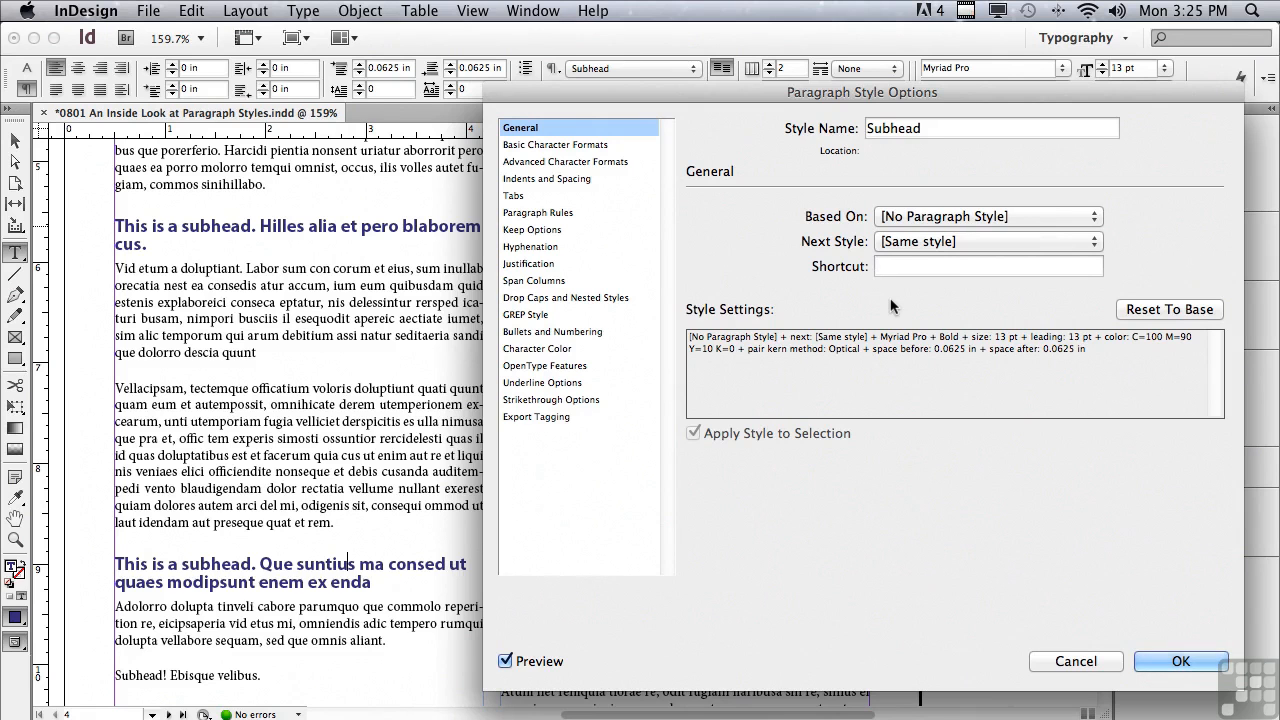
{"action": "left_click", "coordinate": [988, 265]}
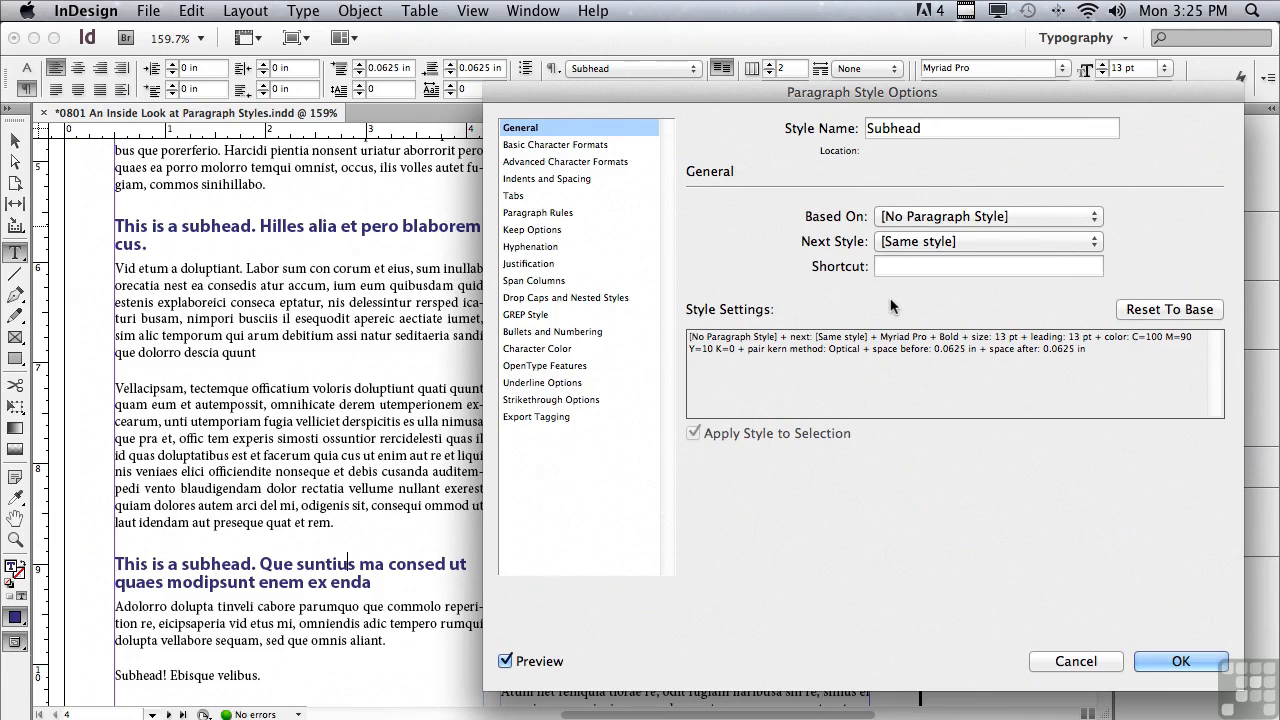
{"action": "type", "text": "Cmd+Num 1"}
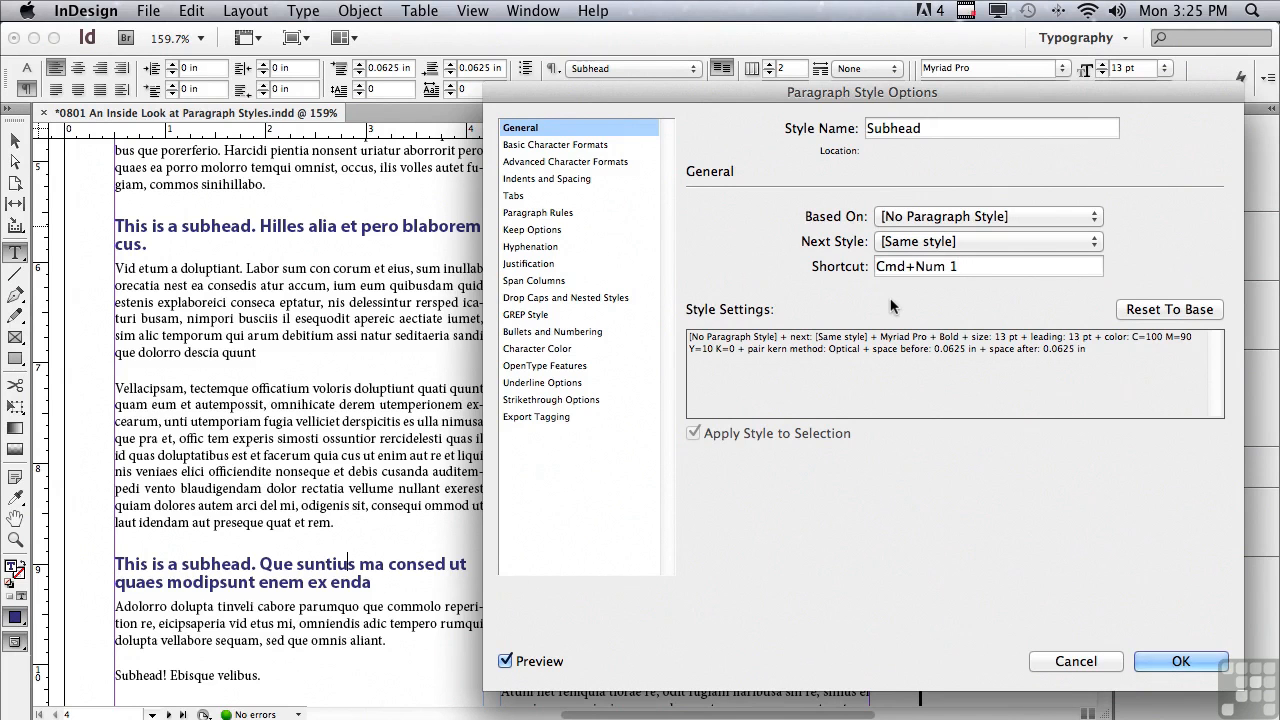
{"action": "left_click", "coordinate": [985, 266]}
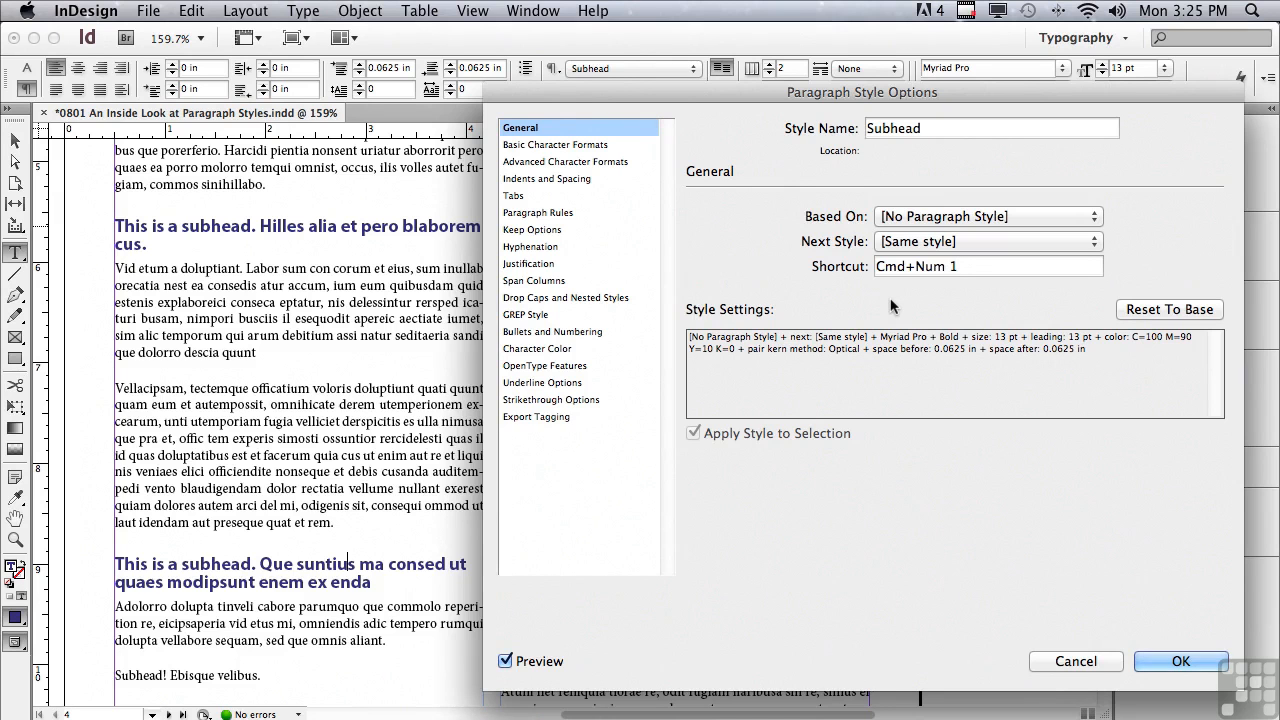
{"action": "left_click", "coordinate": [989, 266]}
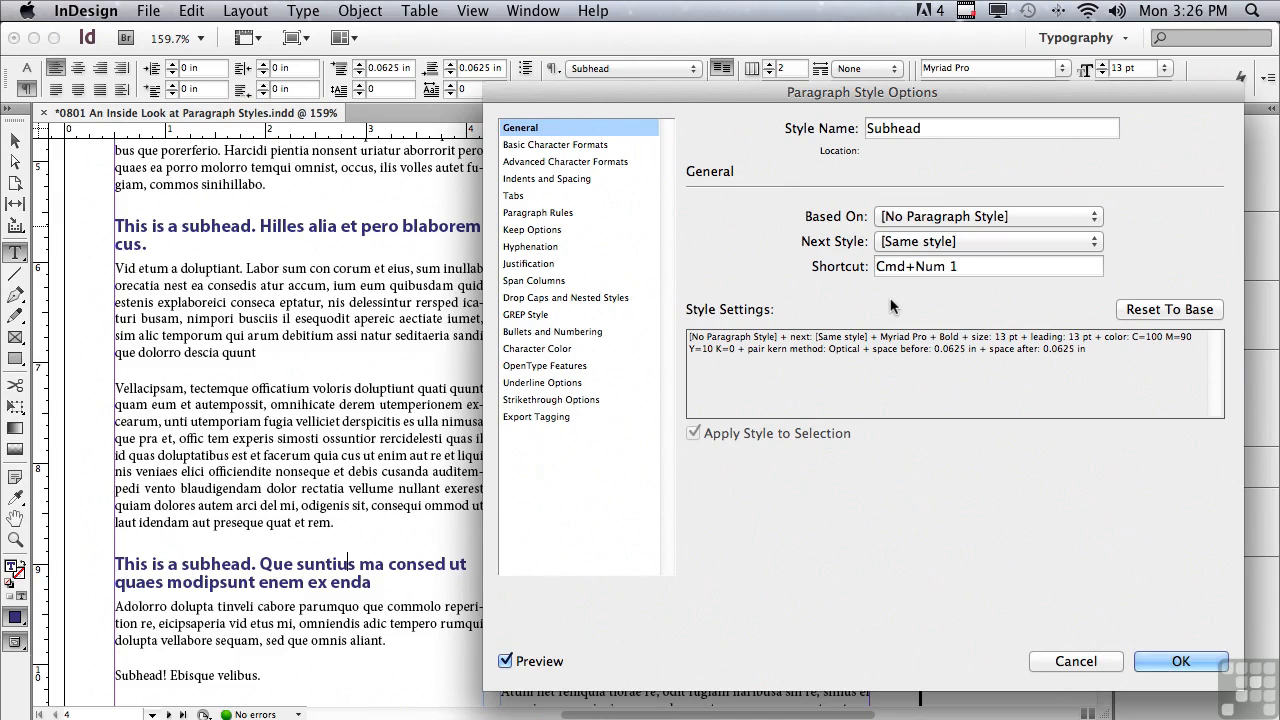
{"action": "left_click", "coordinate": [988, 266]}
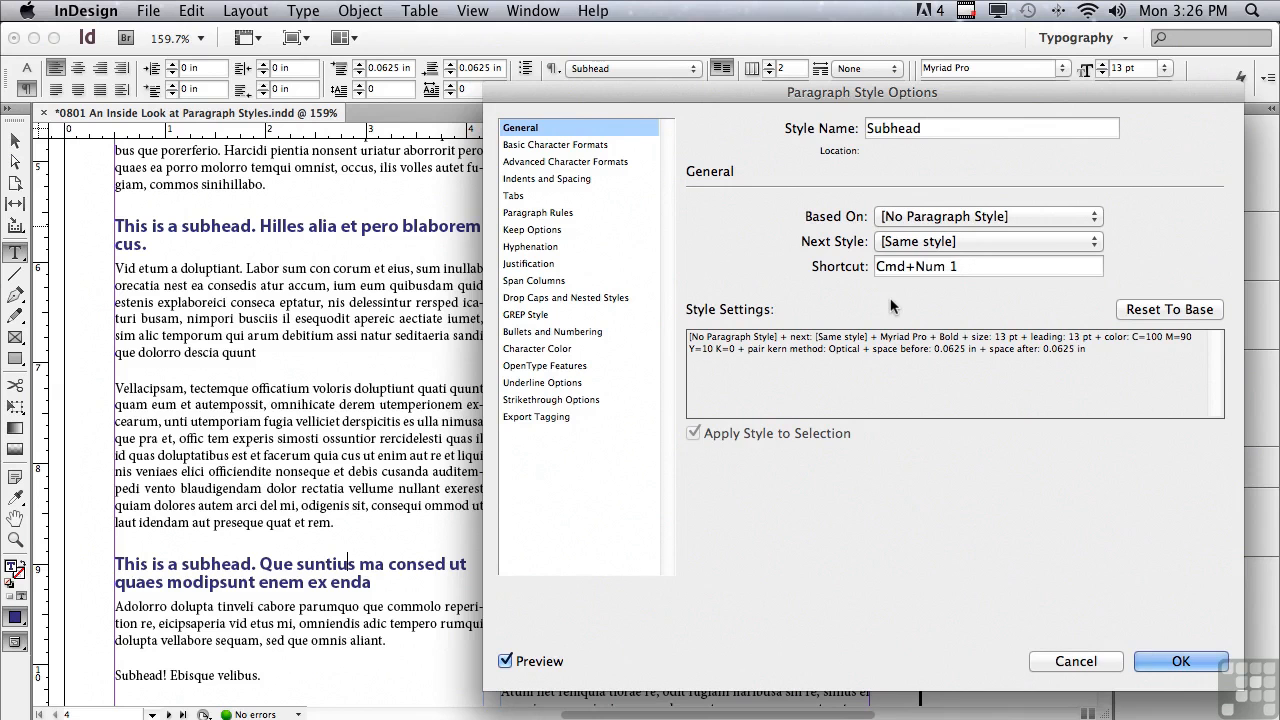
{"action": "left_click", "coordinate": [1180, 661]}
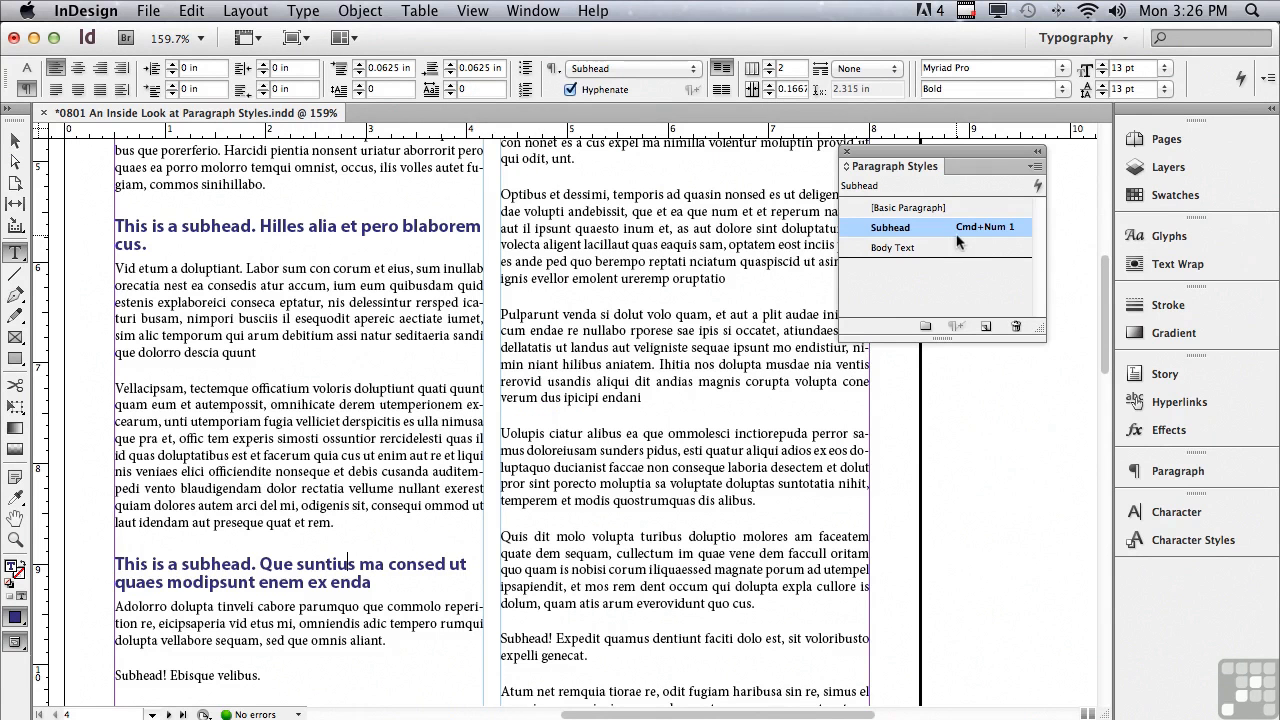
{"action": "mouse_move", "coordinate": [997, 243]}
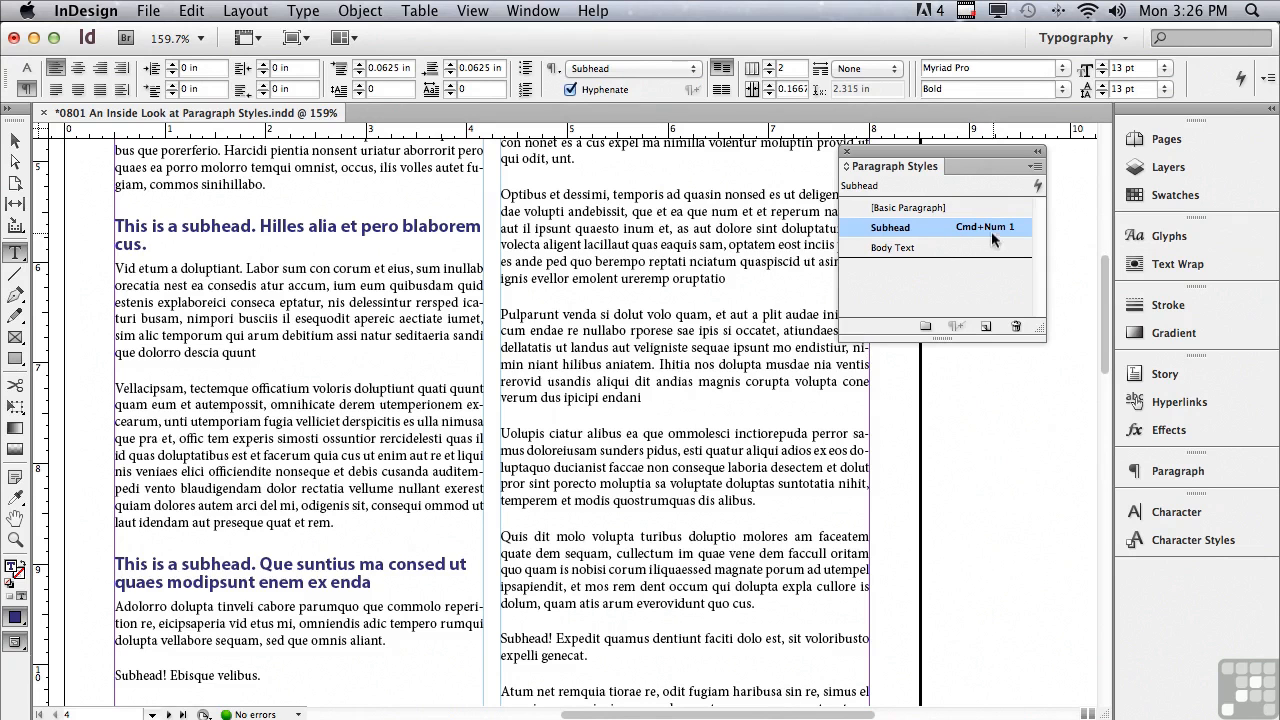
{"action": "mouse_move", "coordinate": [1003, 238]}
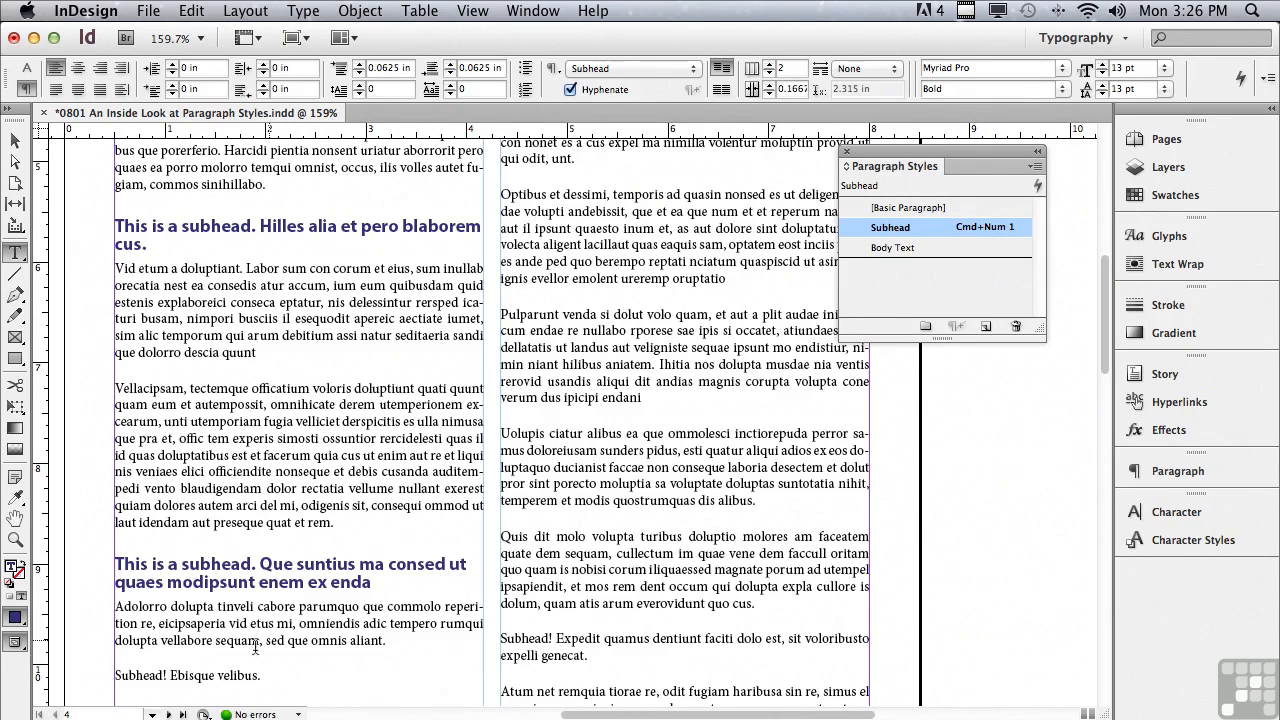
Step: Give the 'Subhead! Ebisque velibus.' line the Subhead style with Cmd+Num 1
{"action": "left_click", "coordinate": [893, 247]}
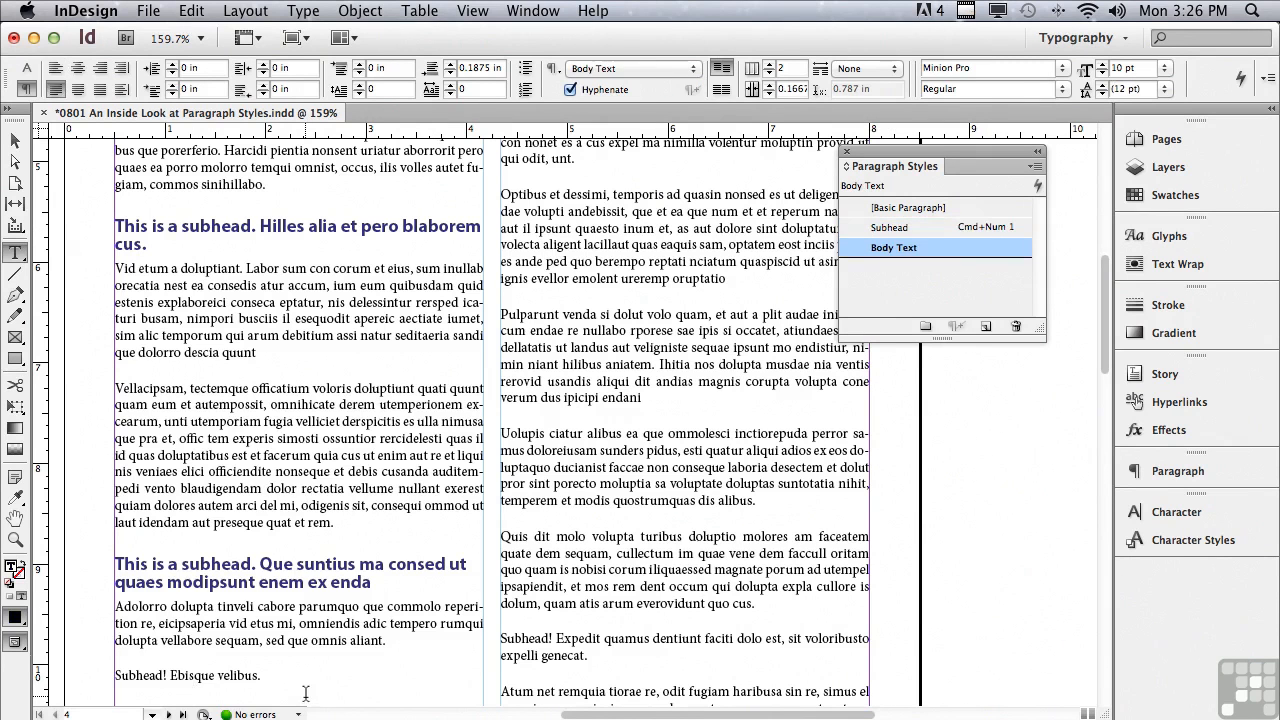
{"action": "left_click", "coordinate": [889, 227]}
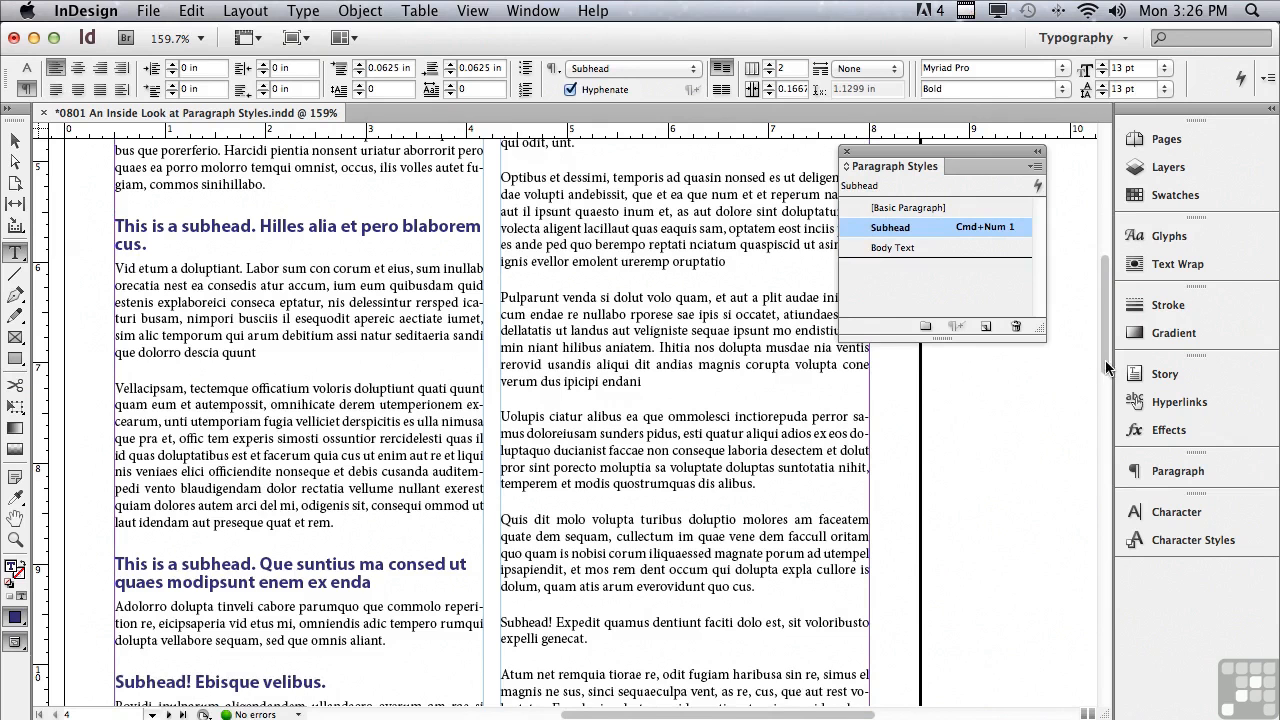
Step: Apply the Subhead style to the right column's 'Subhead! Dt fugitas' paragraph
{"action": "scroll", "scroll_direction": "down", "scroll_amount": 3}
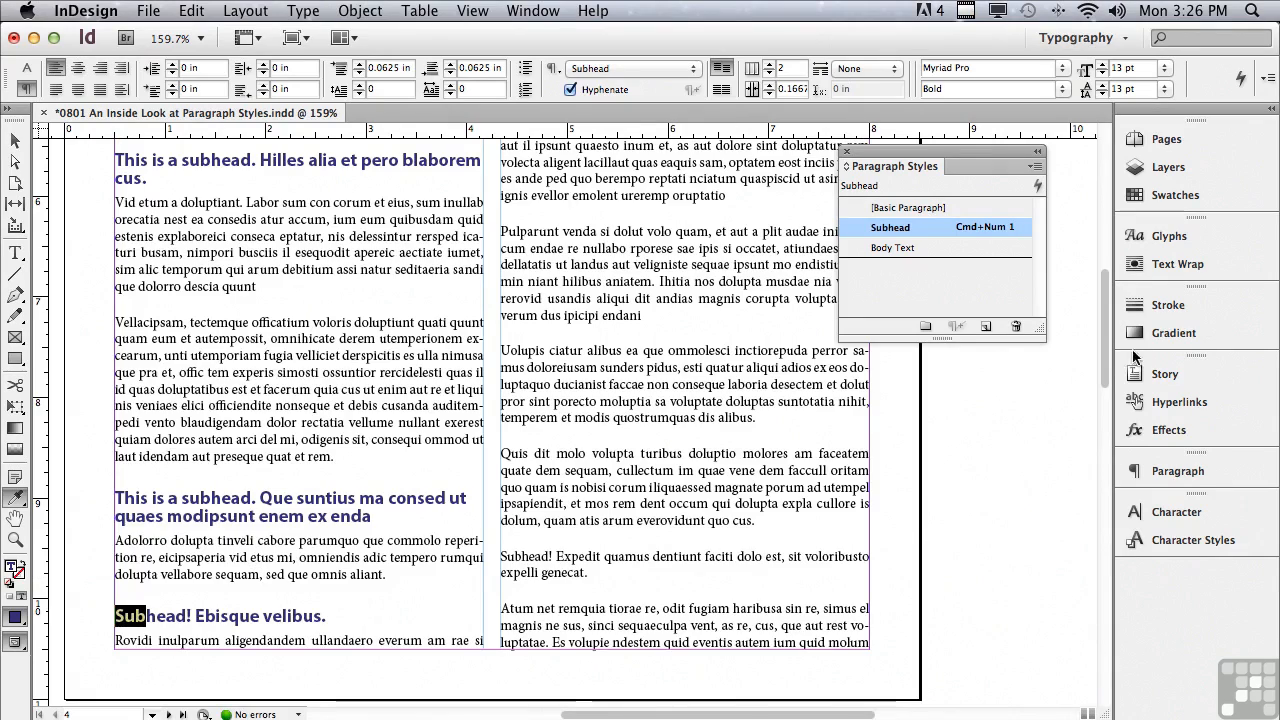
{"action": "scroll", "scroll_direction": "up", "scroll_amount": 3}
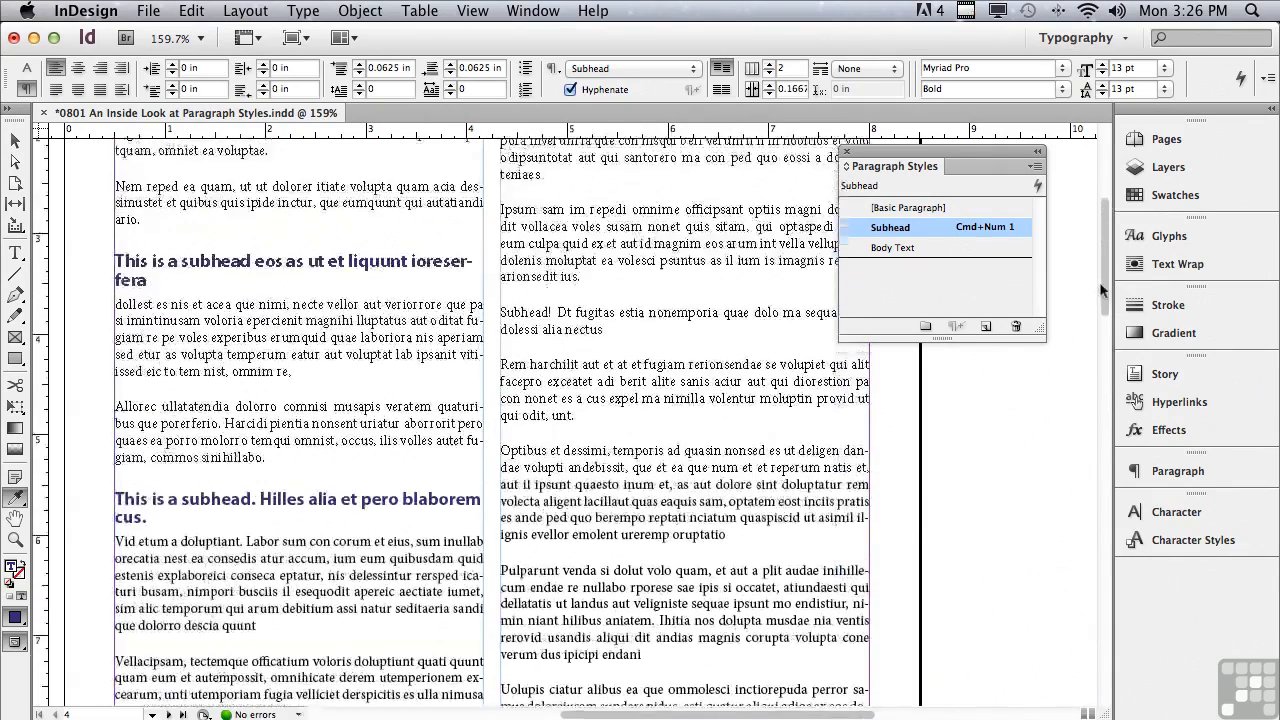
{"action": "scroll", "scroll_direction": "up", "scroll_amount": 3}
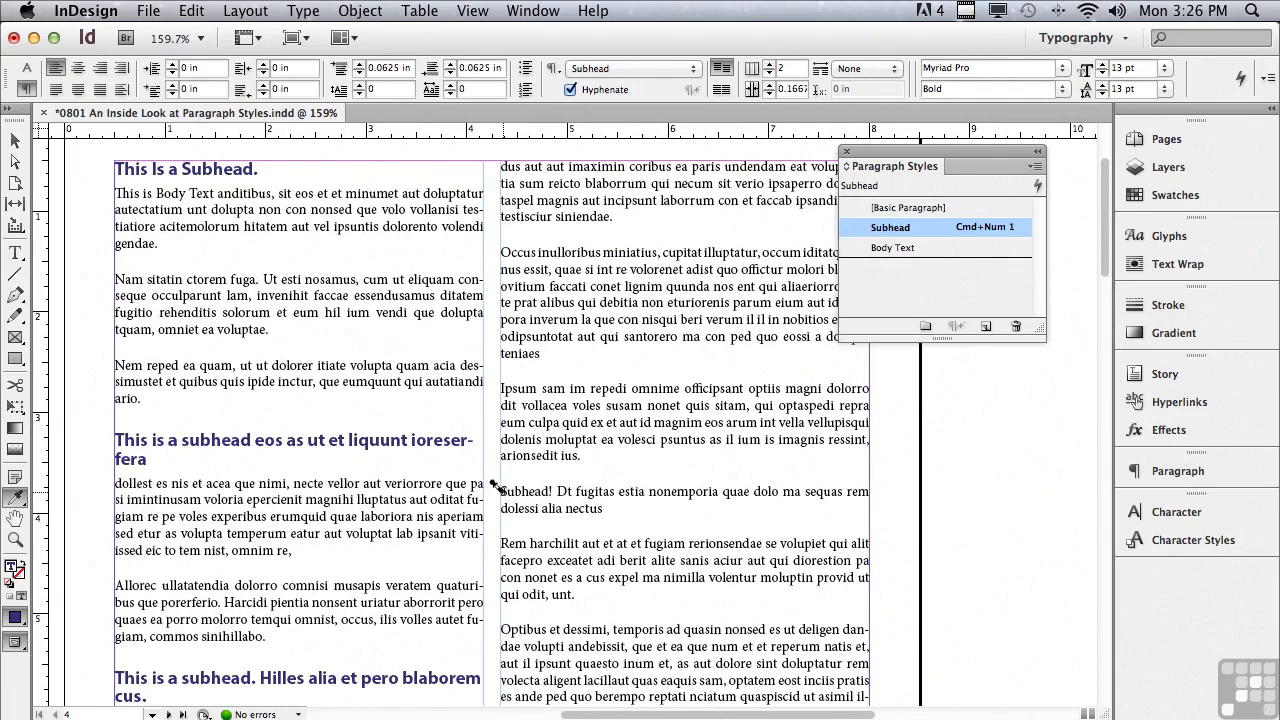
{"action": "left_click", "coordinate": [910, 207]}
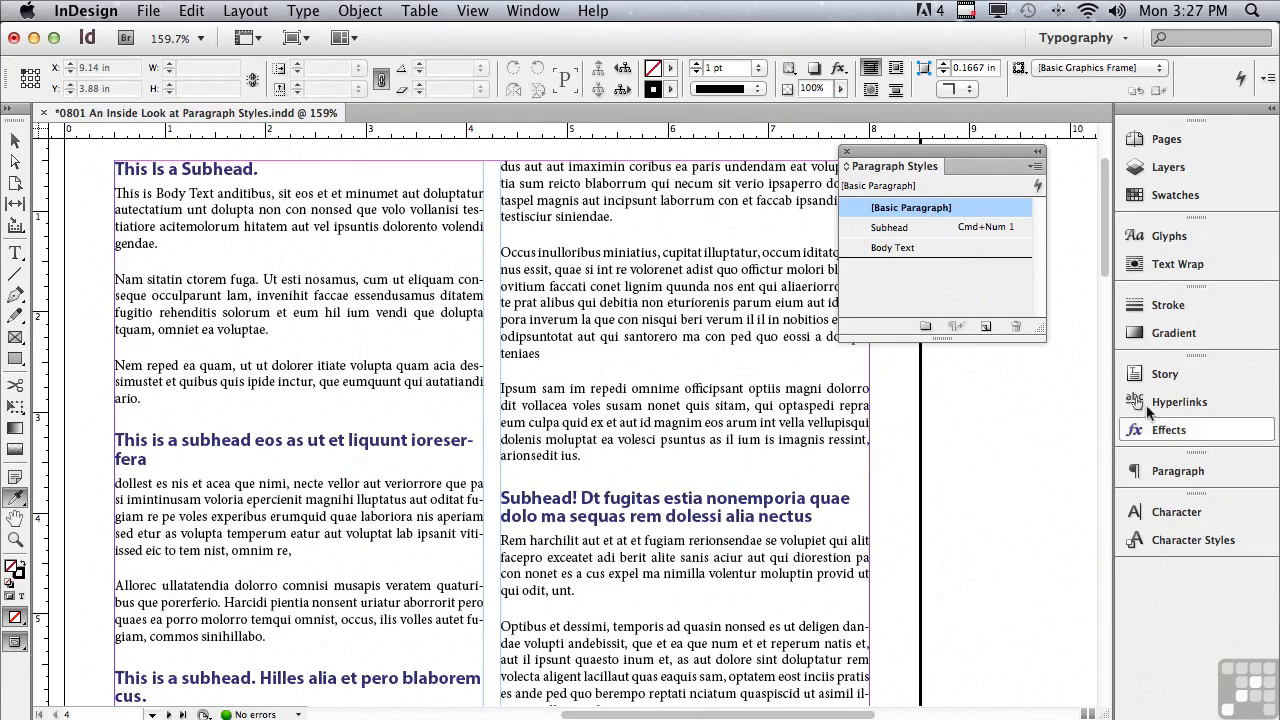
{"action": "scroll", "scroll_direction": "down", "scroll_amount": 3}
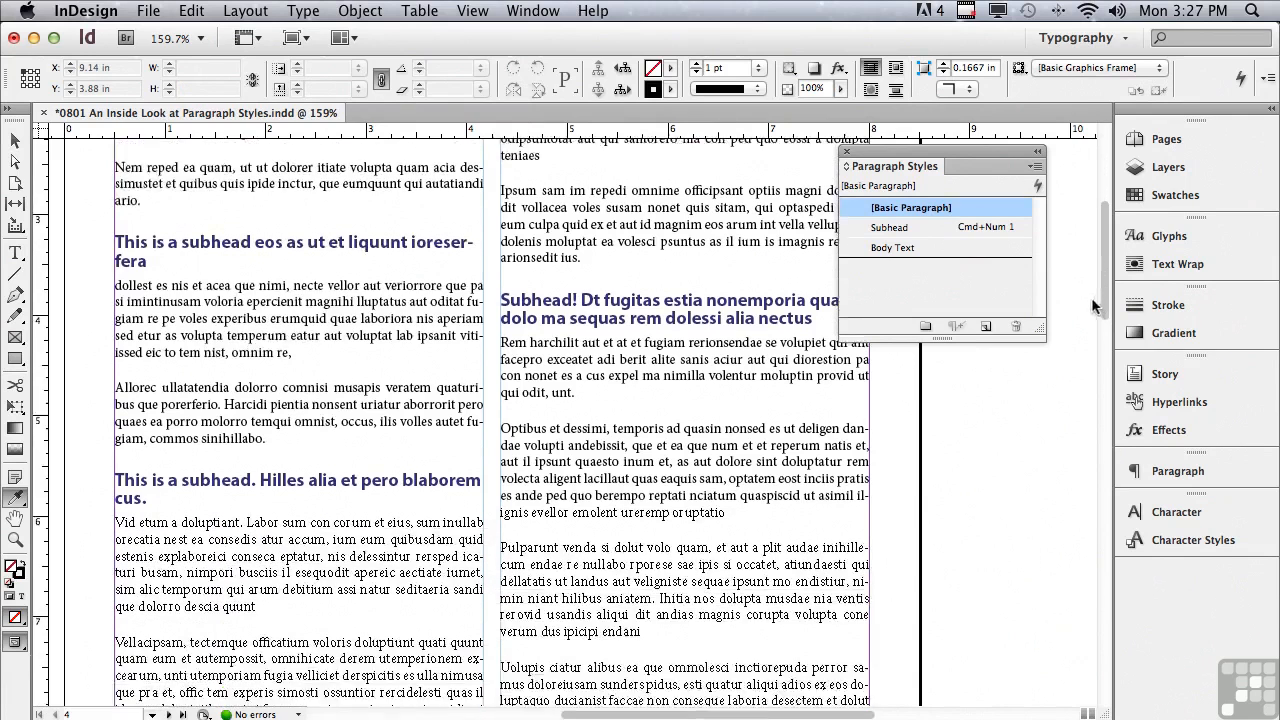
{"action": "scroll", "scroll_direction": "down", "scroll_amount": 3}
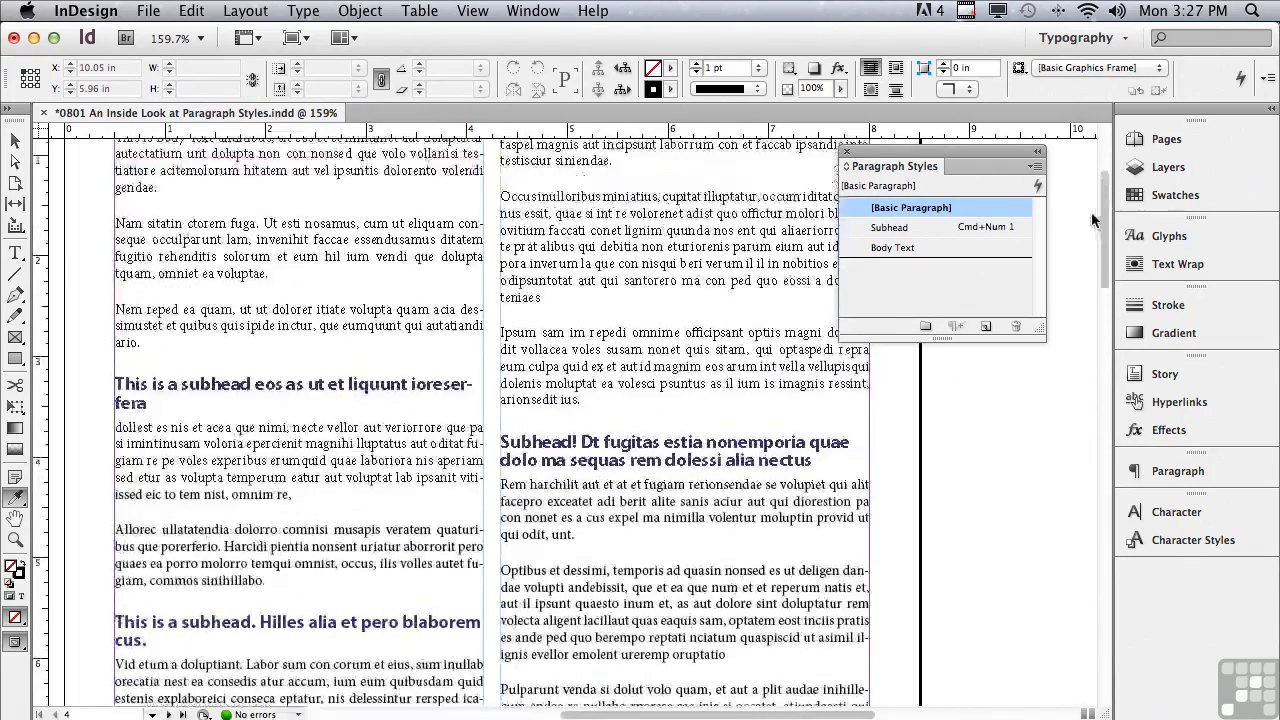
Step: Make the 'This Is a Subhead.' heading red and 15 pt
{"action": "scroll", "scroll_direction": "up", "scroll_amount": 3}
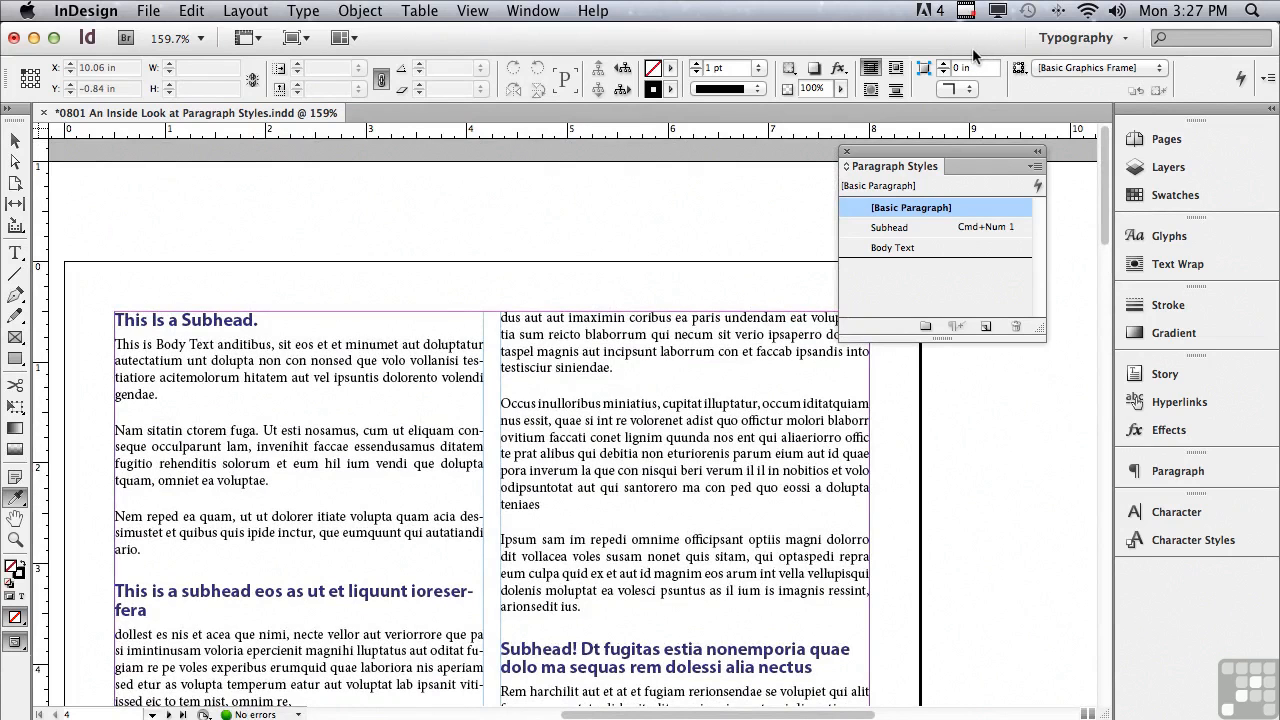
{"action": "mouse_move", "coordinate": [280, 198]}
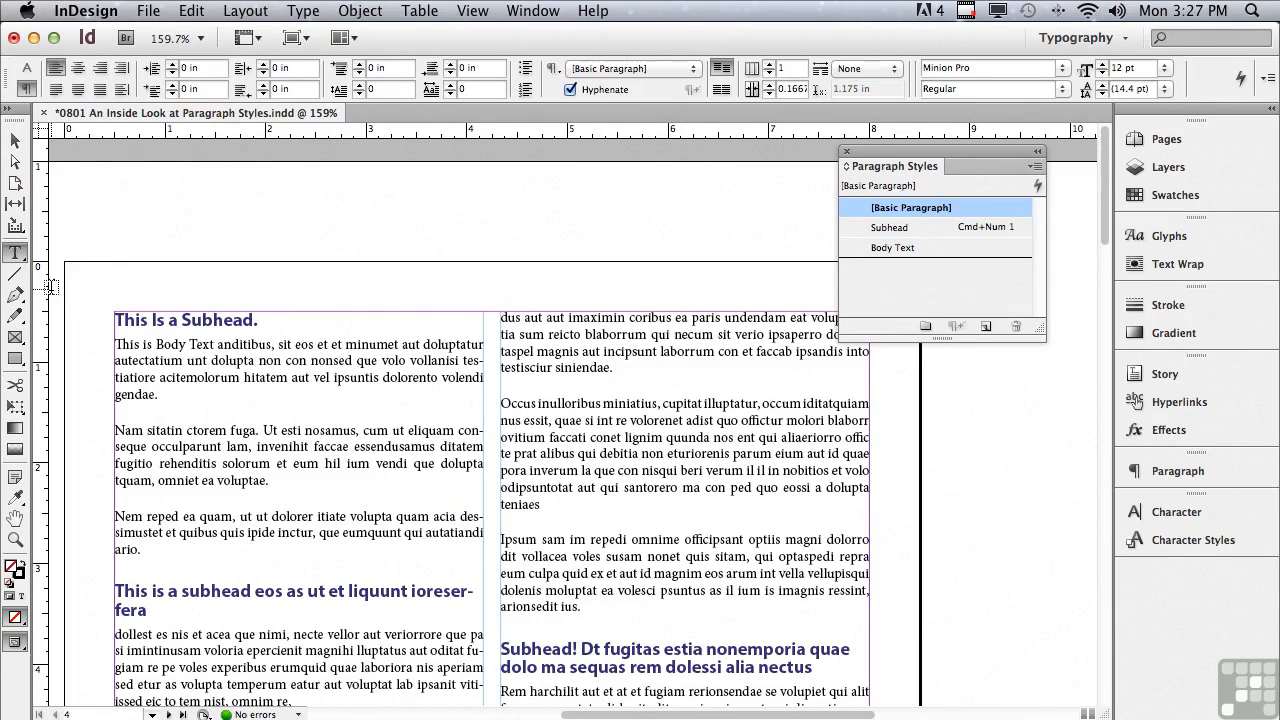
{"action": "left_click", "coordinate": [889, 227]}
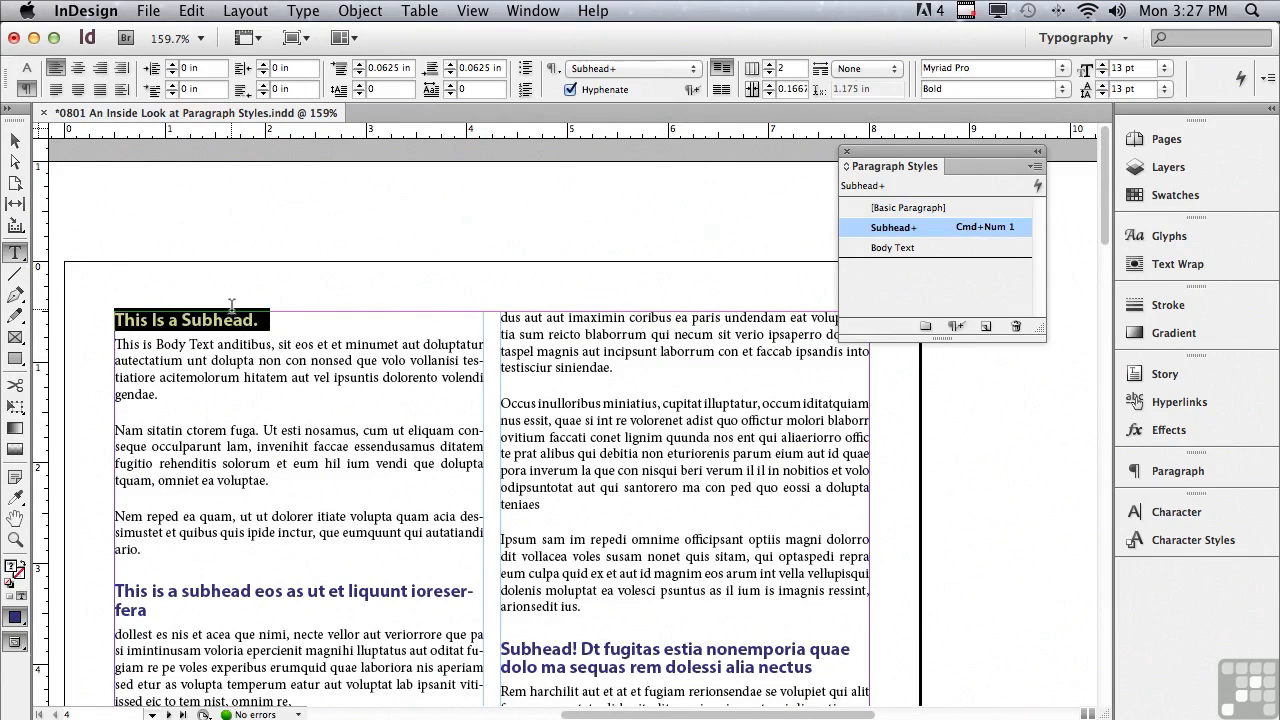
{"action": "left_click", "coordinate": [78, 68]}
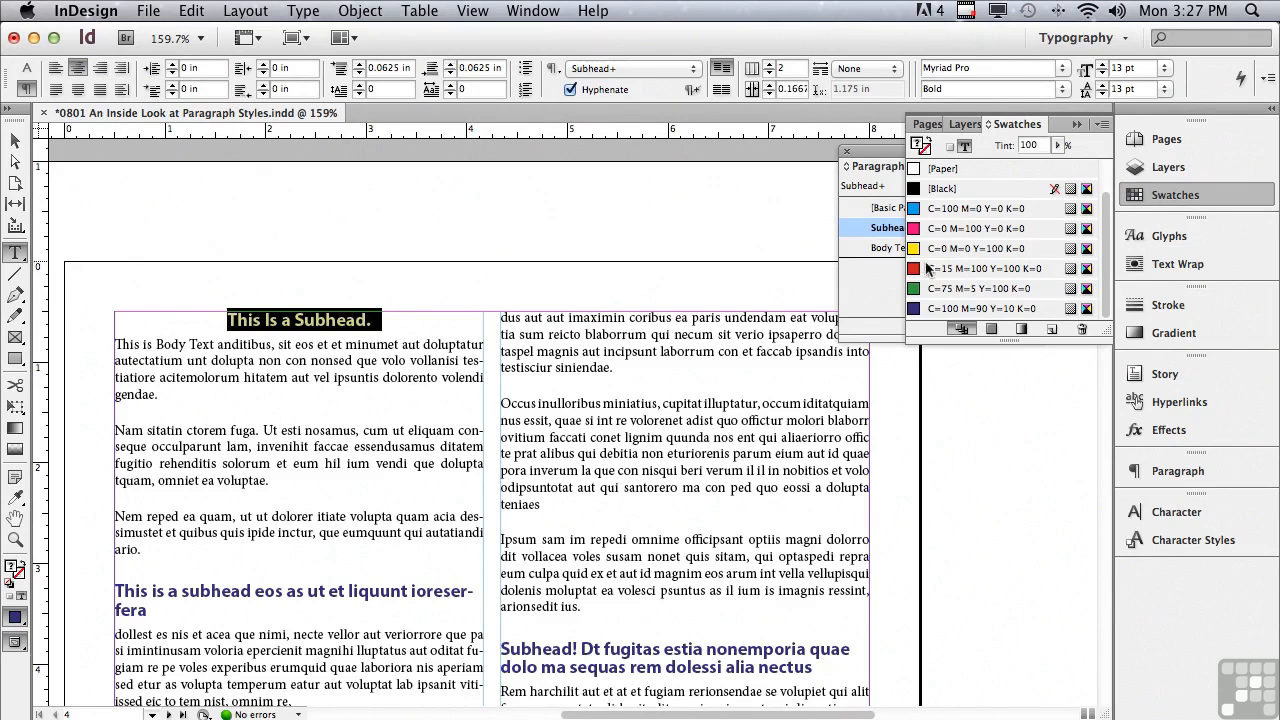
{"action": "left_click", "coordinate": [980, 268]}
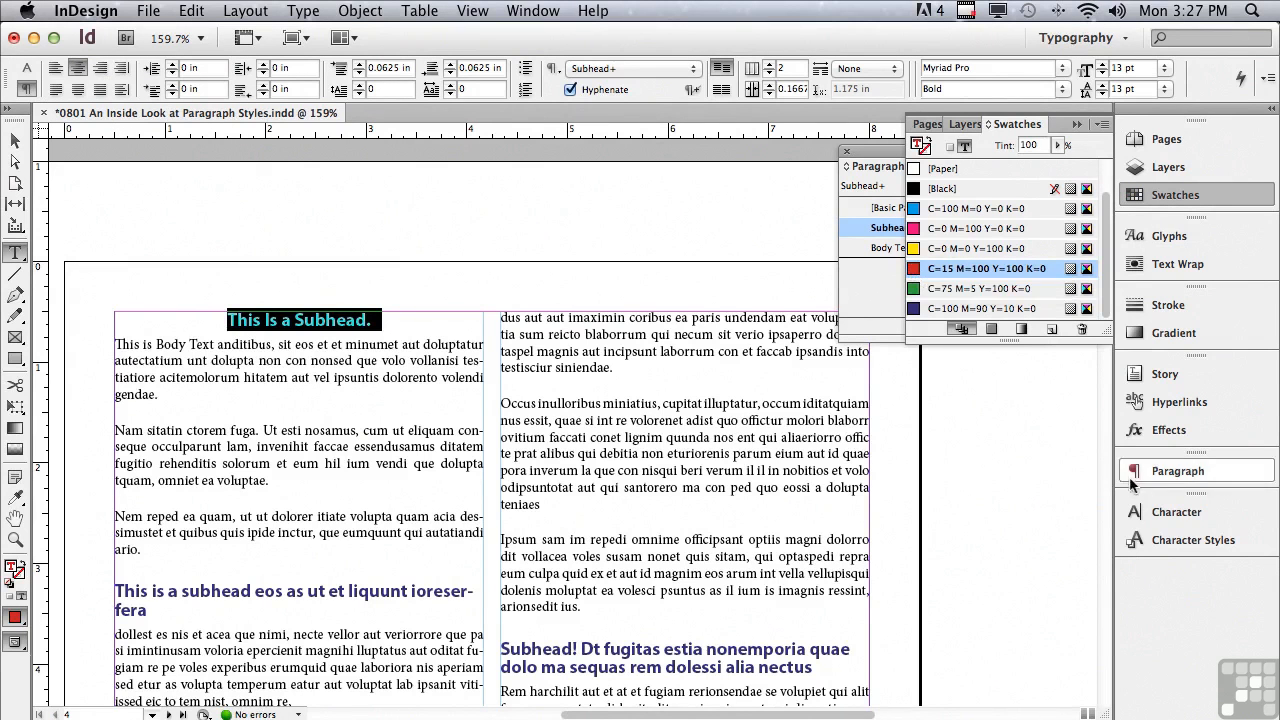
{"action": "left_click", "coordinate": [1176, 511]}
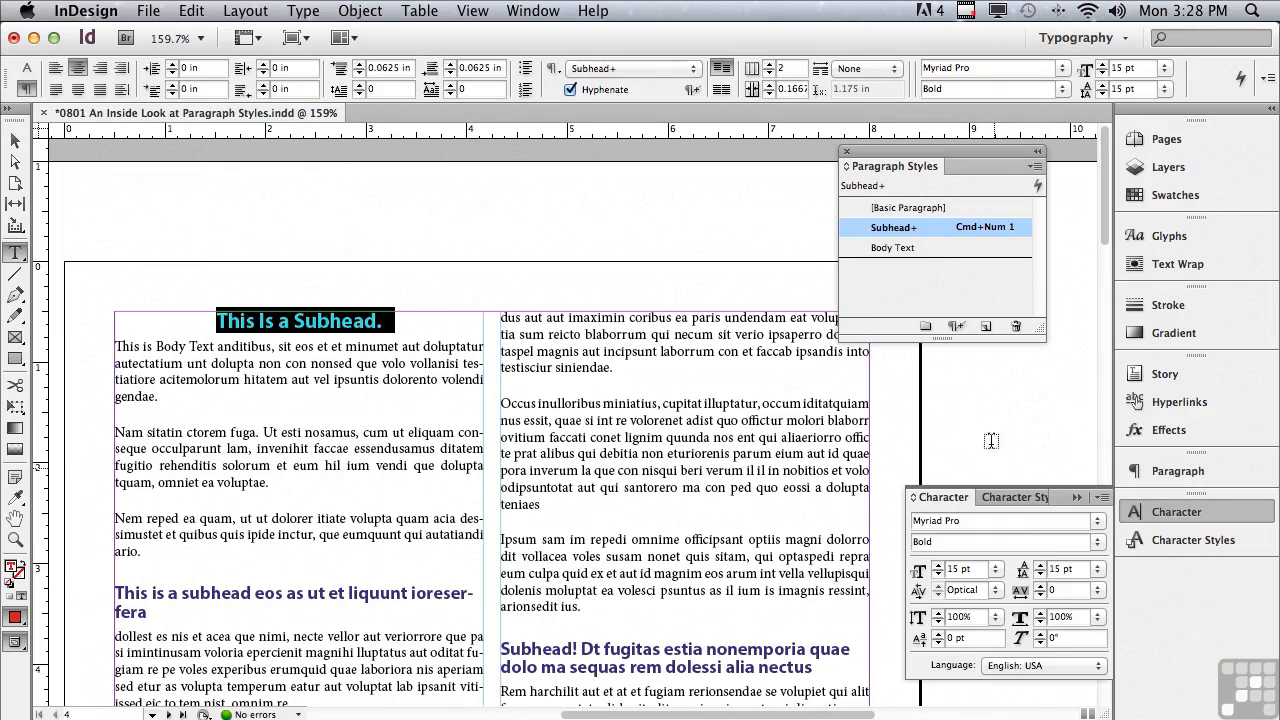
{"action": "mouse_move", "coordinate": [878, 240]}
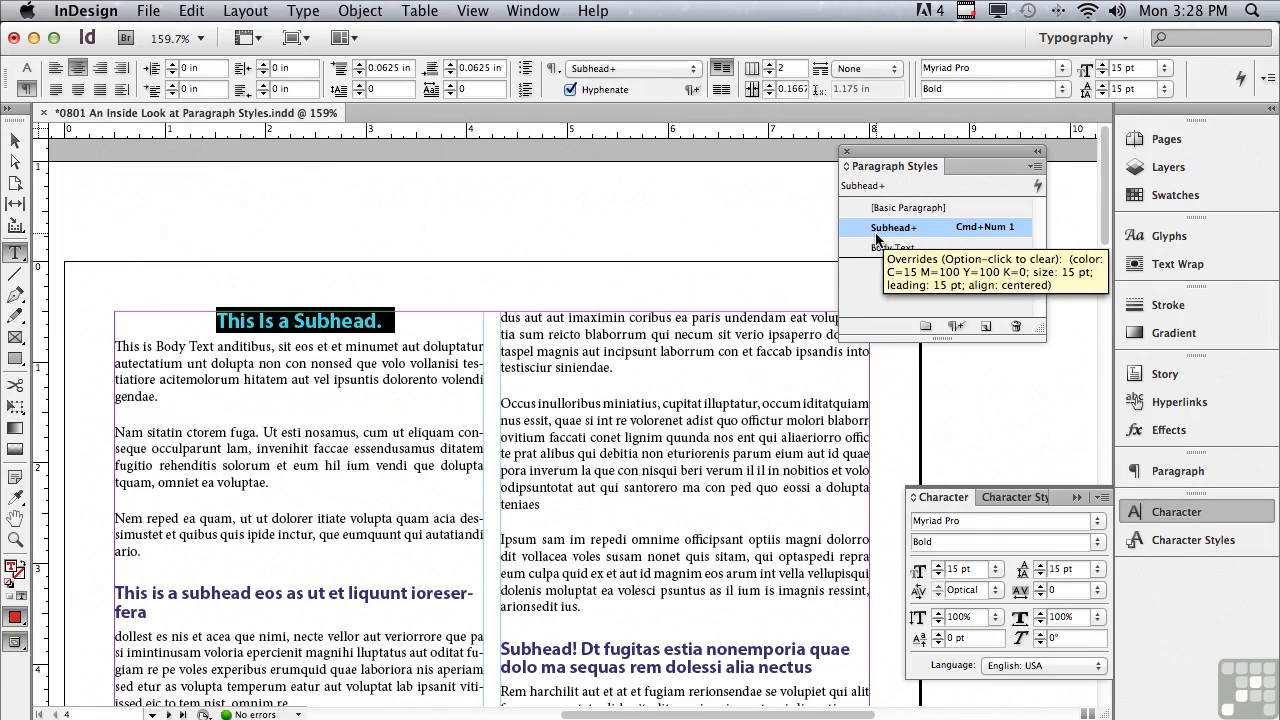
{"action": "mouse_move", "coordinate": [902, 247]}
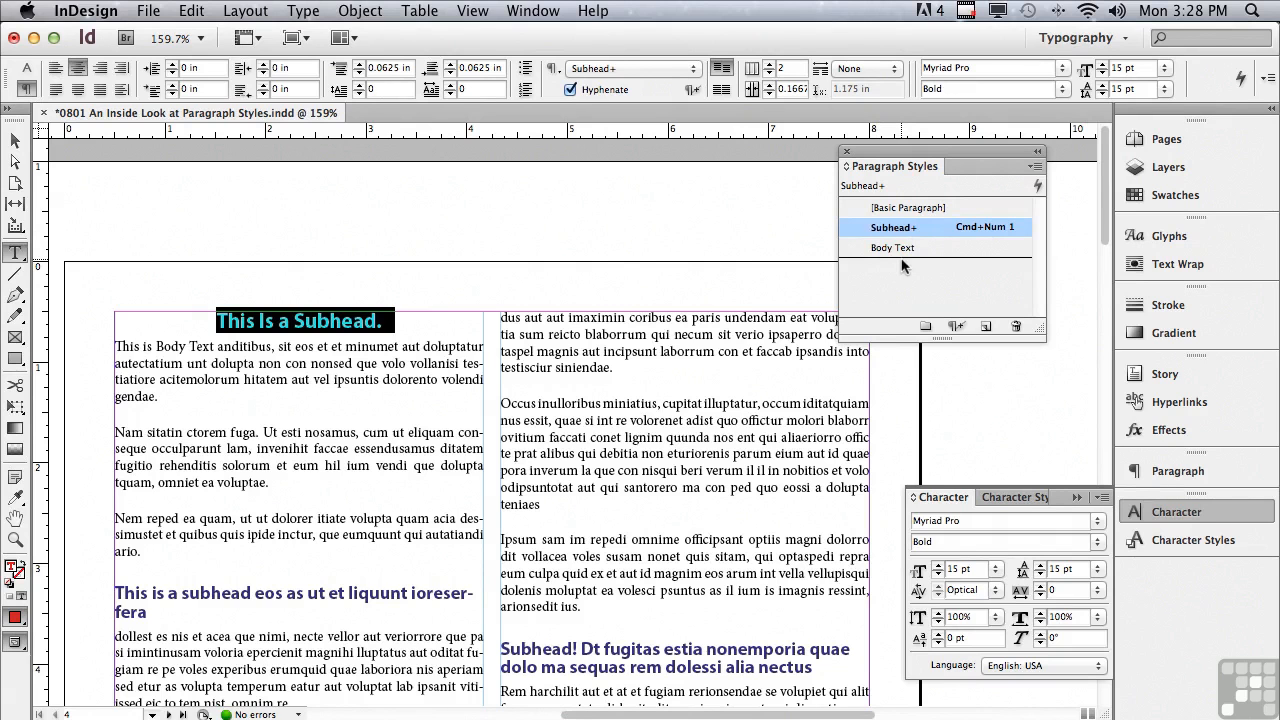
{"action": "mouse_move", "coordinate": [868, 248]}
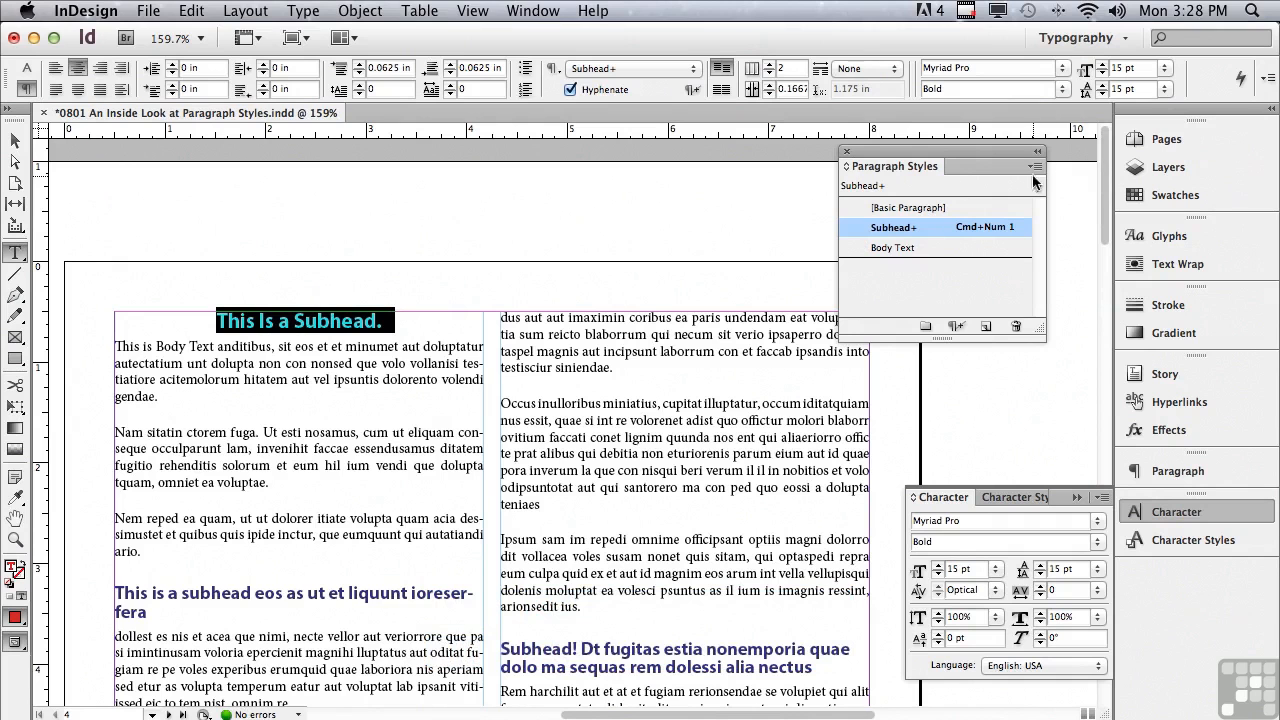
Step: Redefine the Subhead style from the red, centered 15 pt subhead, then deselect
{"action": "left_click", "coordinate": [1037, 166]}
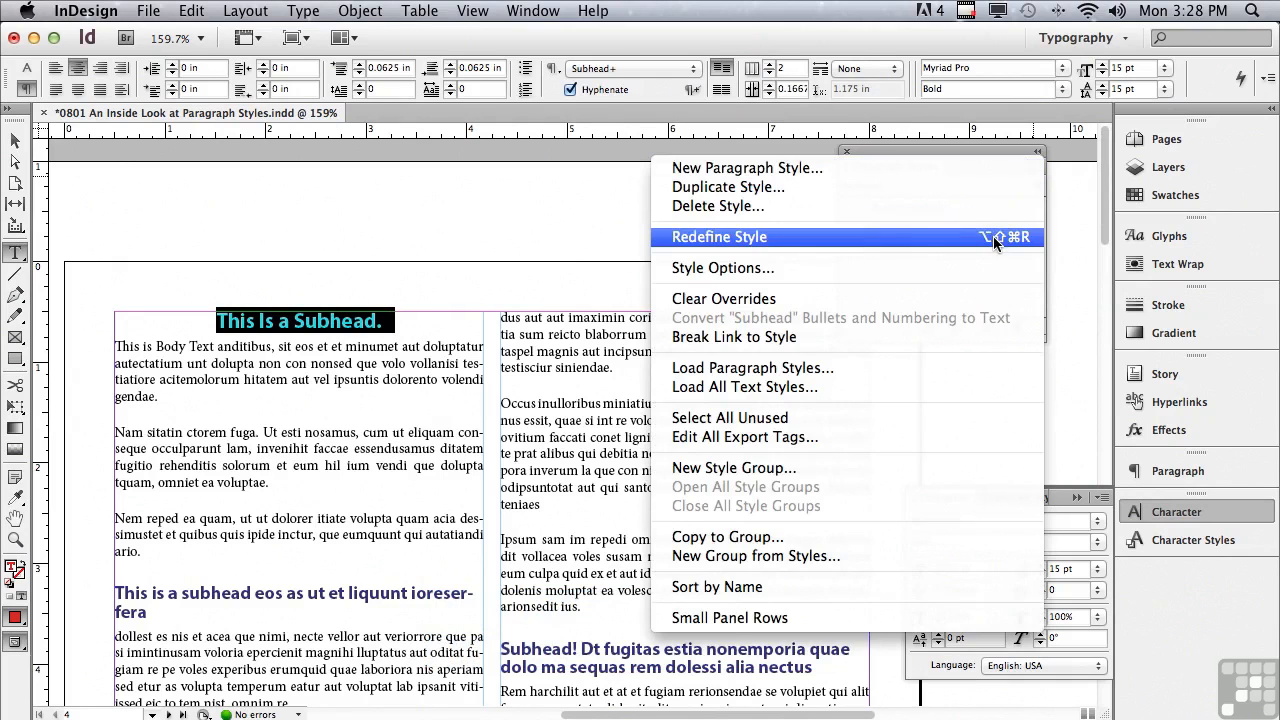
{"action": "left_click", "coordinate": [719, 237]}
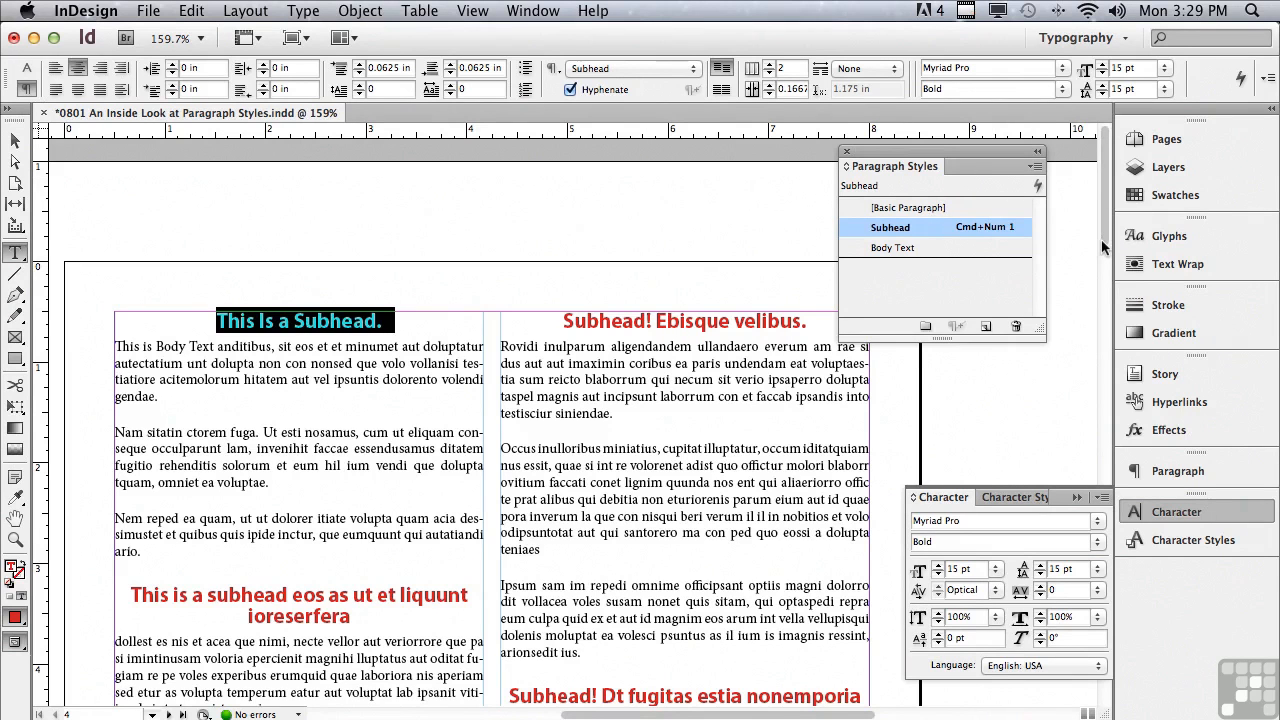
{"action": "mouse_move", "coordinate": [978, 258]}
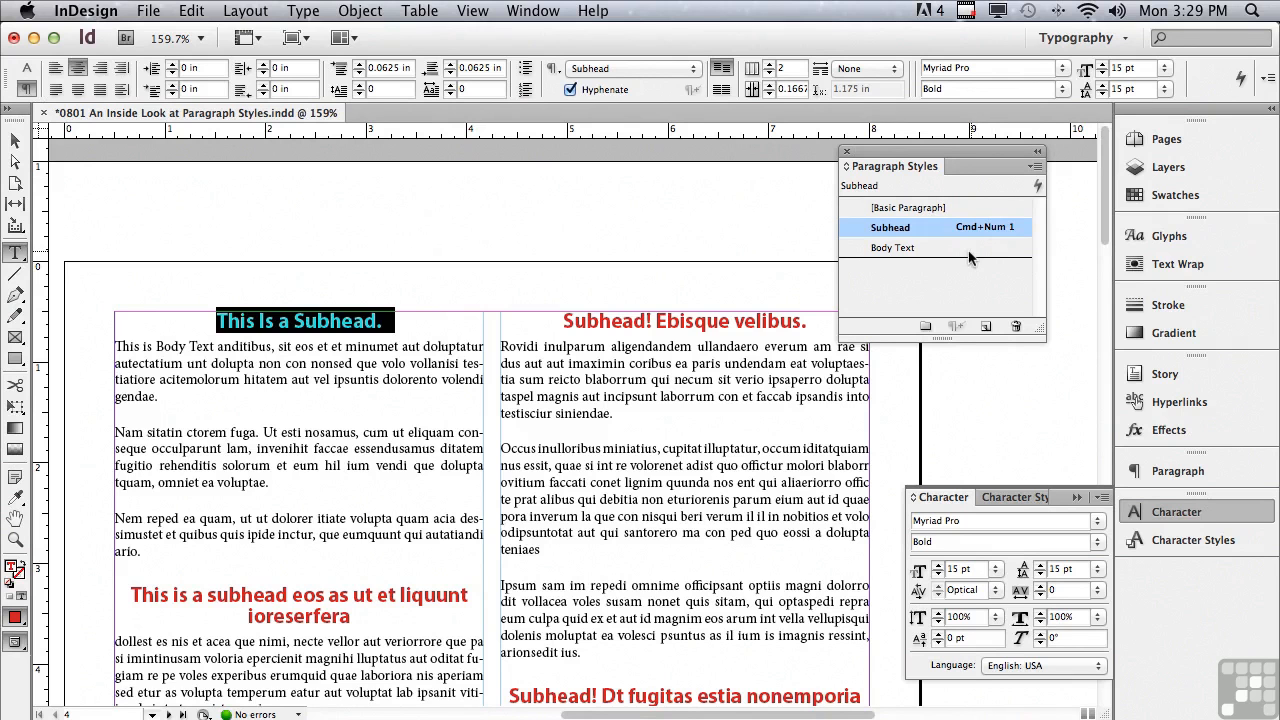
{"action": "left_click", "coordinate": [907, 207]}
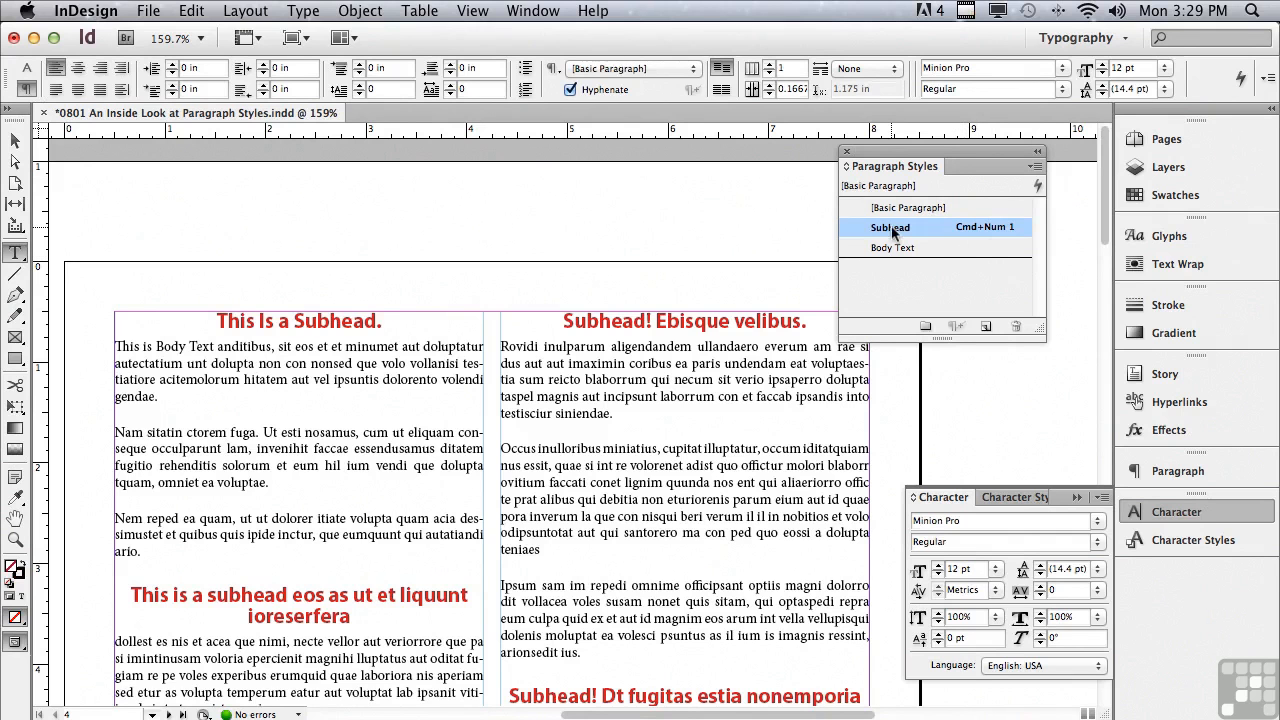
{"action": "double_click", "coordinate": [890, 227]}
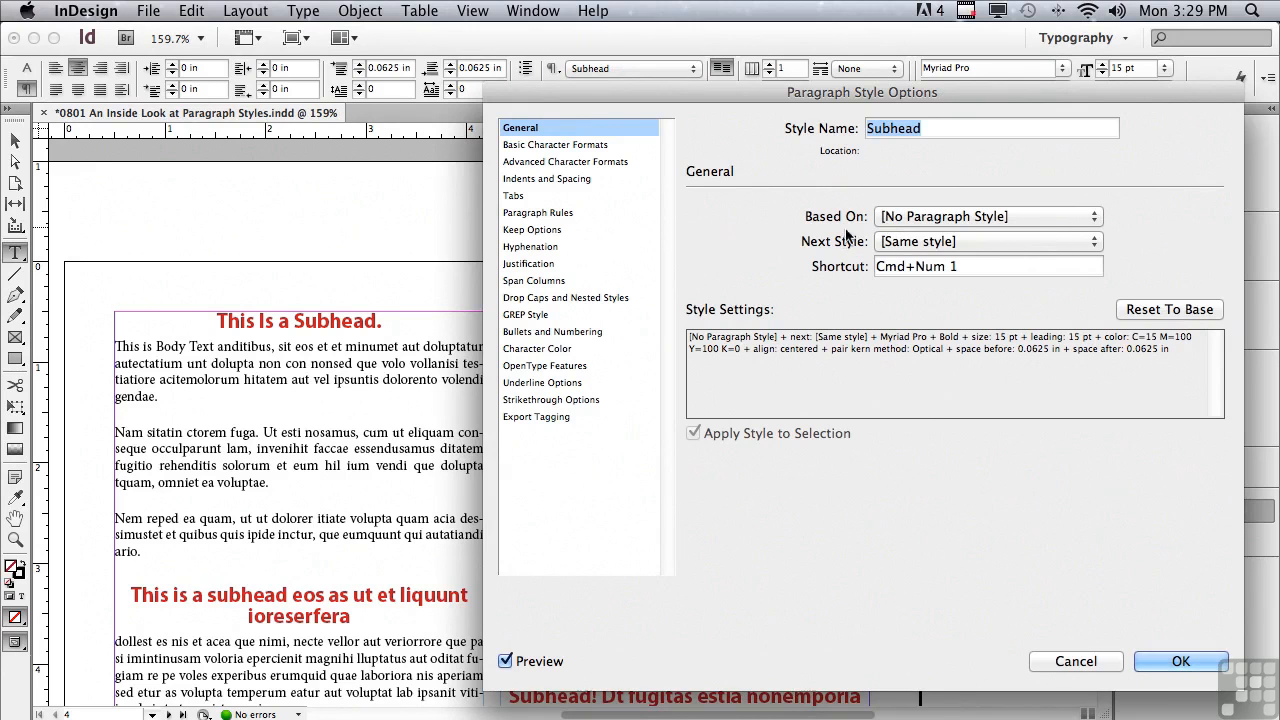
{"action": "mouse_move", "coordinate": [868, 236]}
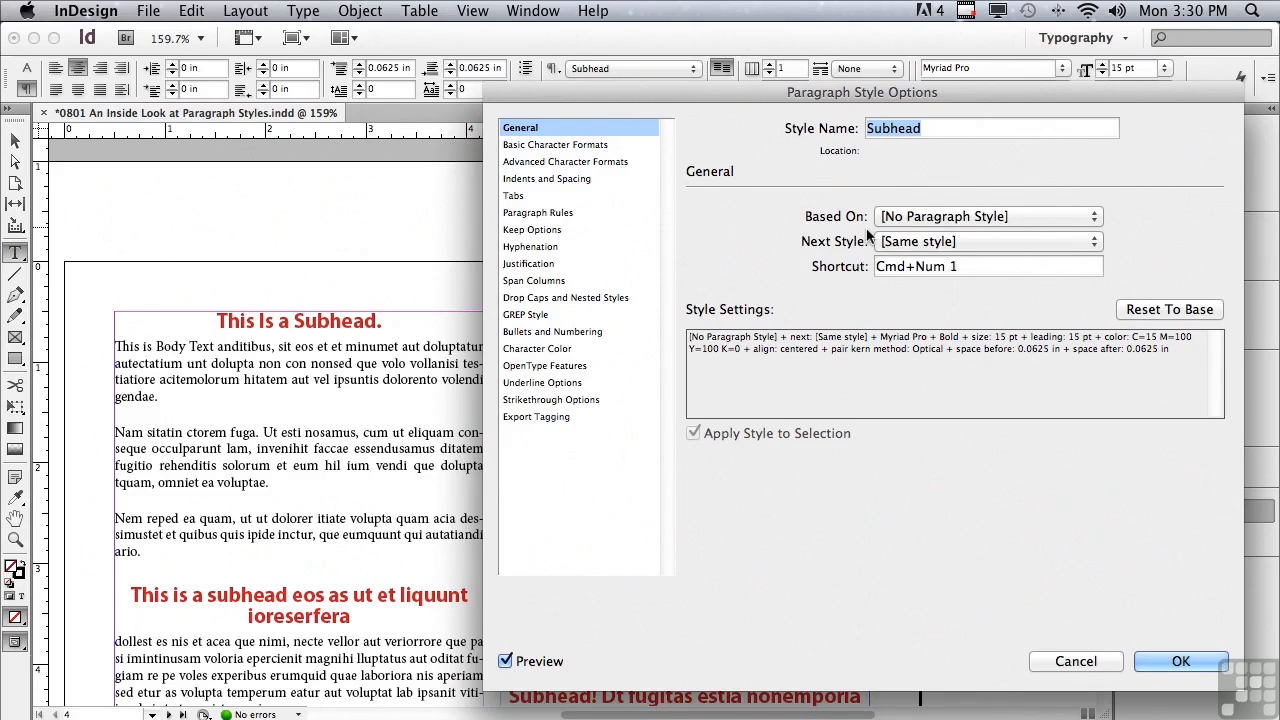
{"action": "mouse_move", "coordinate": [823, 230]}
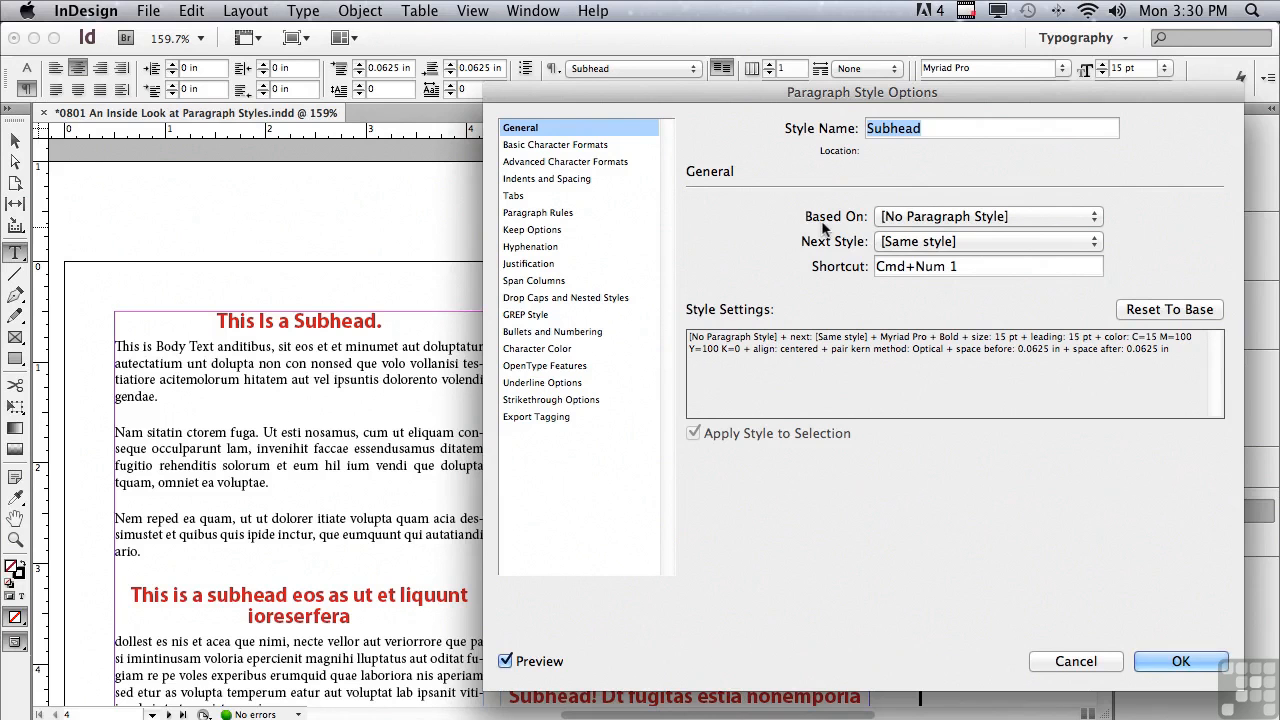
{"action": "mouse_move", "coordinate": [826, 253]}
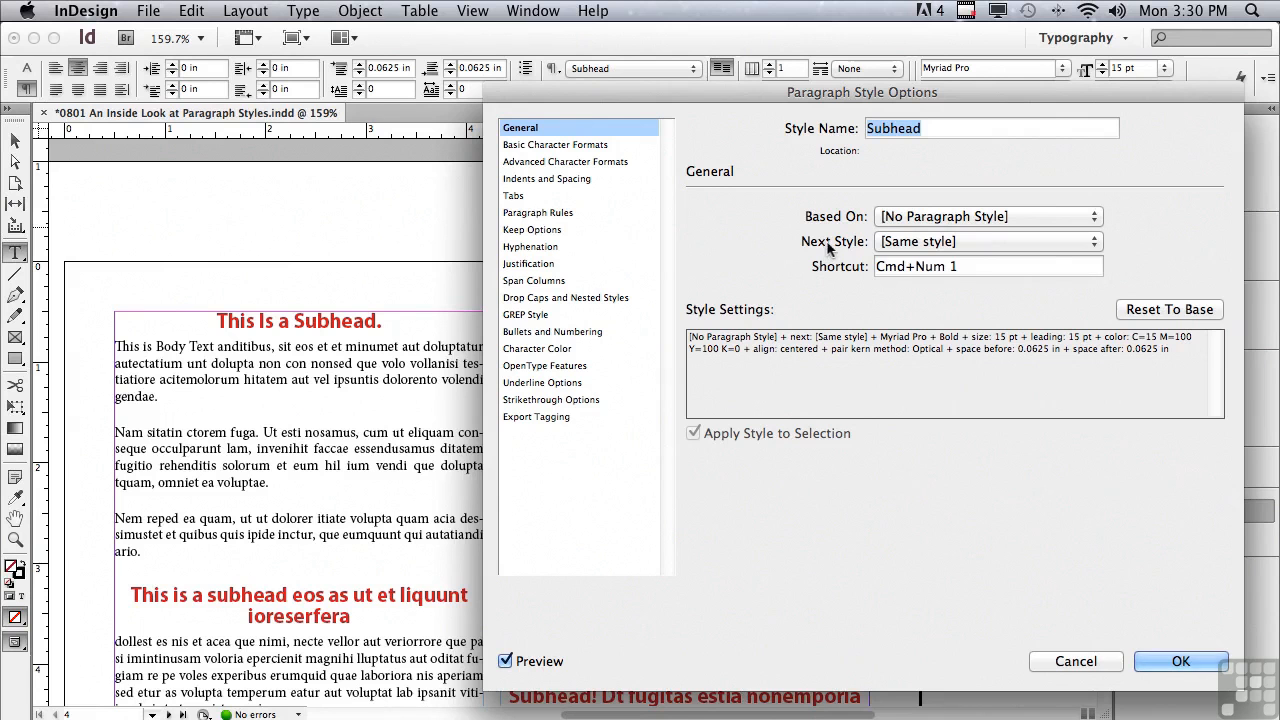
{"action": "left_click", "coordinate": [1180, 661]}
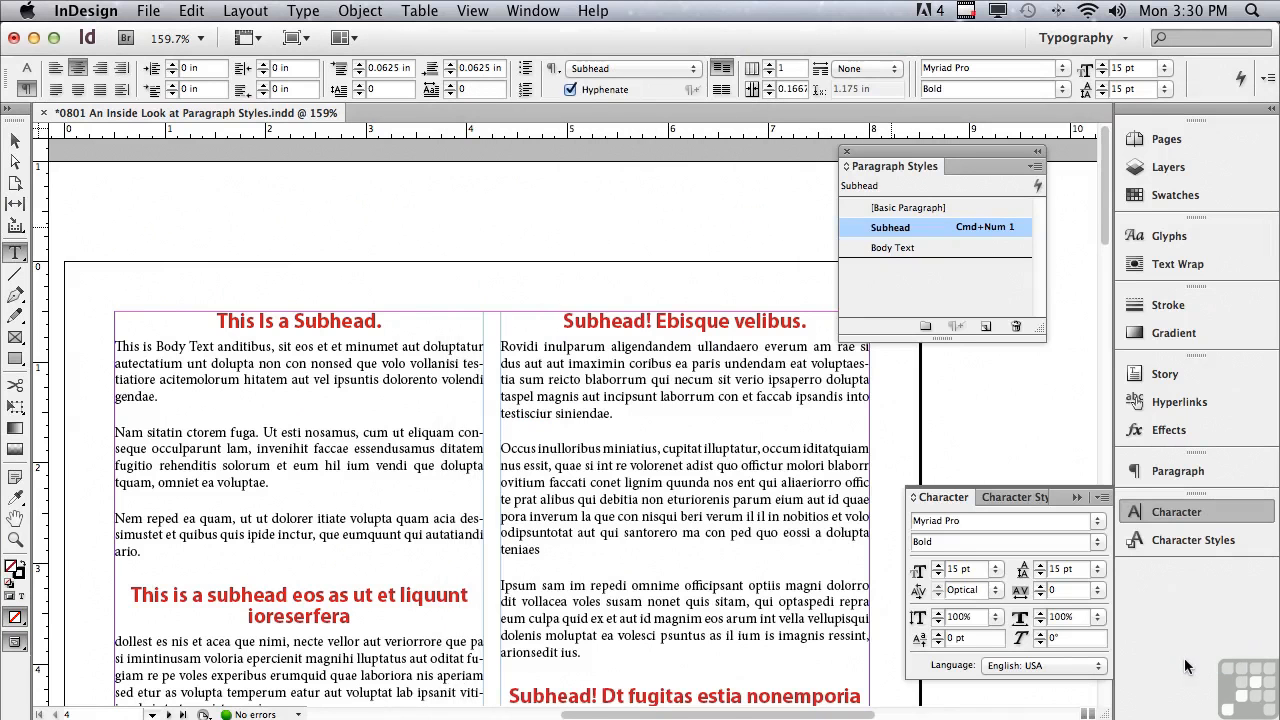
{"action": "mouse_move", "coordinate": [1144, 602]}
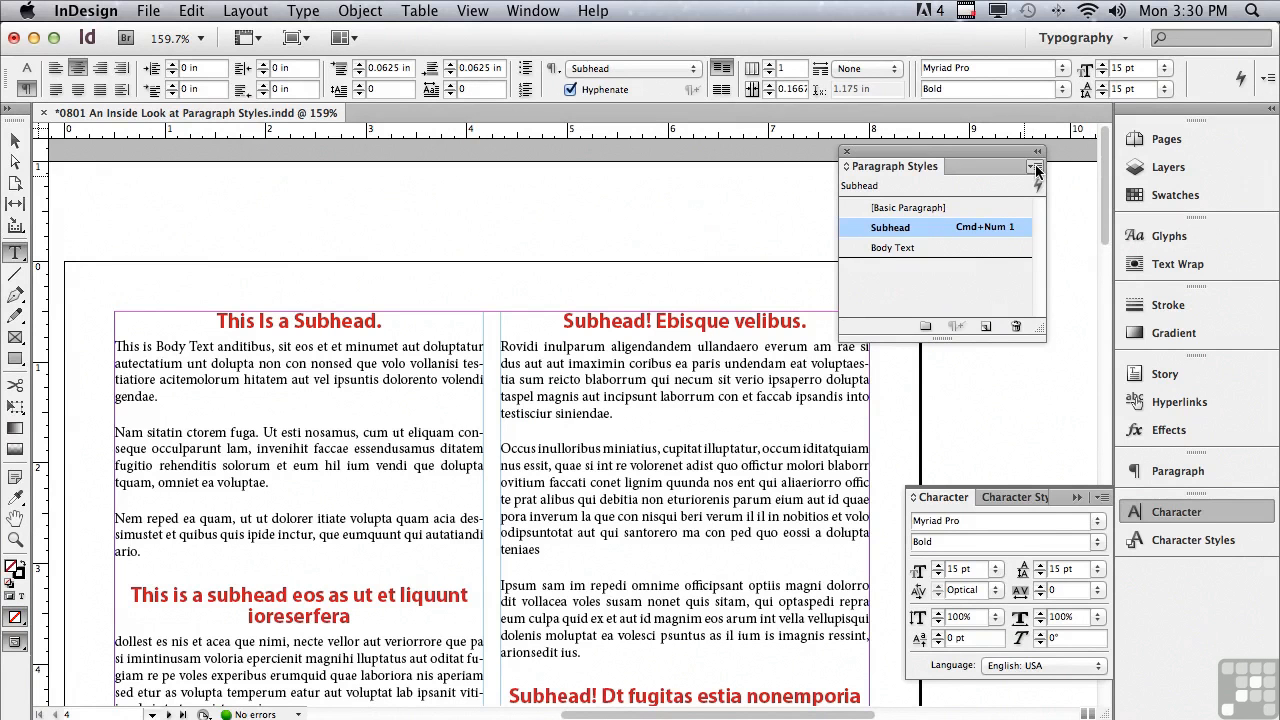
{"action": "left_click", "coordinate": [1037, 167]}
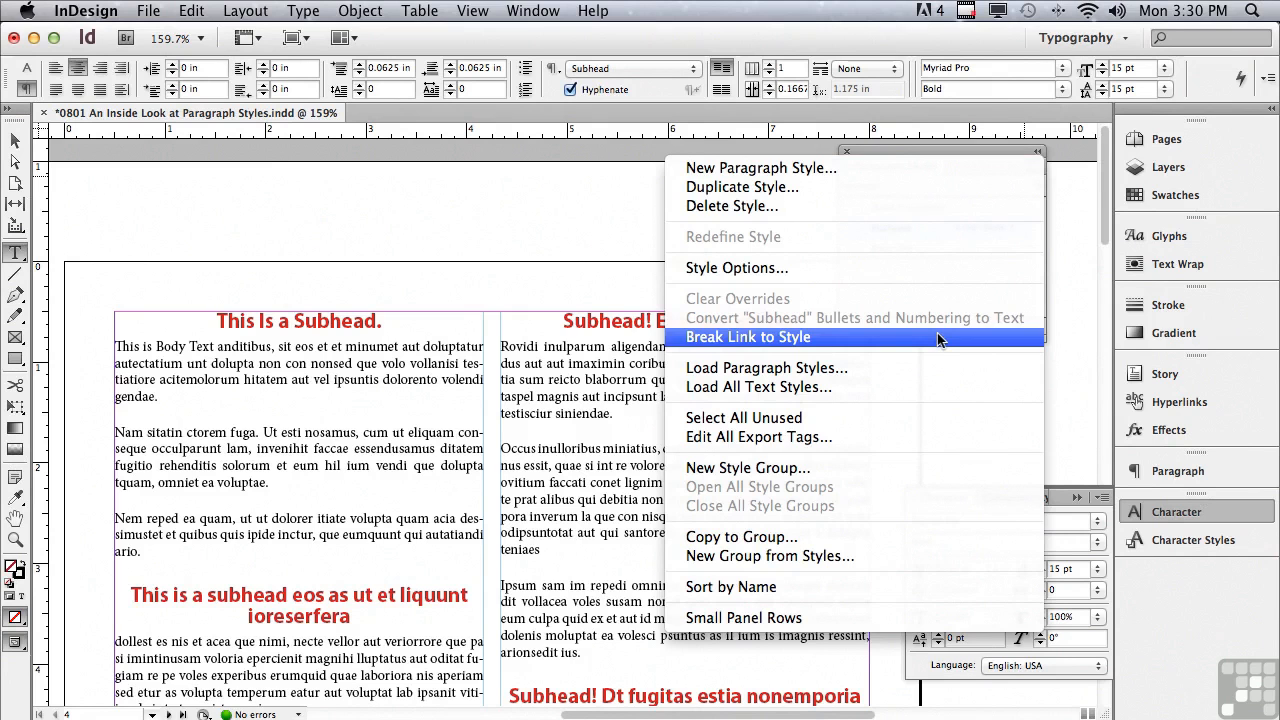
{"action": "mouse_move", "coordinate": [915, 368]}
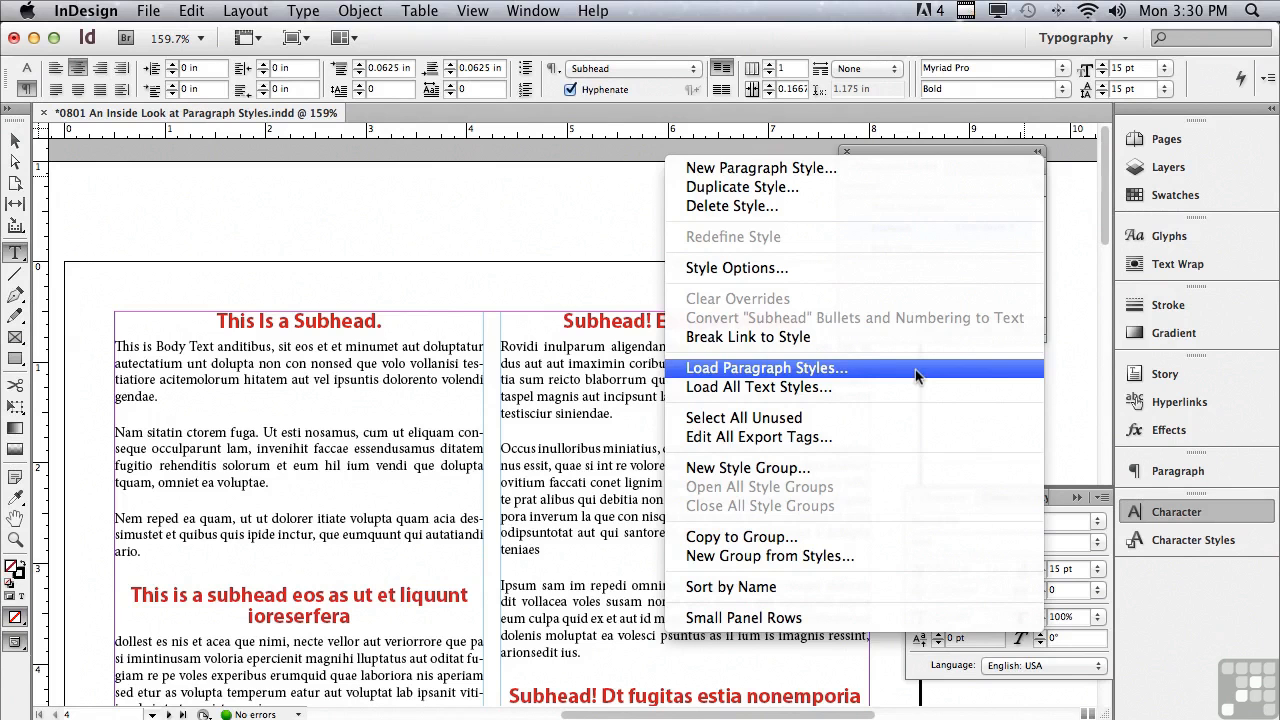
{"action": "mouse_move", "coordinate": [910, 387]}
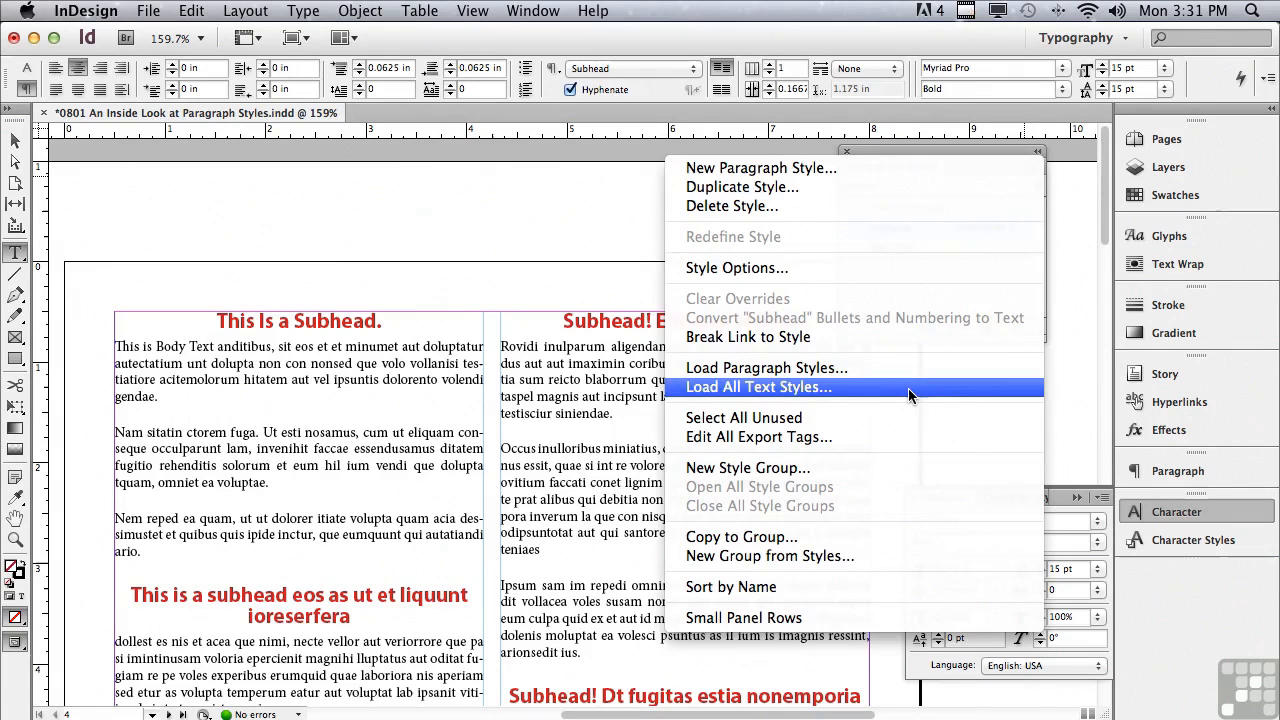
{"action": "mouse_move", "coordinate": [895, 418]}
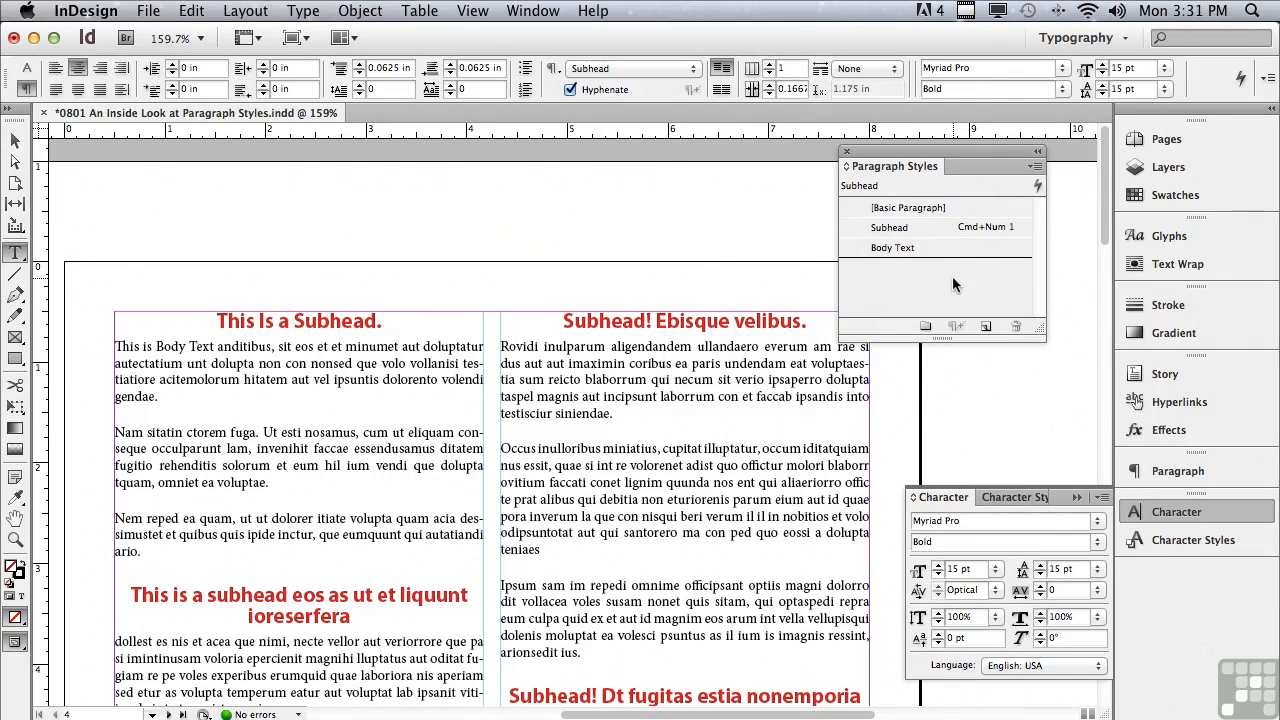
{"action": "mouse_move", "coordinate": [1031, 178]}
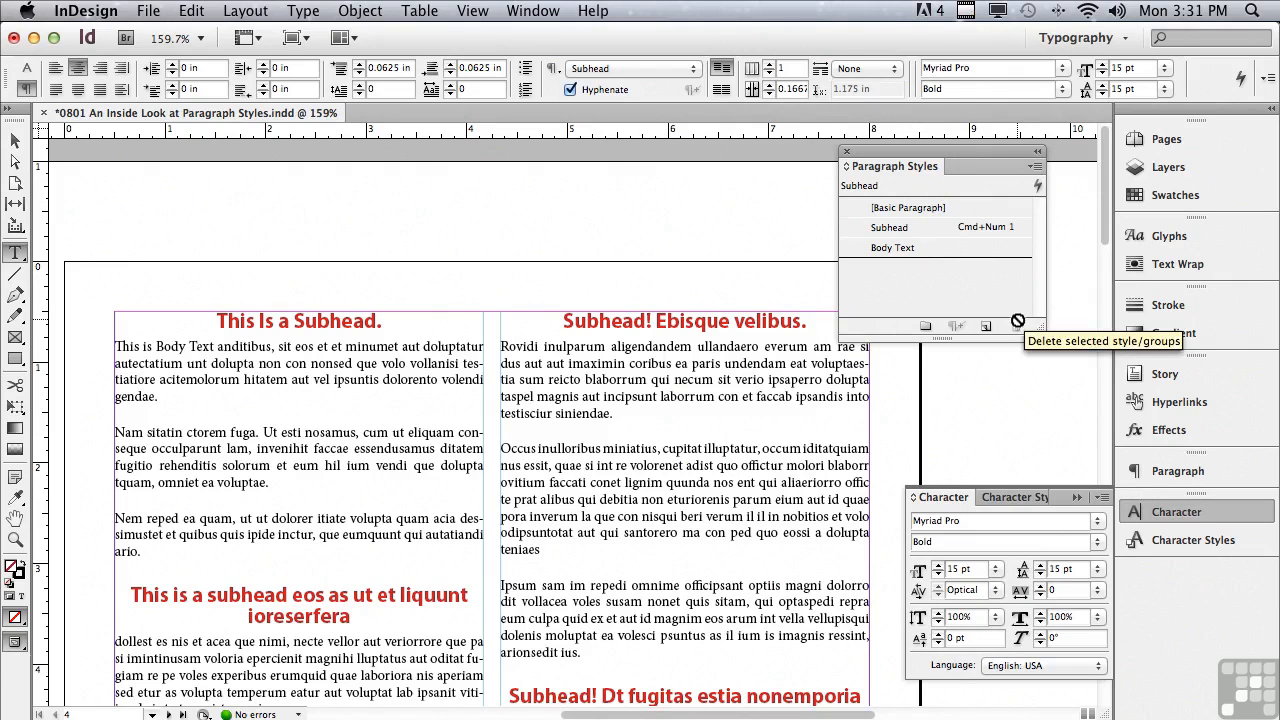
{"action": "mouse_move", "coordinate": [849, 249]}
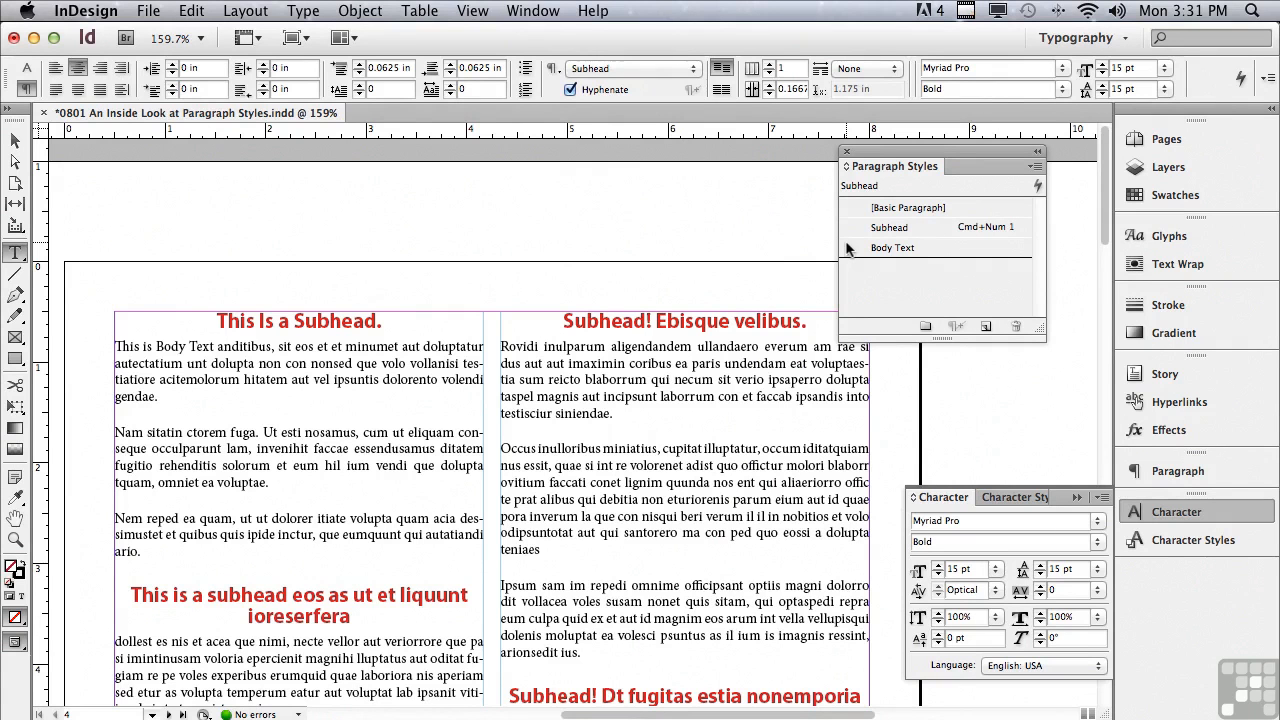
Step: Open the Paragraph Styles panel menu to reach New Paragraph Style
{"action": "left_click", "coordinate": [1037, 186]}
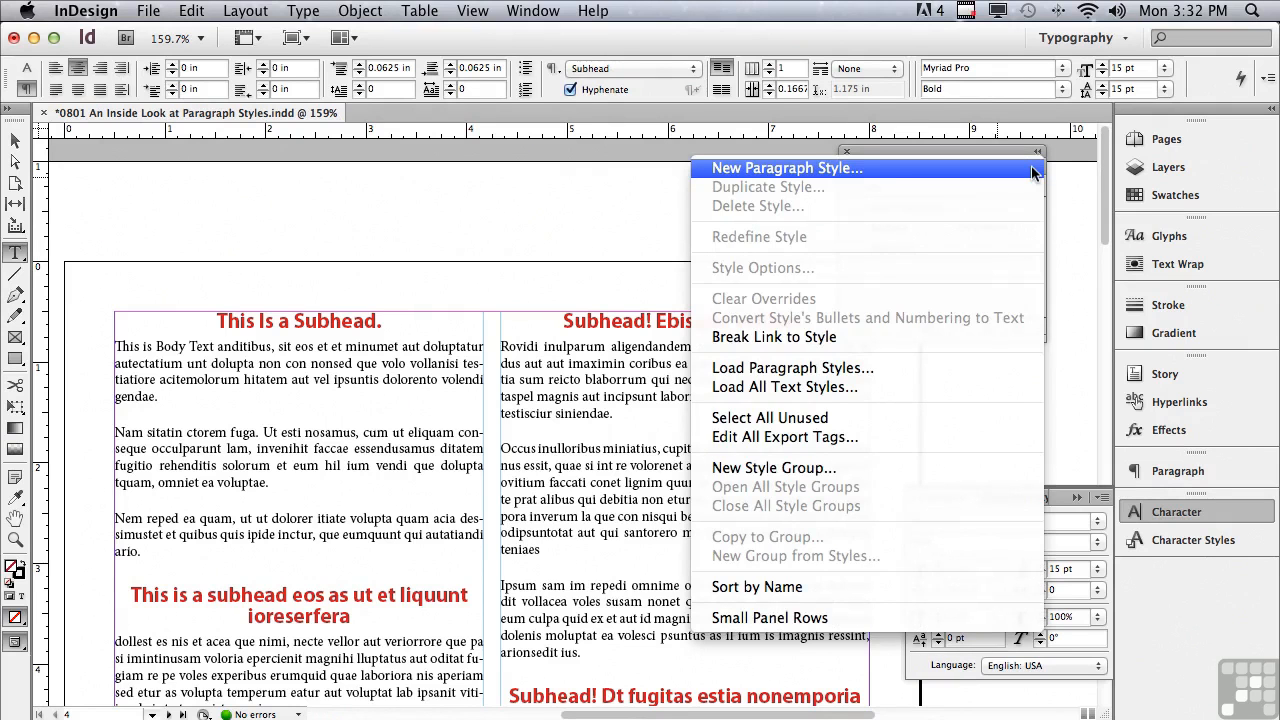
{"action": "mouse_move", "coordinate": [997, 217]}
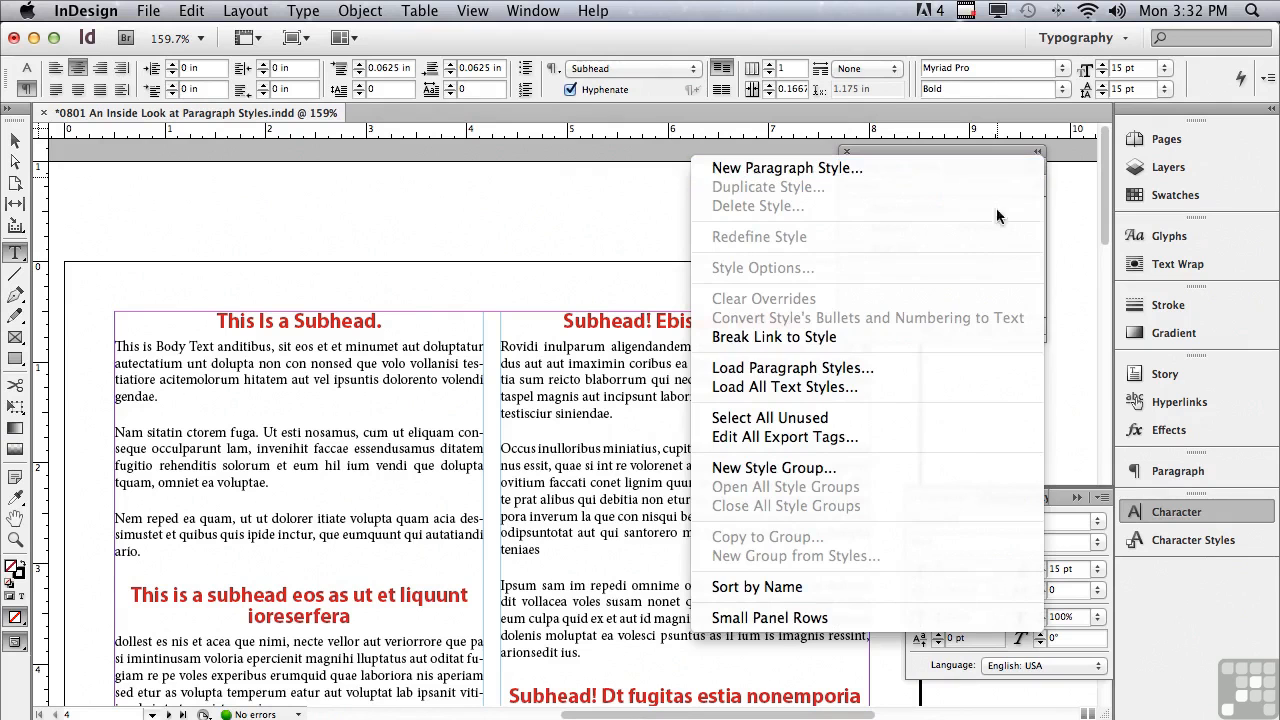